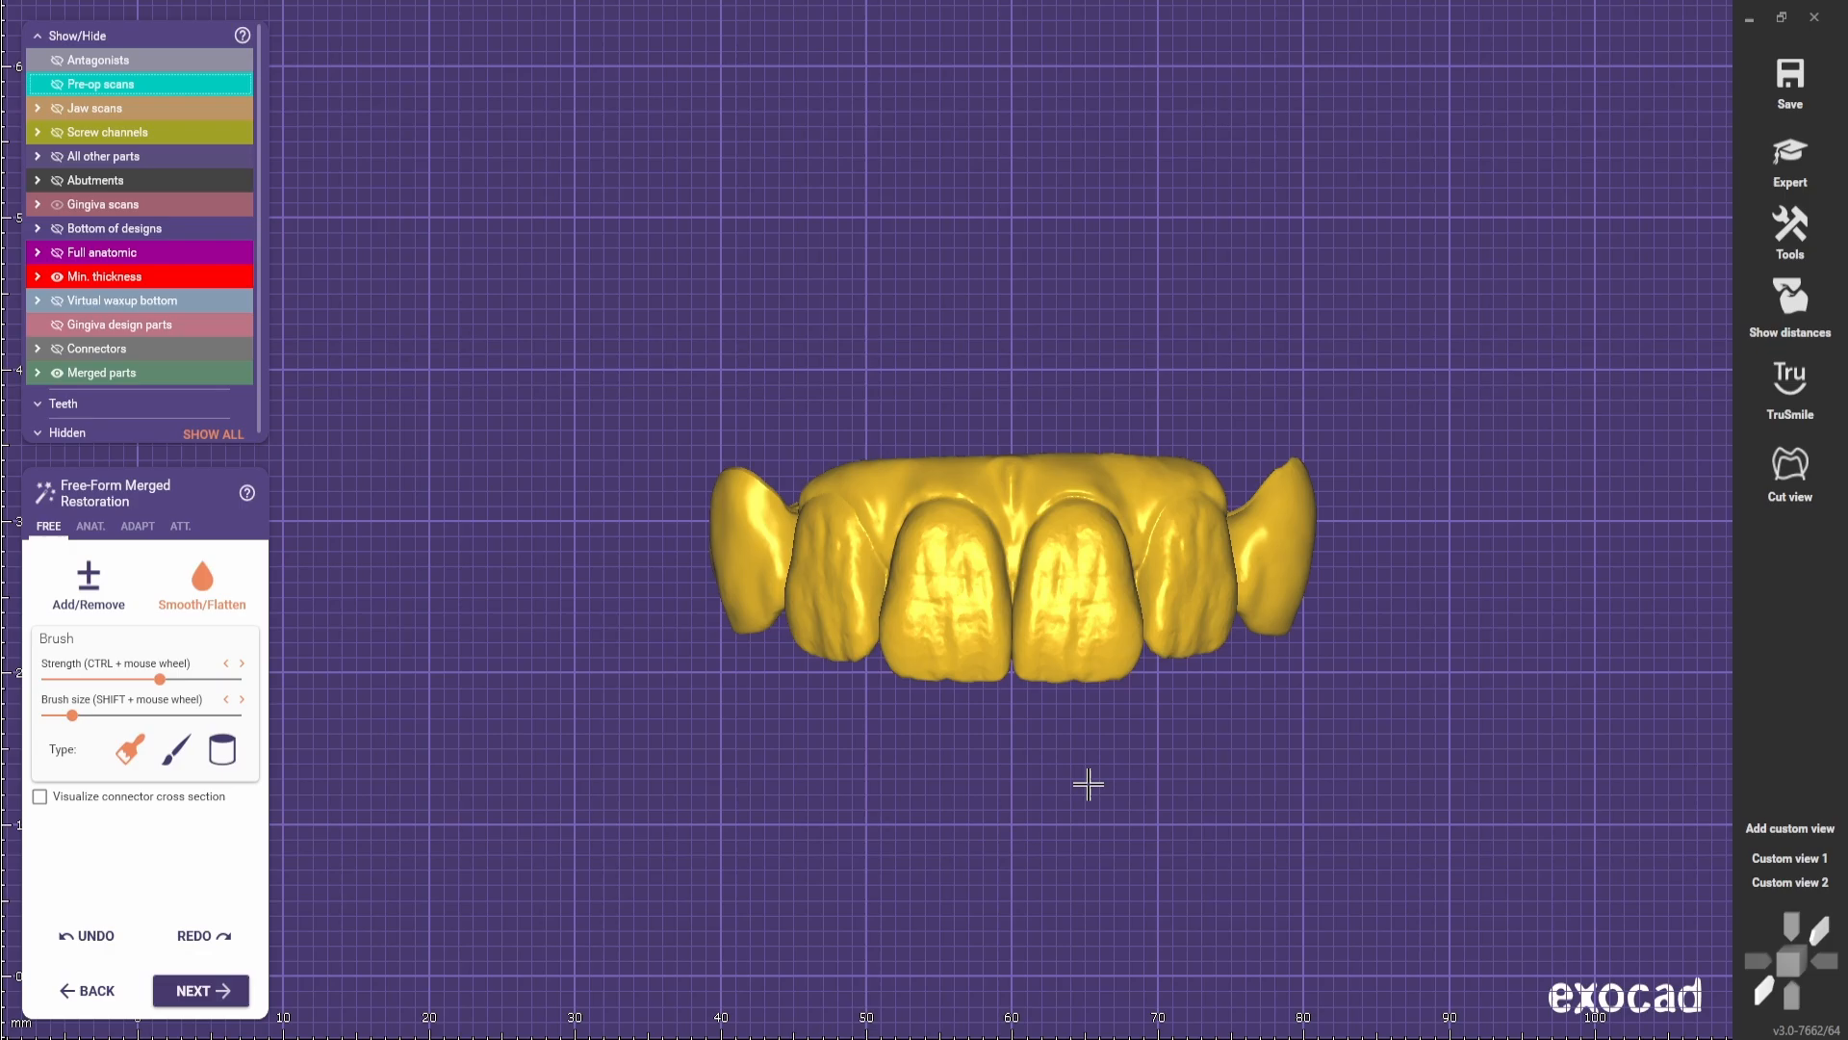
- Switch the merged bridge panel to the ANAT. tab with the Ridge preset
left_click(90, 526)
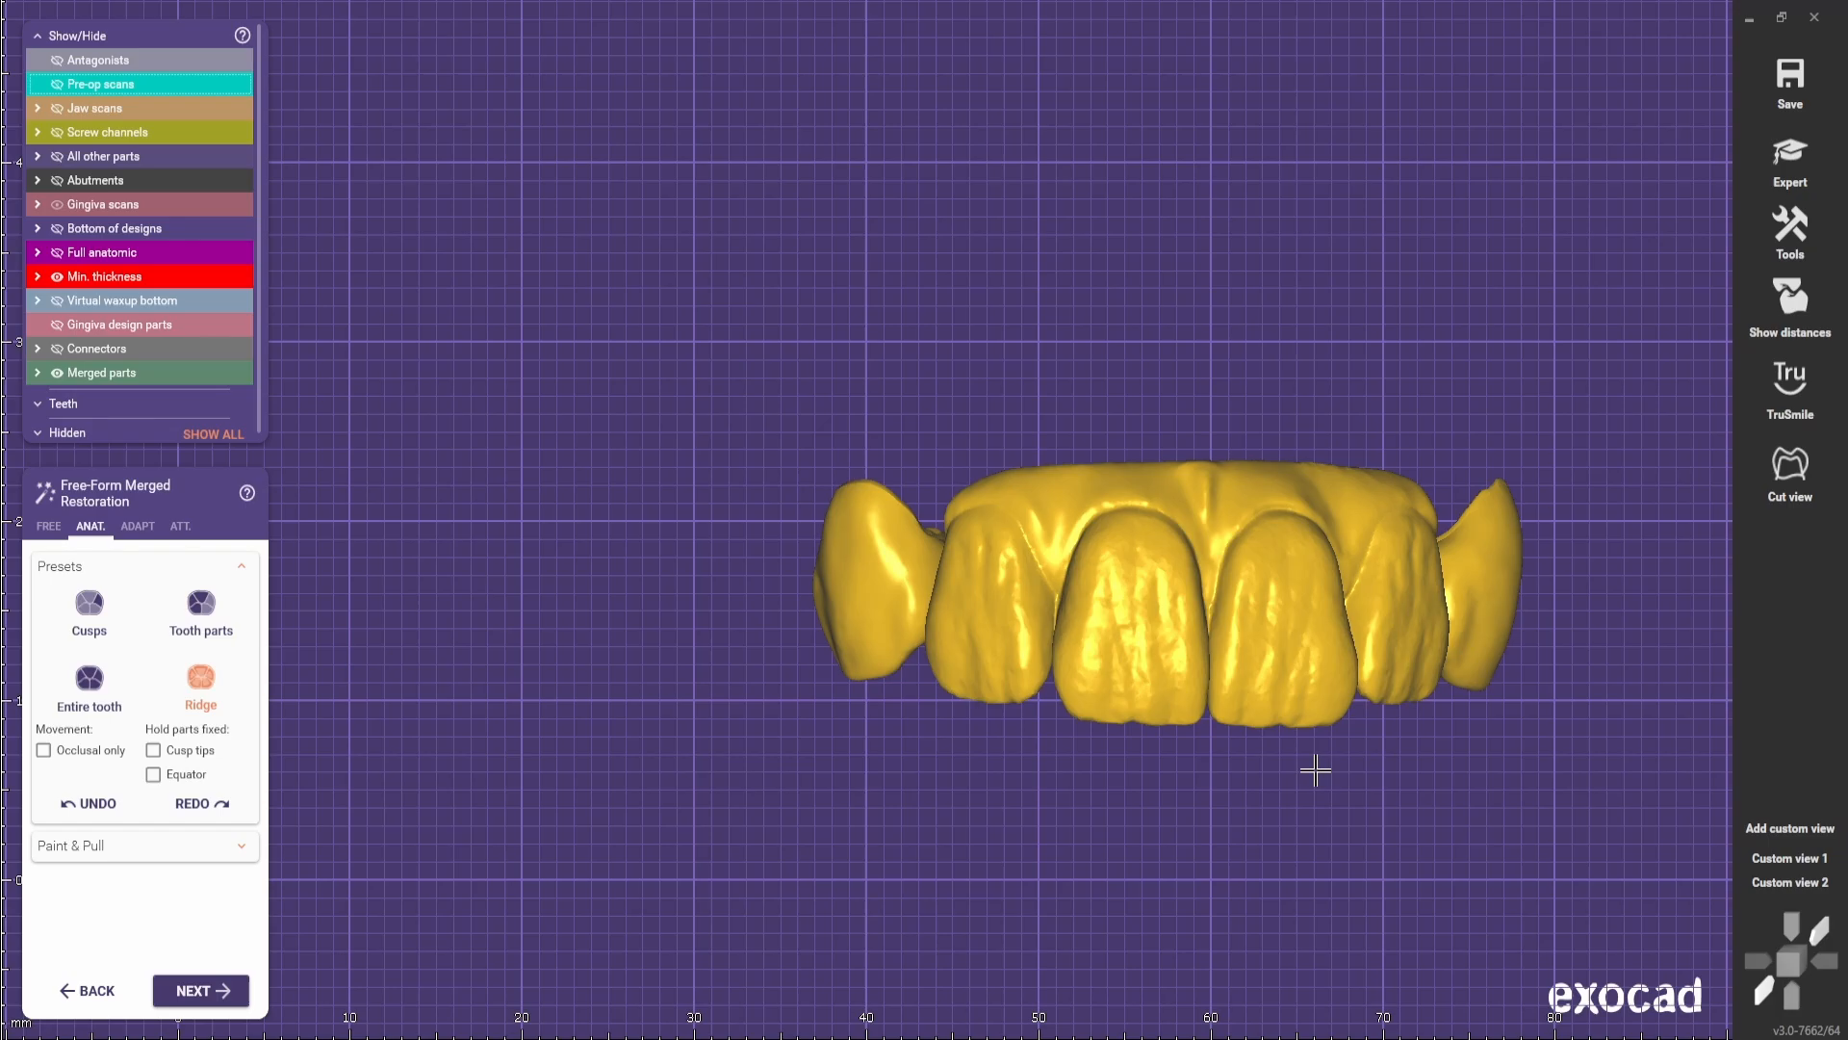
- Return to the FREE tab for low-strength Add/Remove sculpting from a side view
left_click(48, 525)
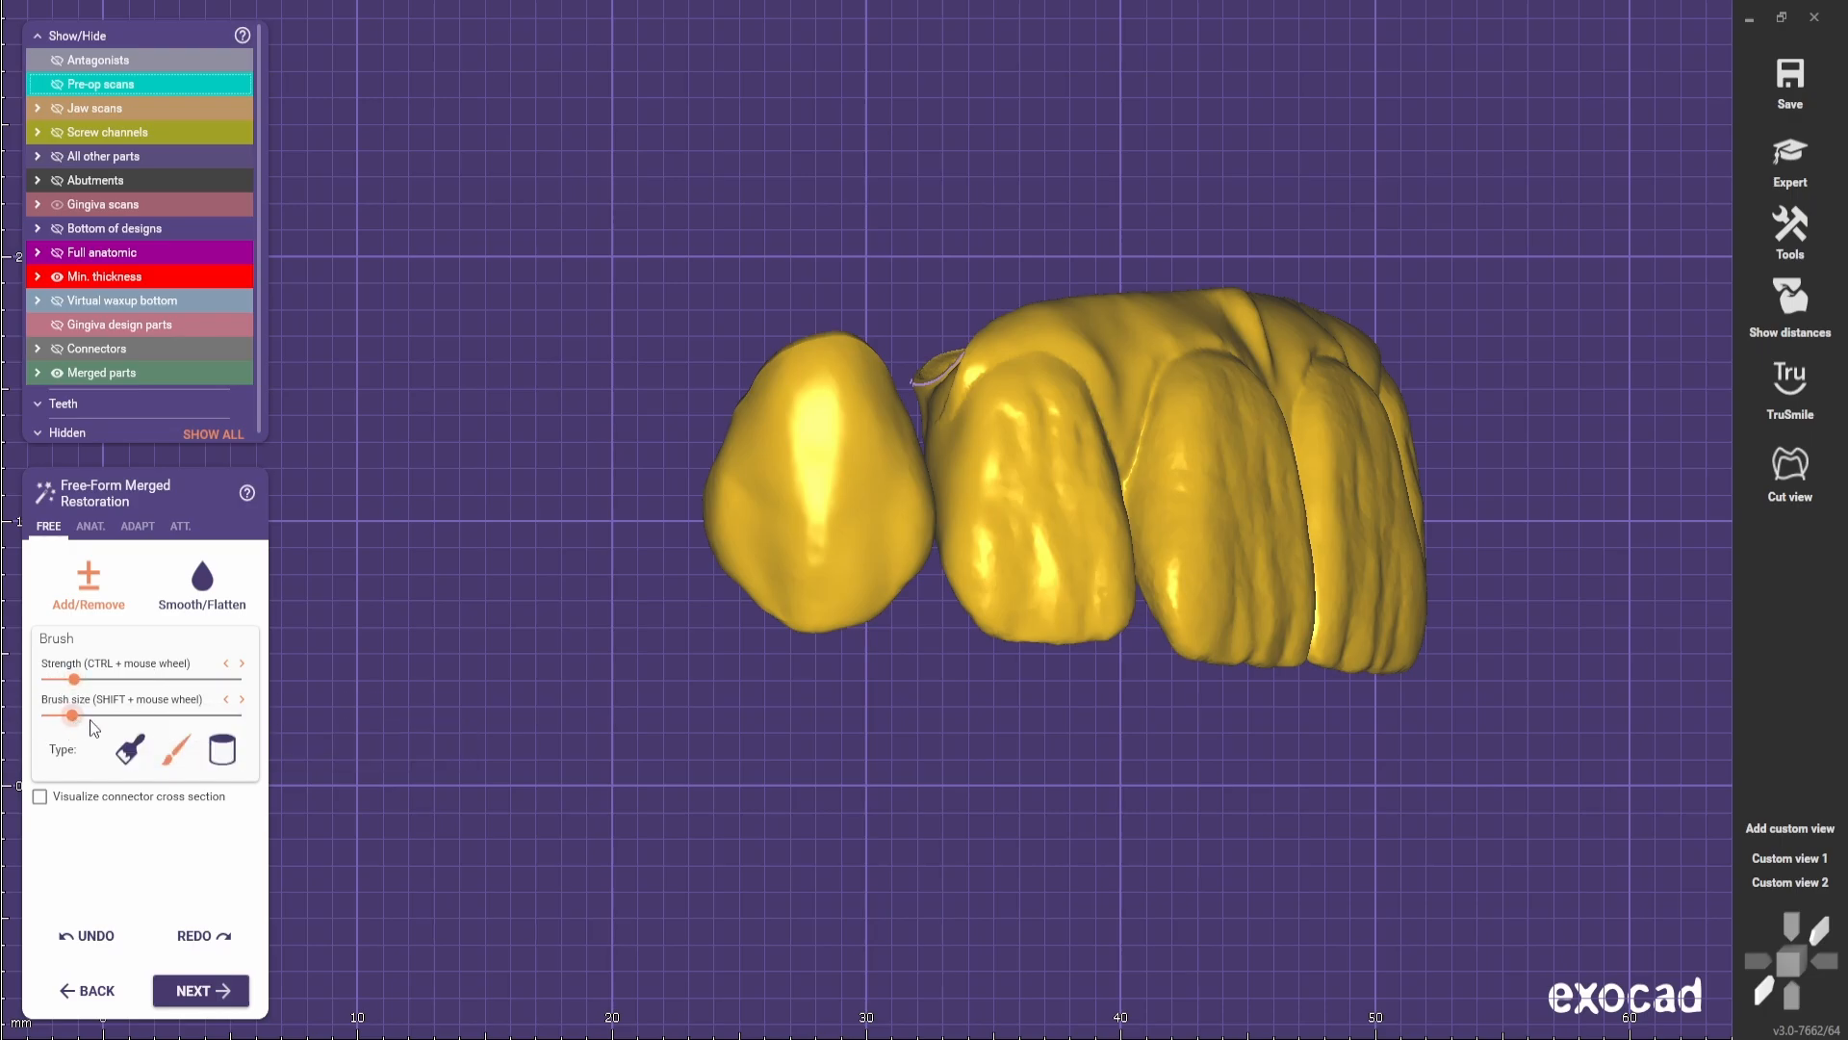
- Pick the freehand brush type and zoom in on the canine to sculpt it
left_click(175, 749)
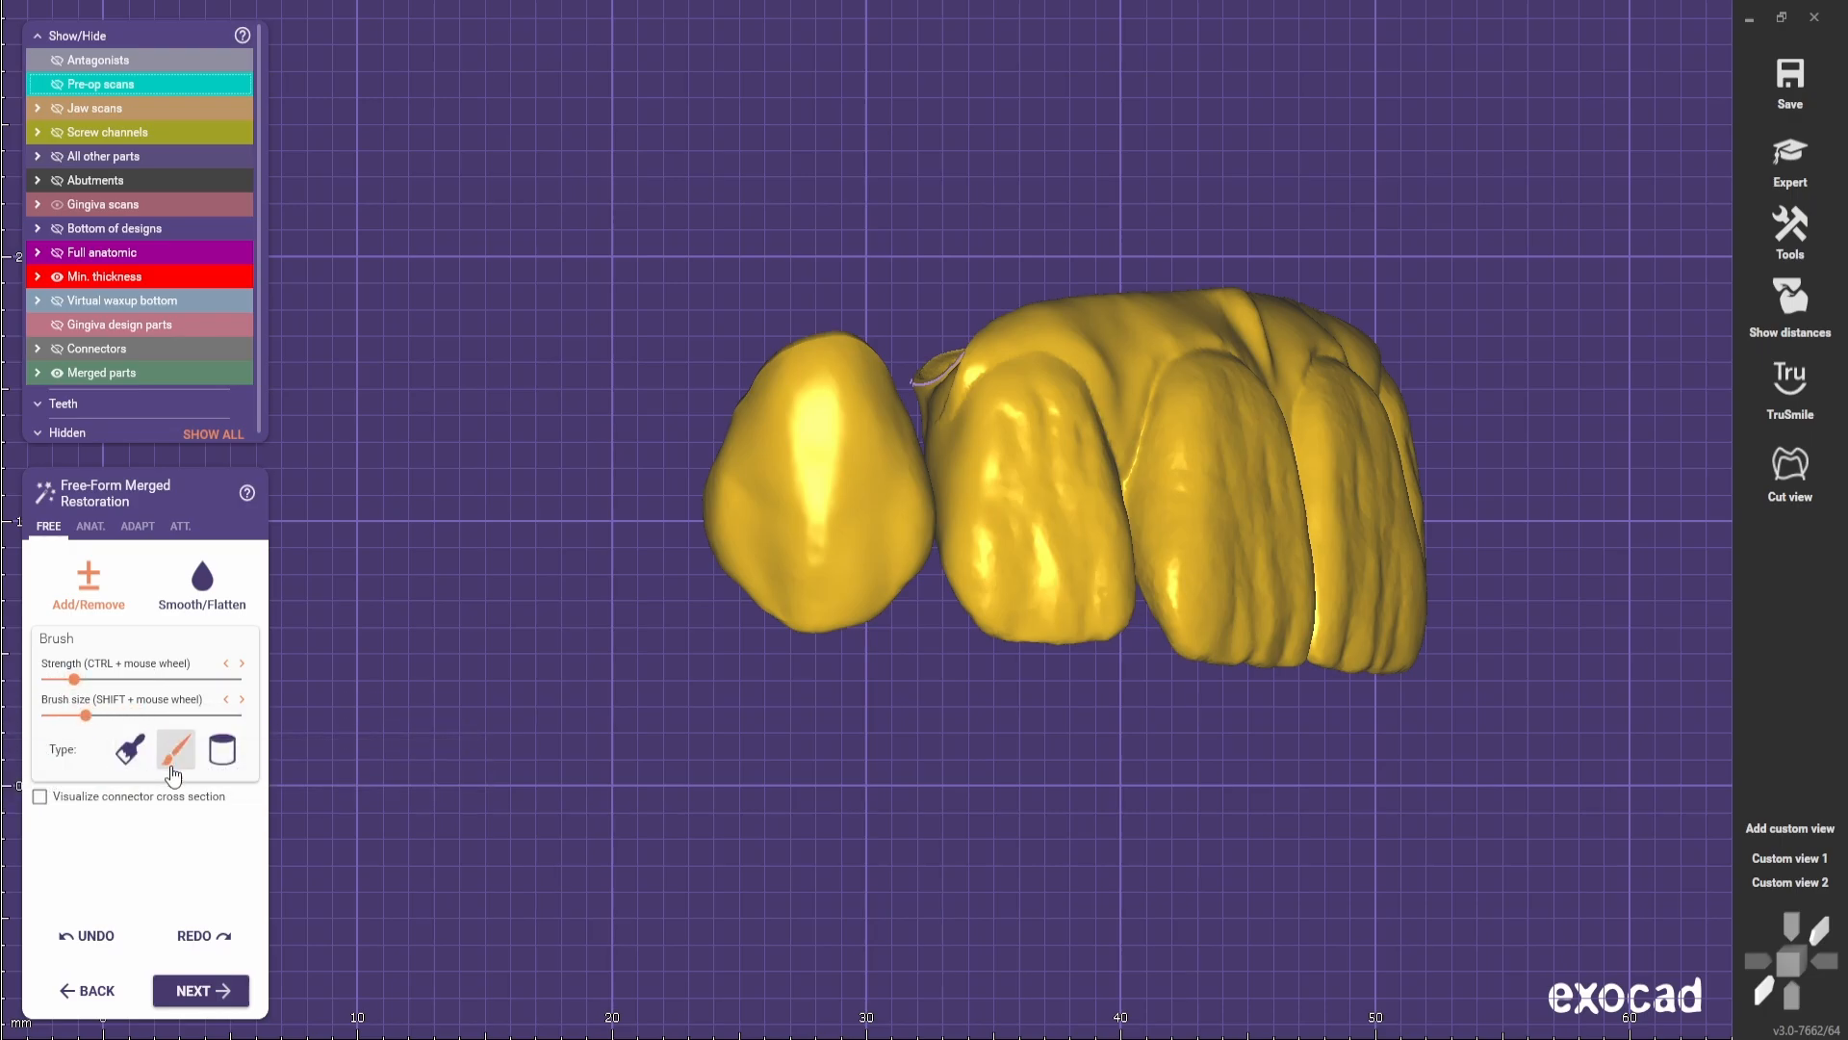
mouse_move(174, 755)
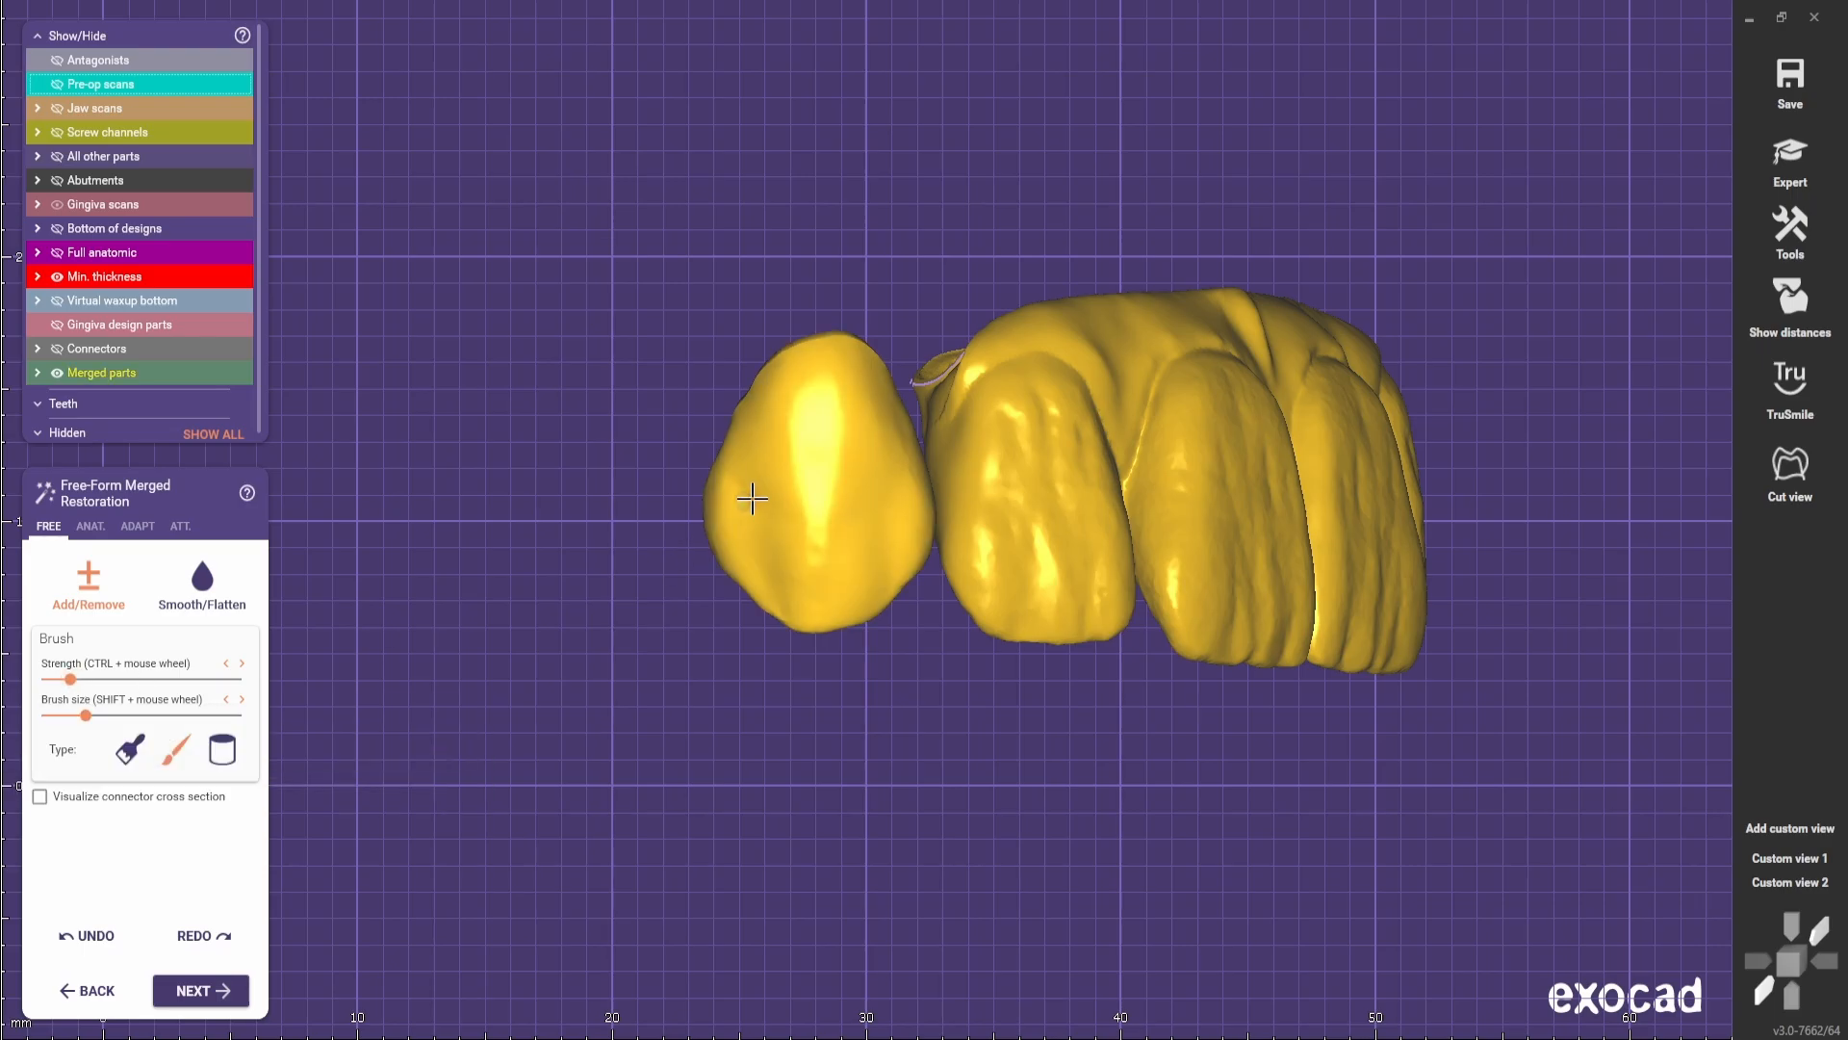
mouse_move(751, 513)
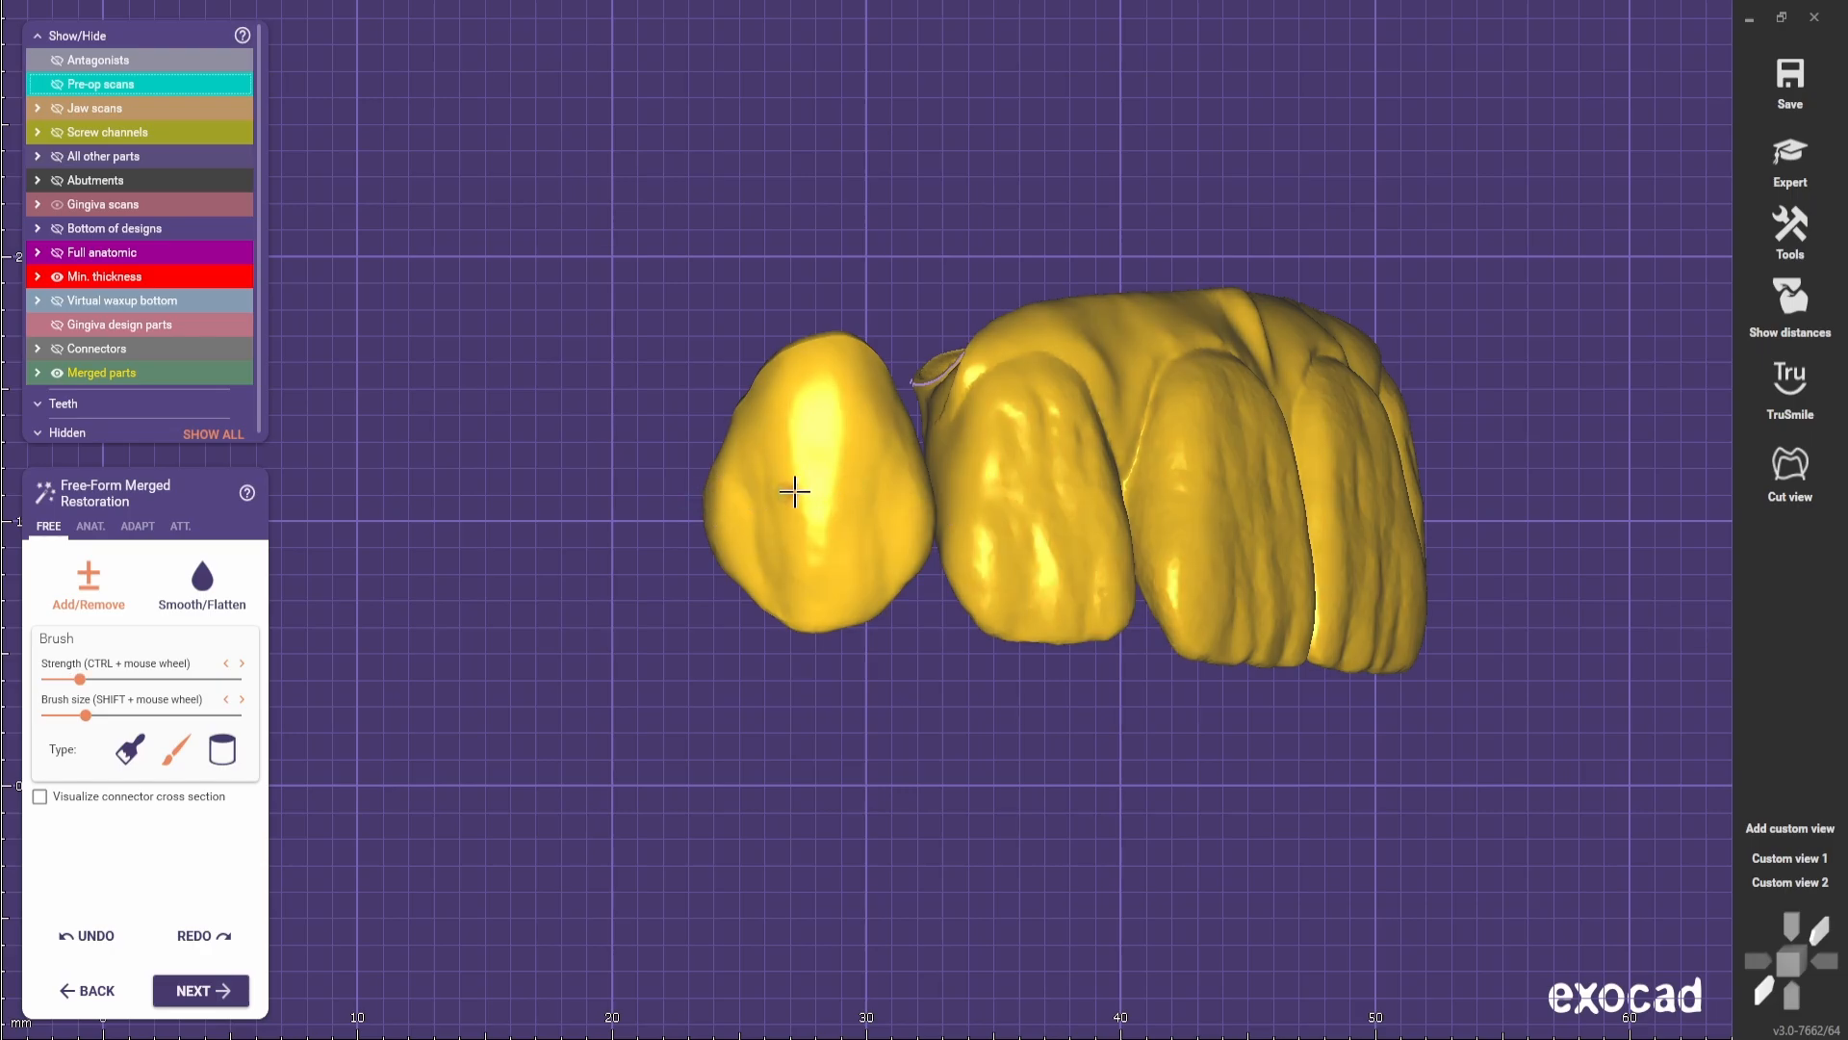
mouse_move(856, 382)
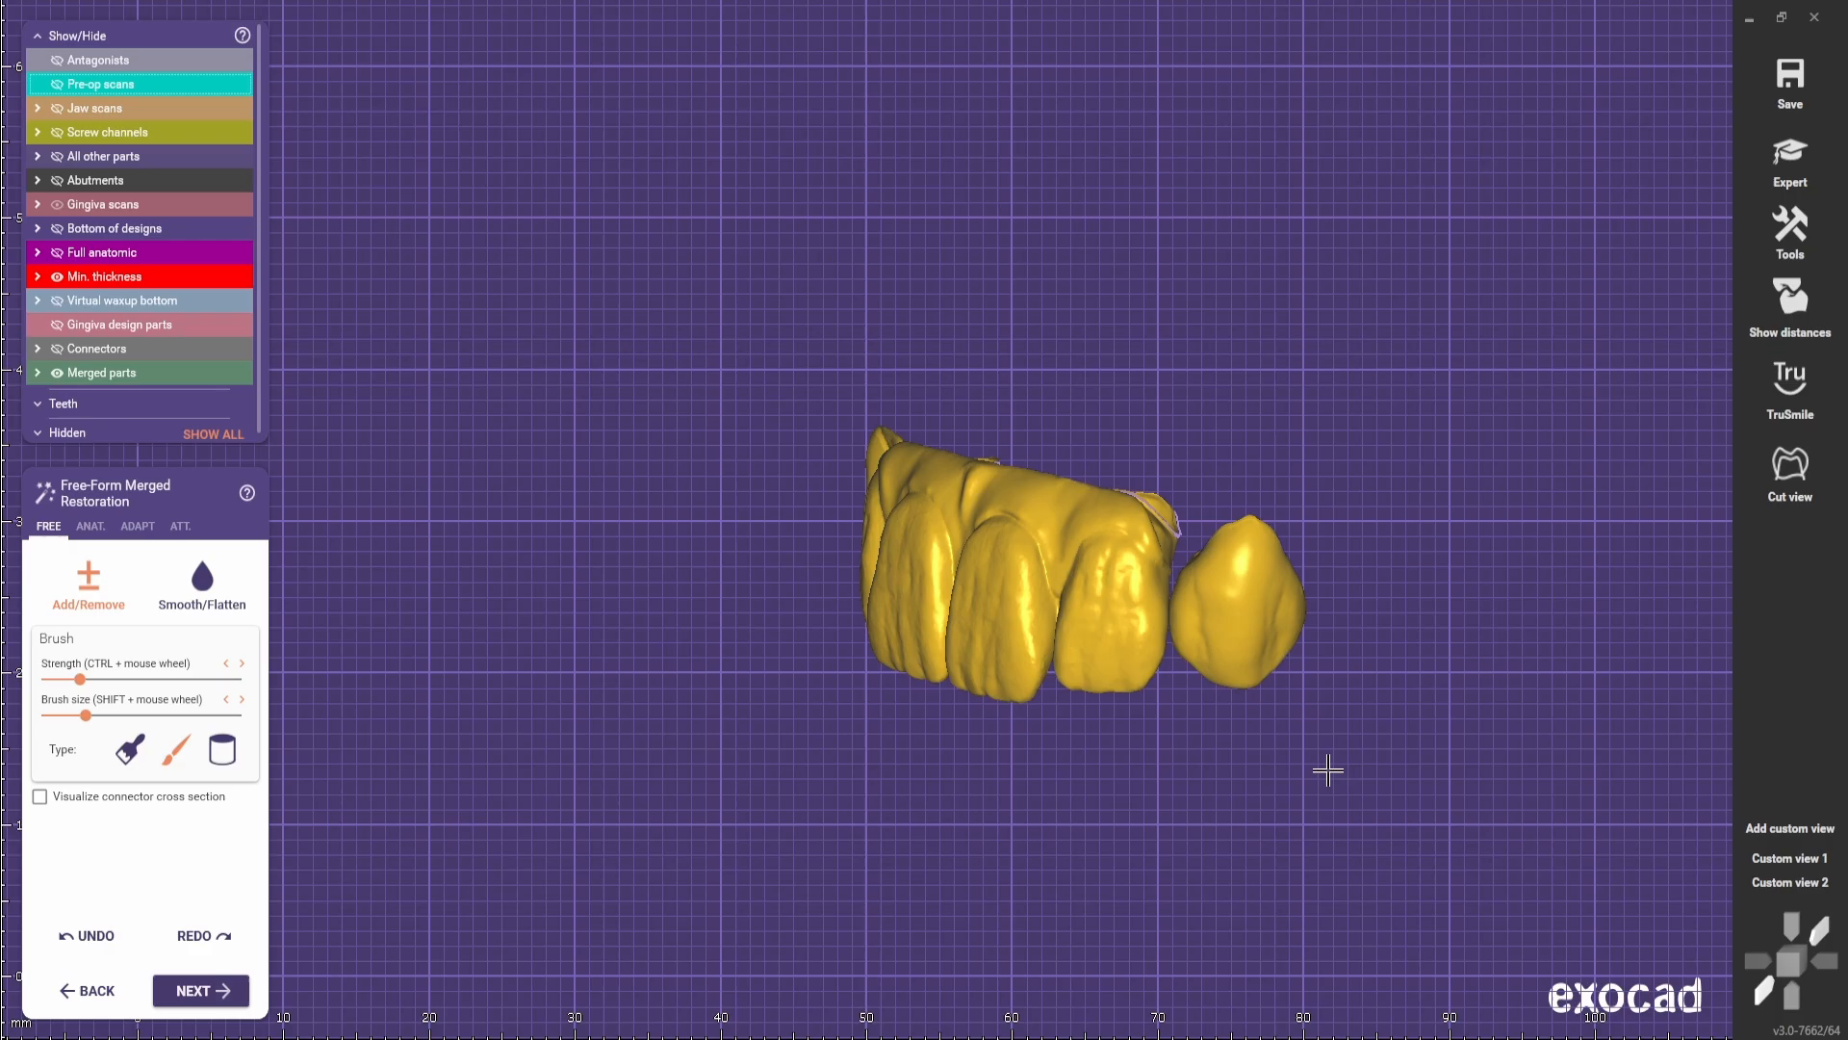
scroll("up", 3)
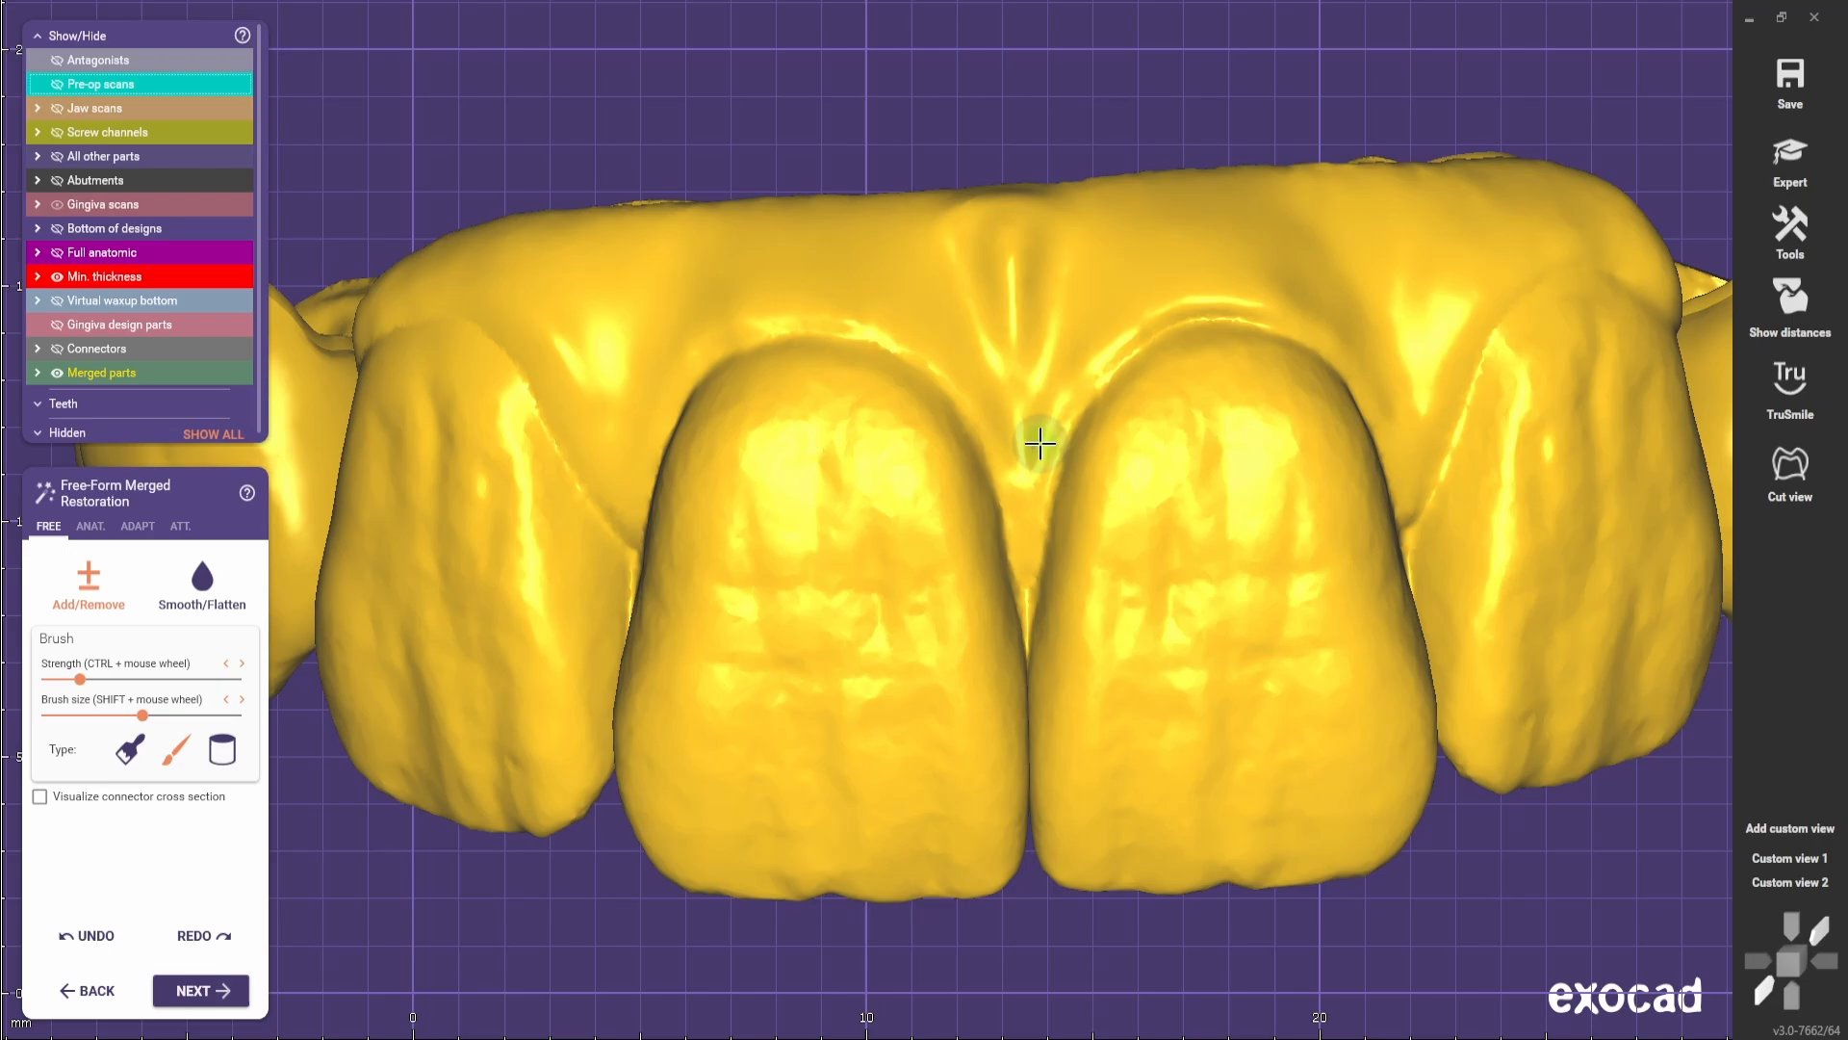
mouse_move(744, 330)
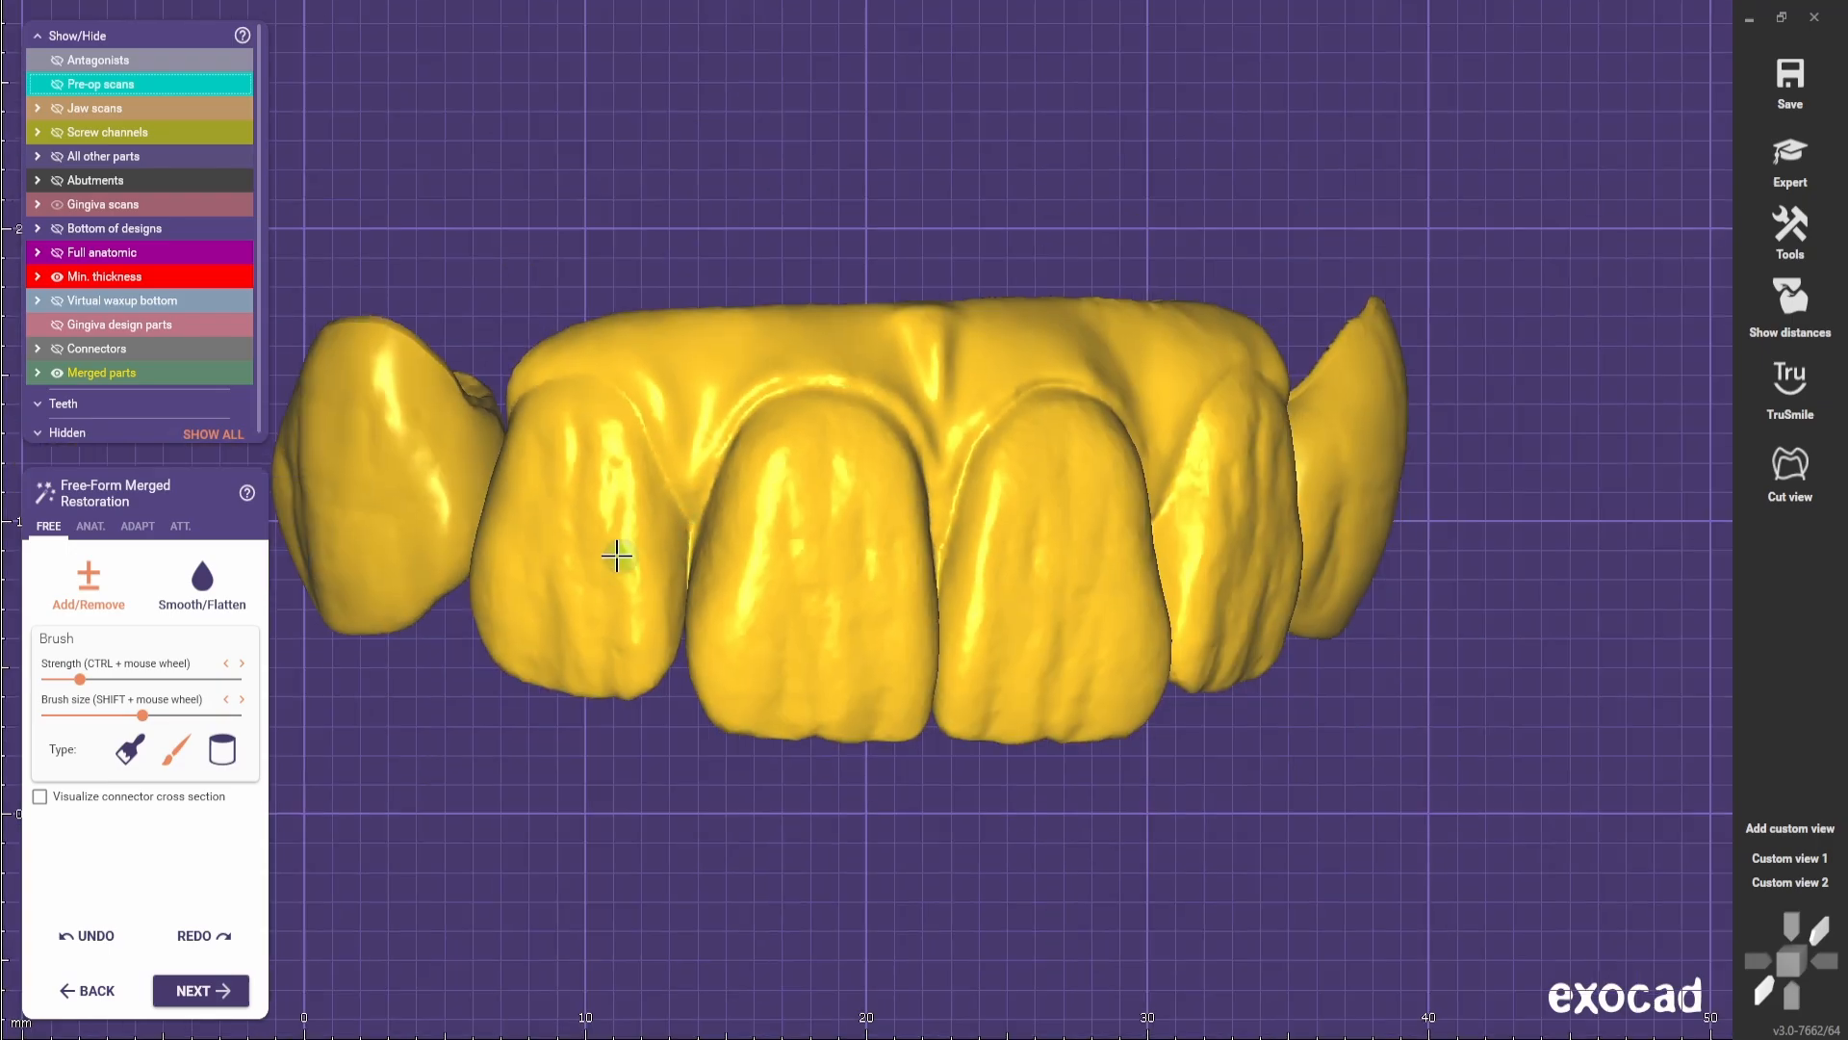
- Zoom toward the incisors, try the ANAT. Tooth parts preset, then resume free-form brushing
scroll("up", 3)
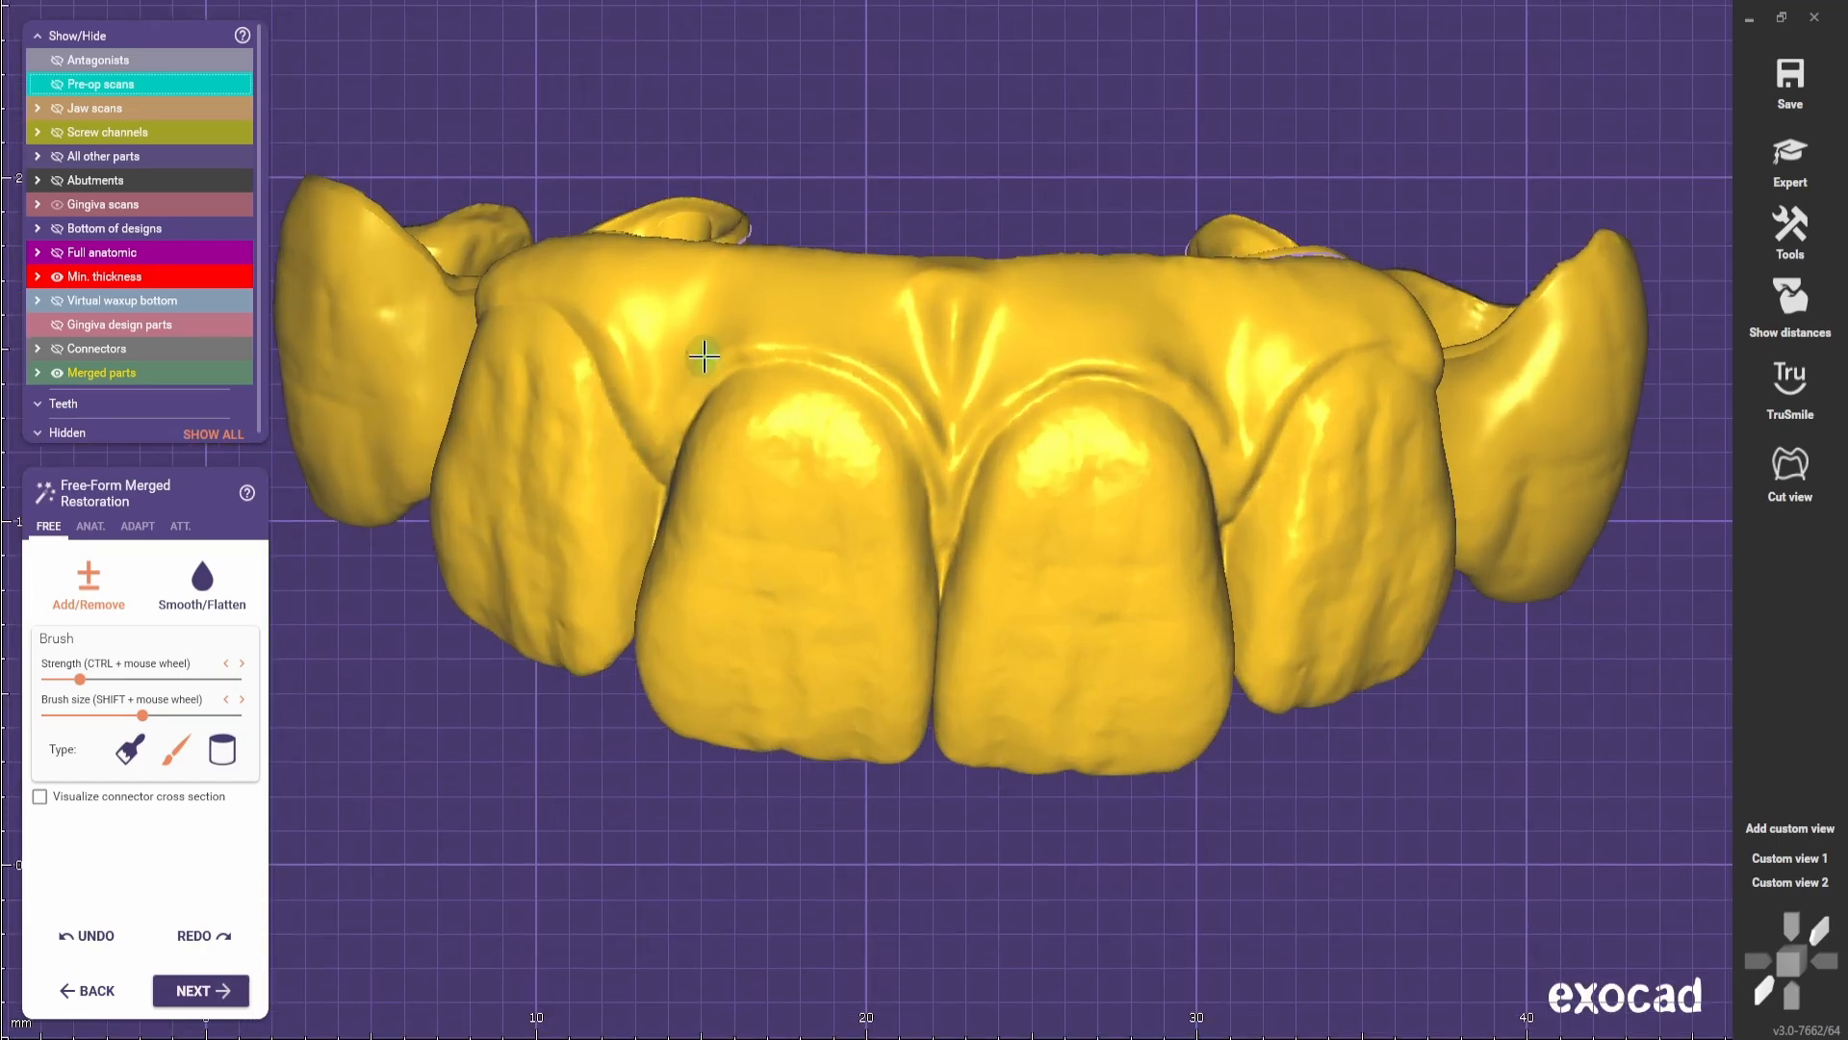
scroll("up", 3)
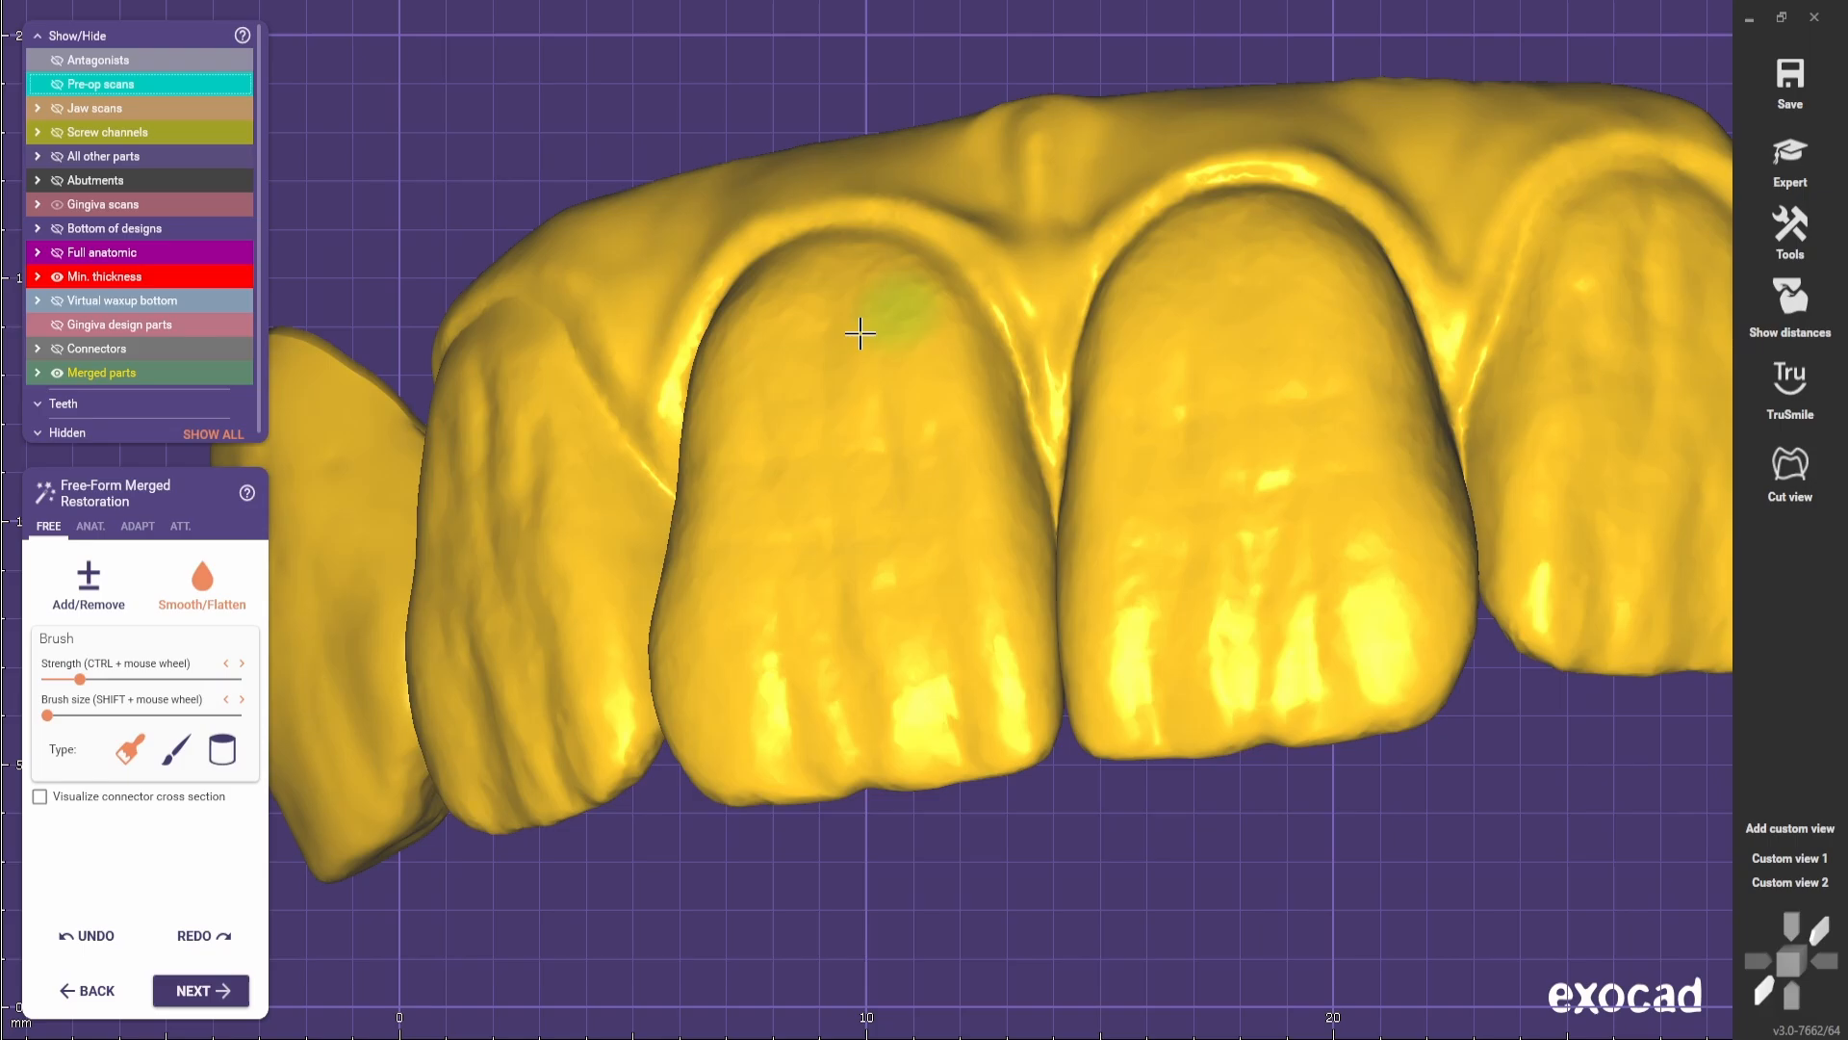
left_click(90, 526)
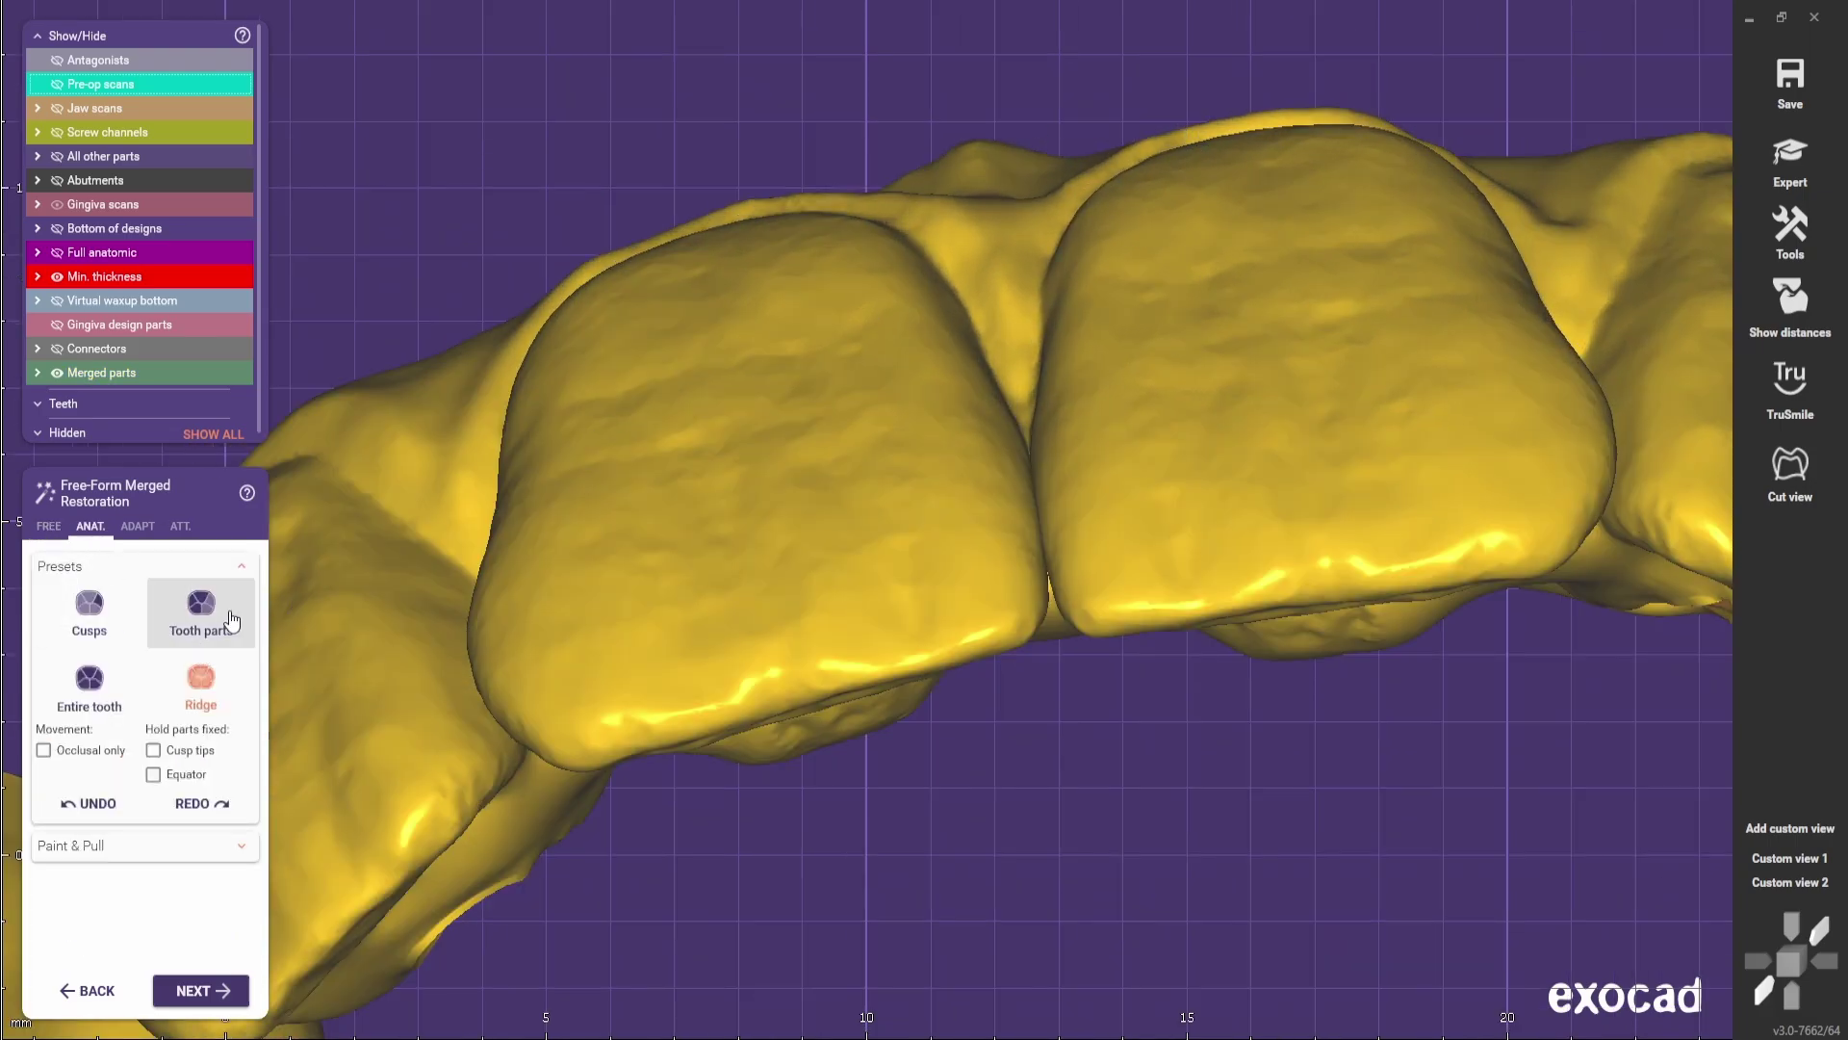
left_click(48, 526)
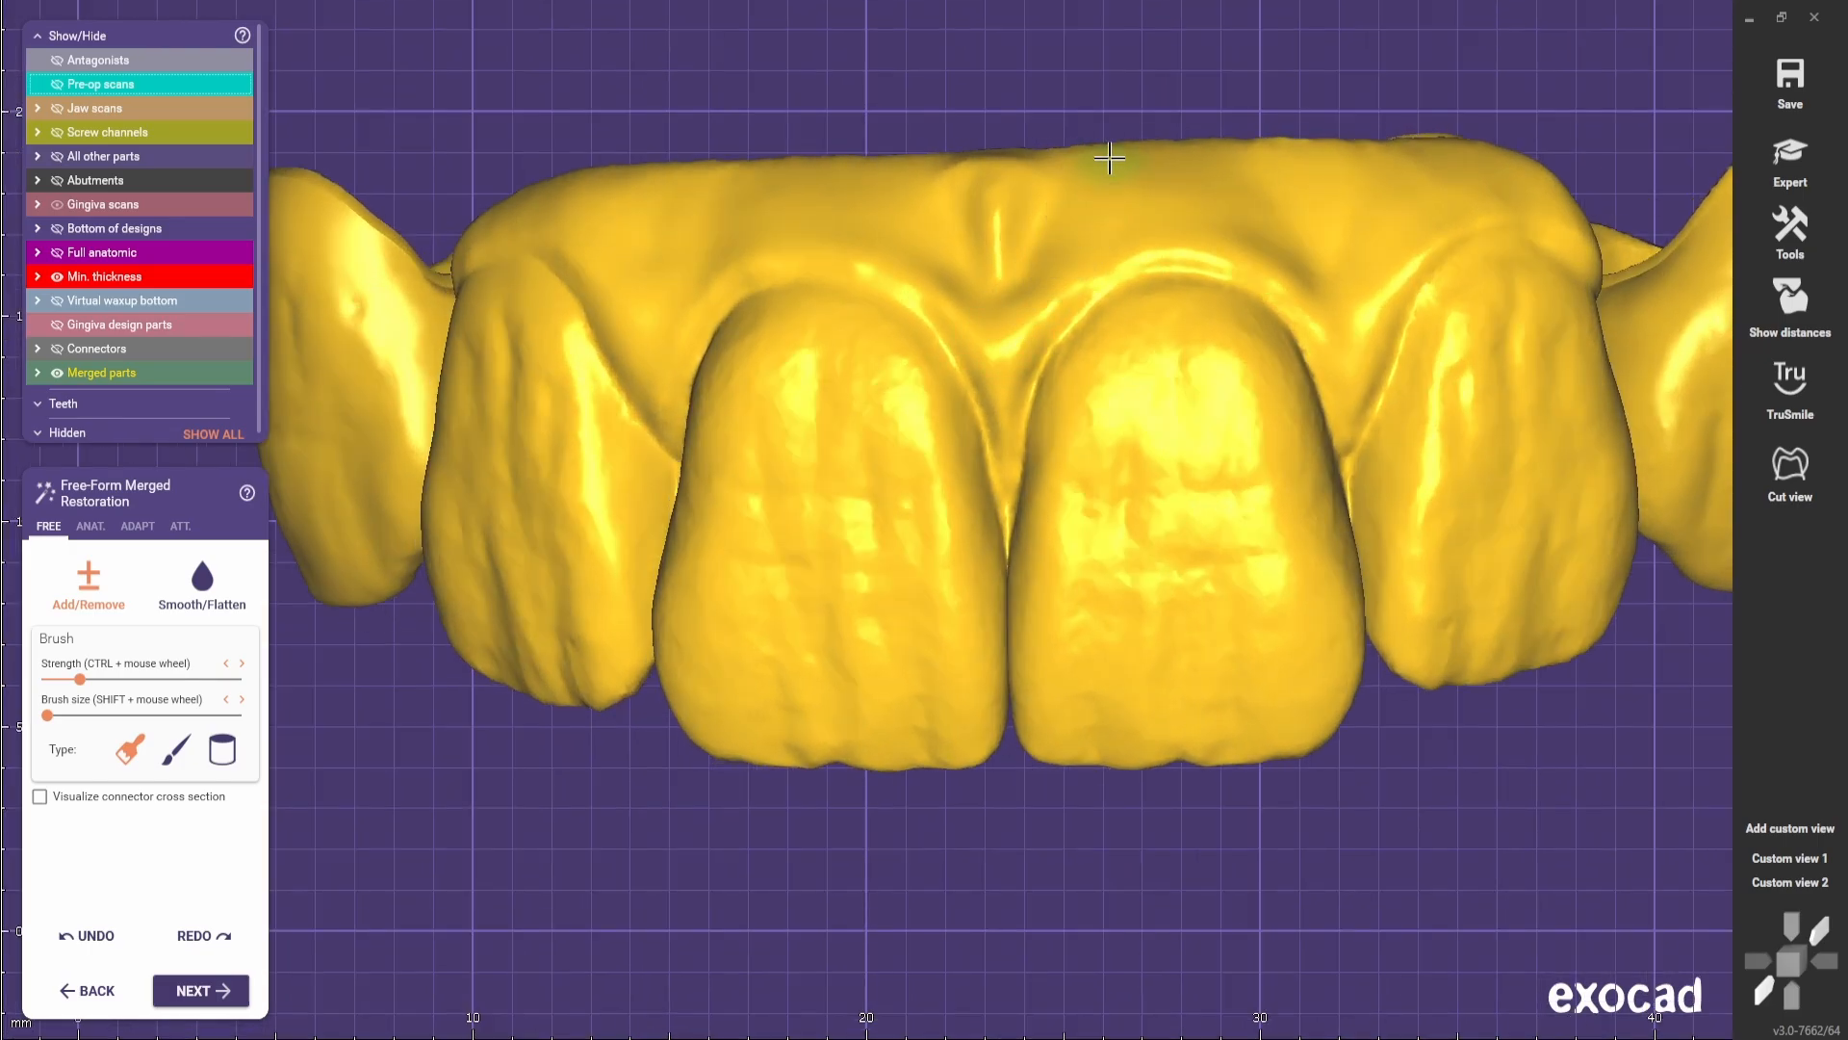
mouse_move(1258, 183)
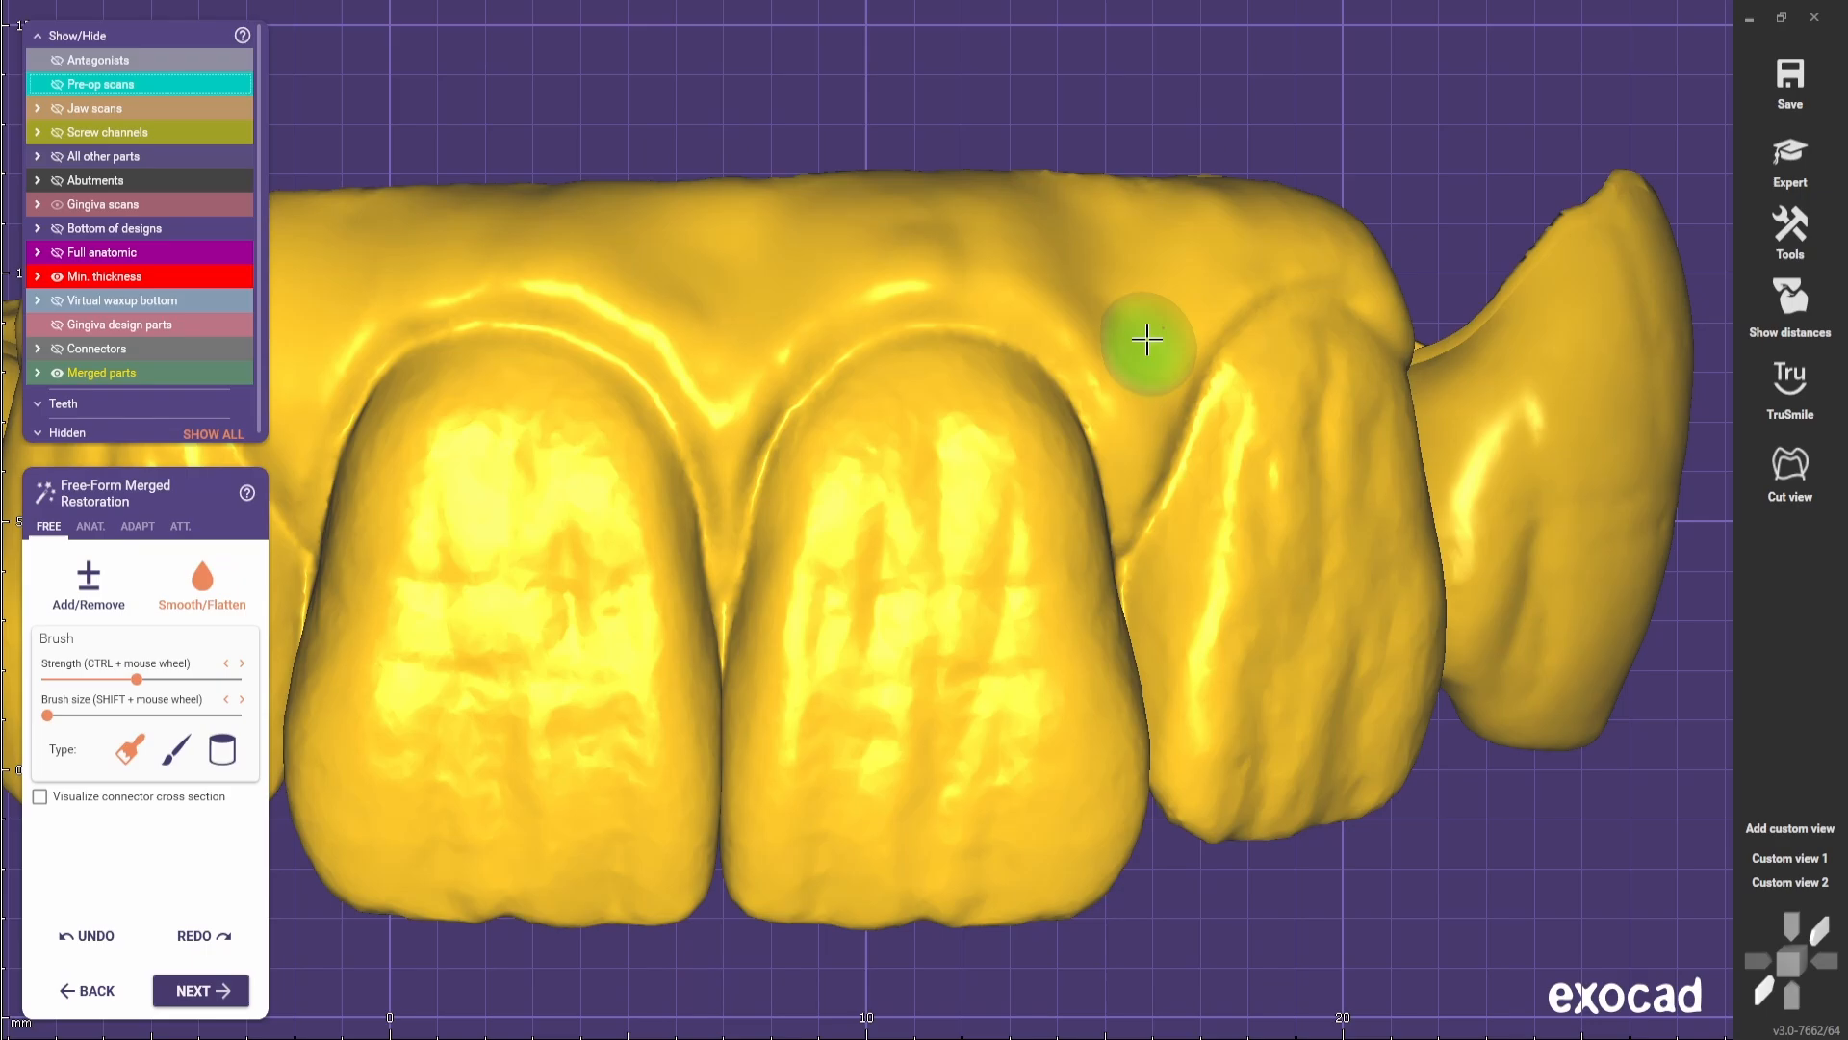
mouse_move(1235, 186)
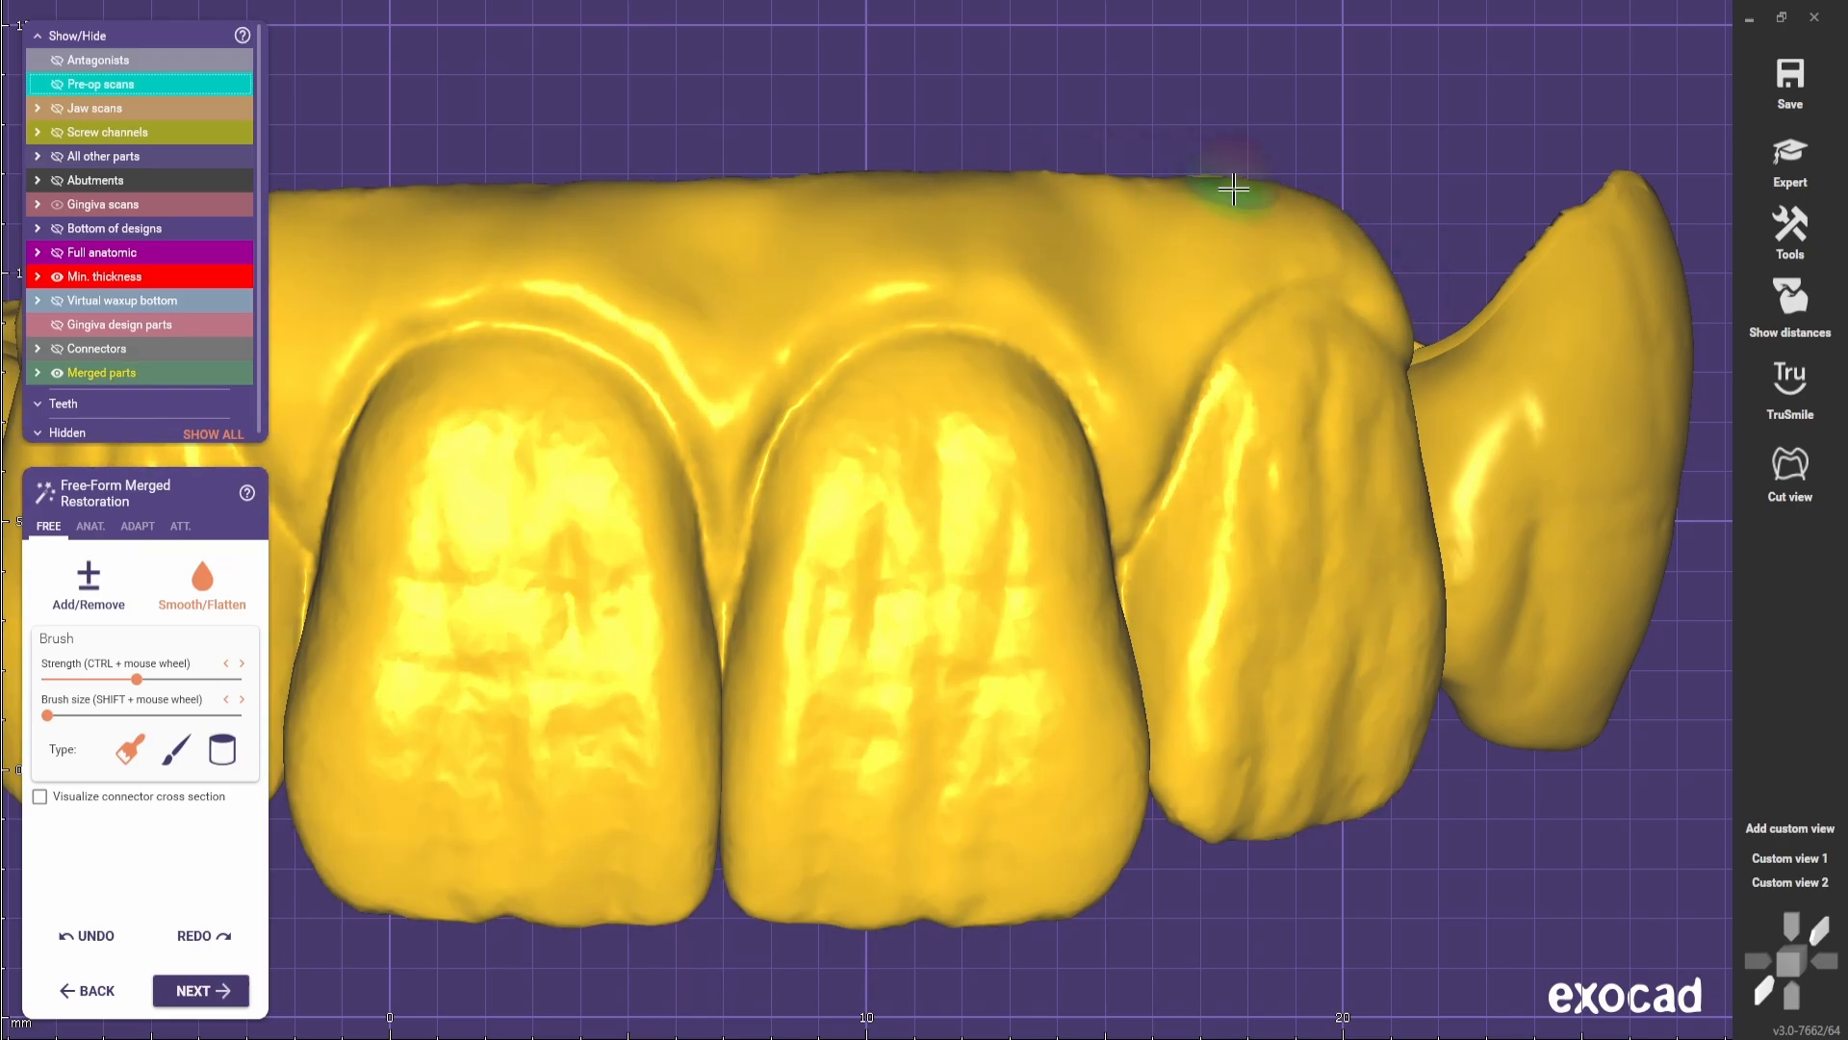
- Try ANAT. presets on the lateral incisors, then resume freehand gingiva sculpting
left_click(91, 526)
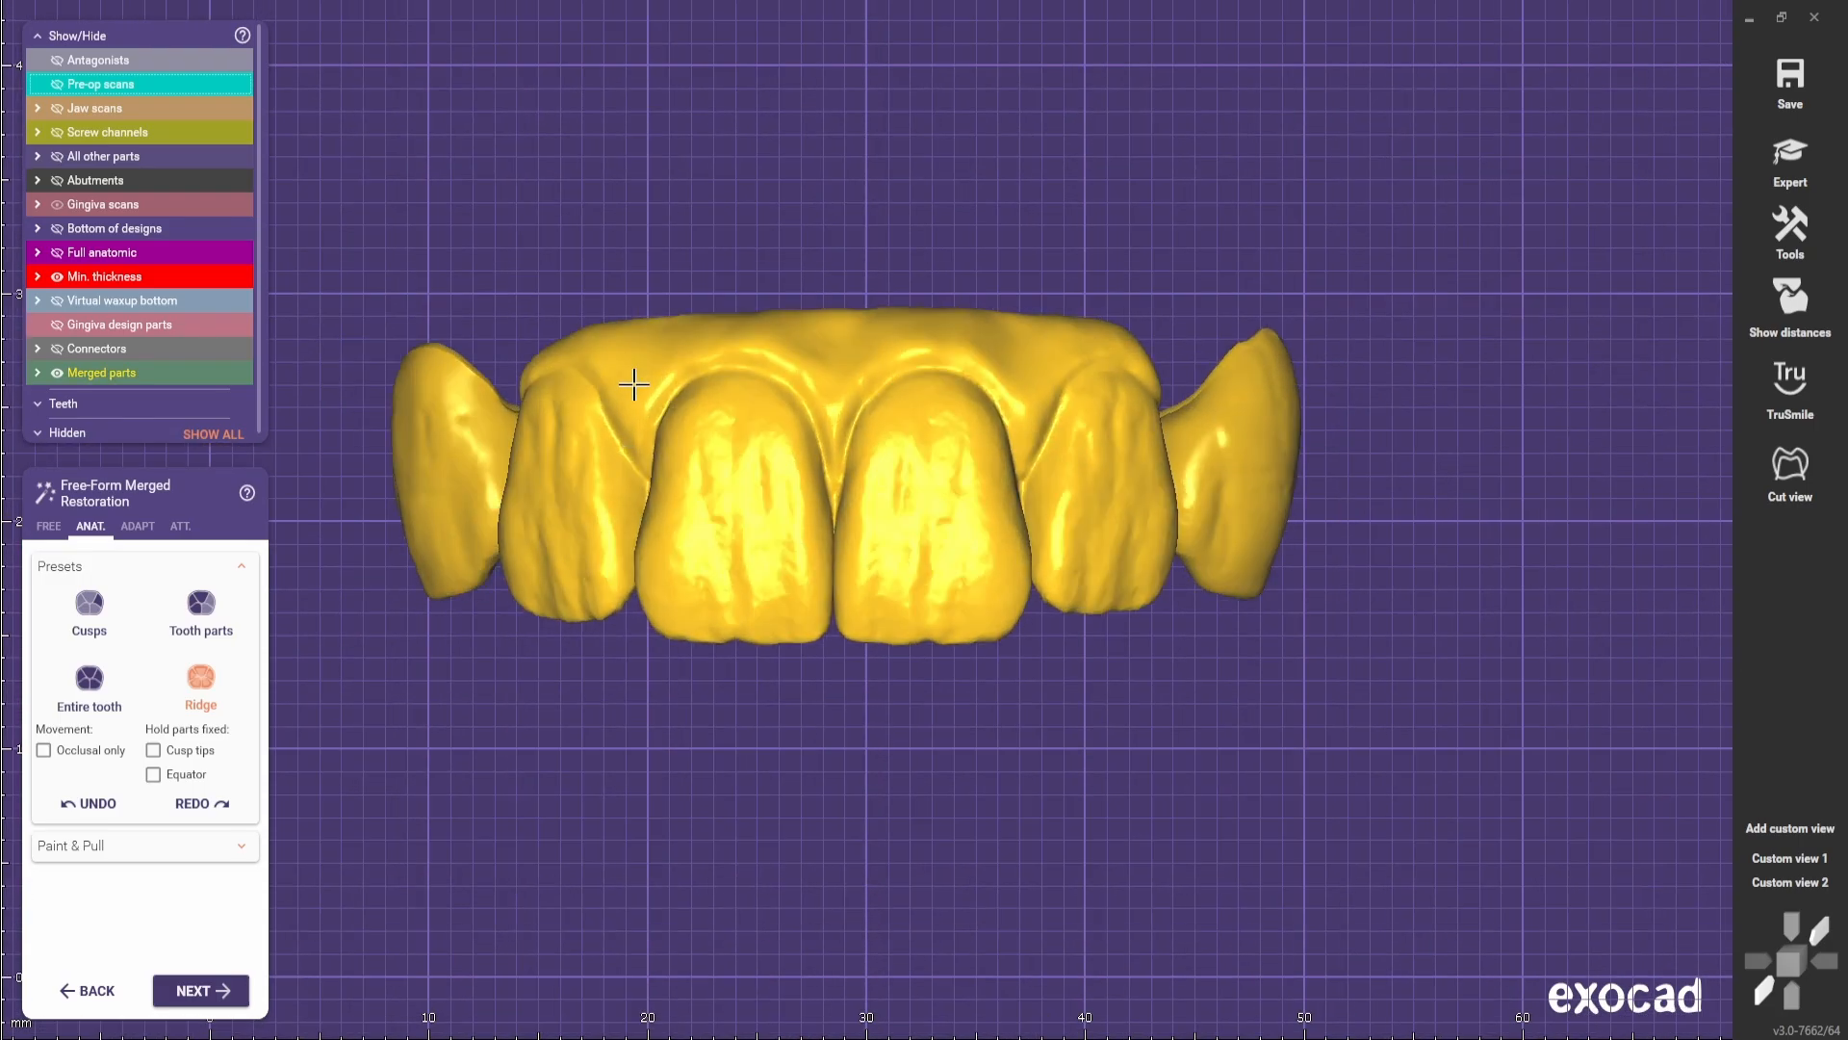
left_click(48, 525)
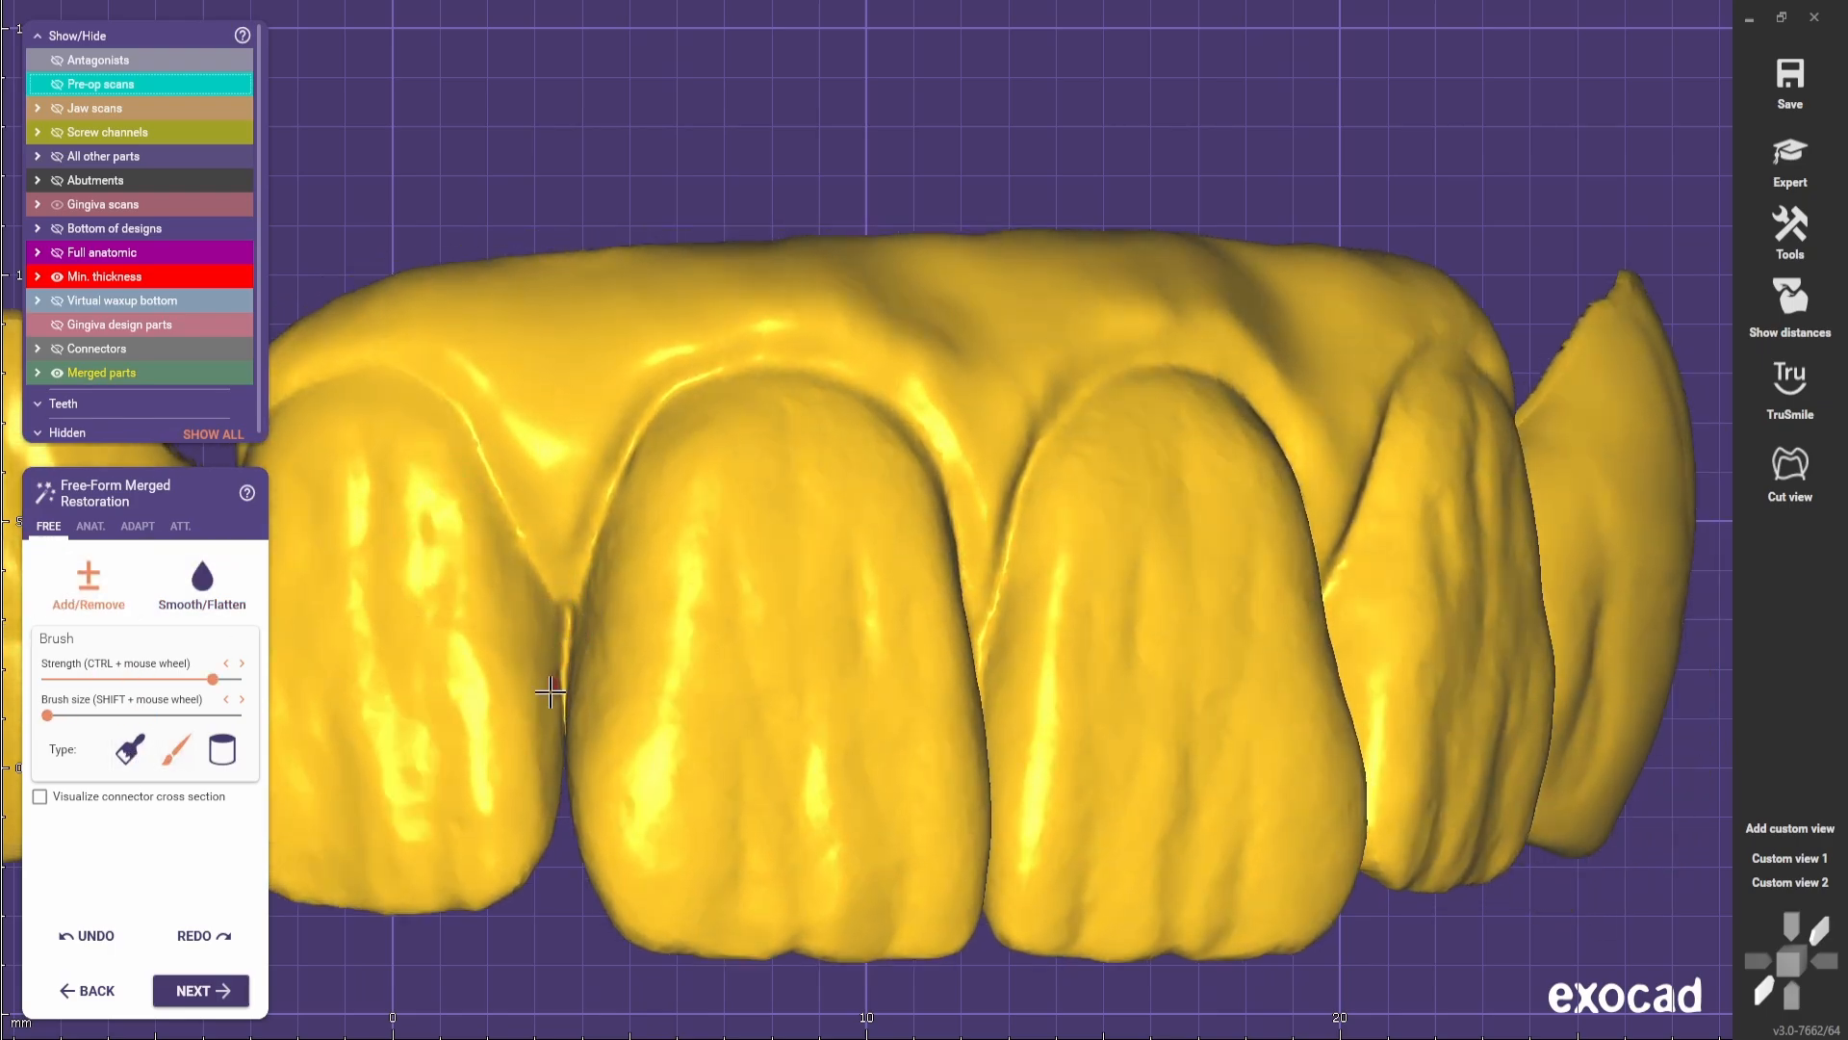
scroll("down", 3)
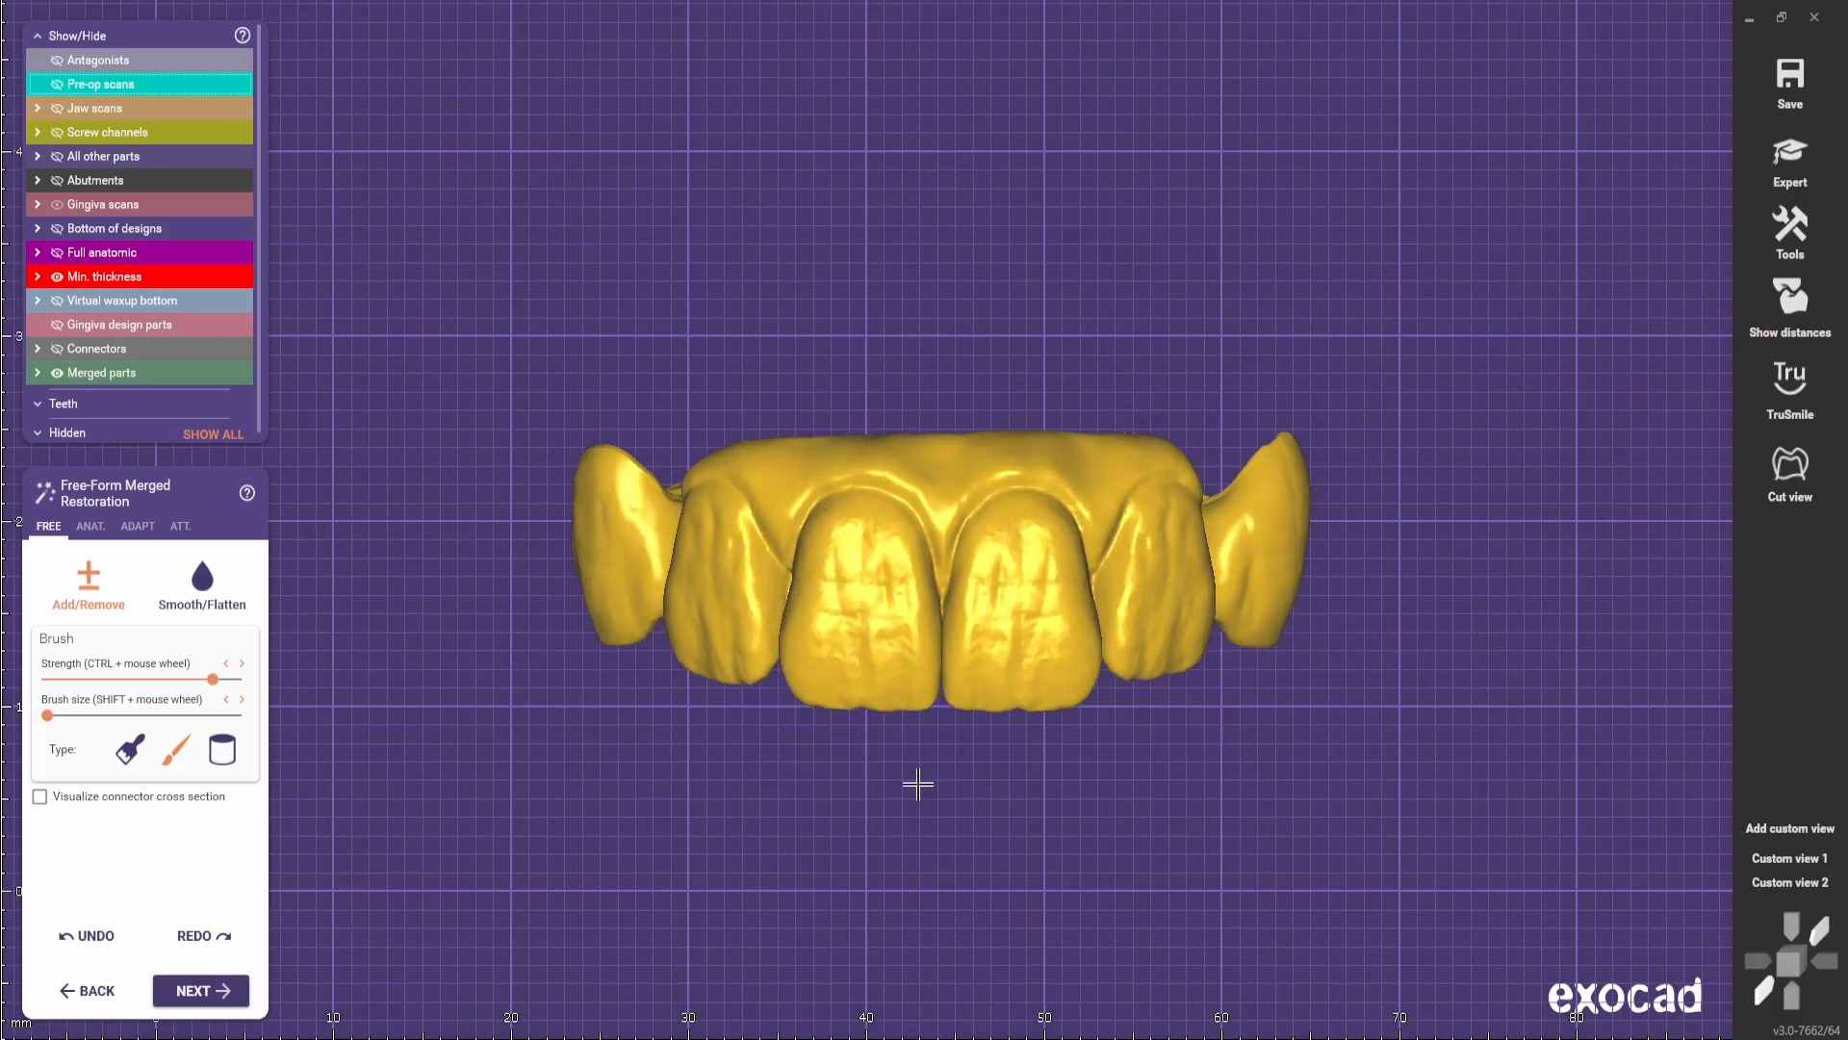
- Save a third custom view and reshape the lateral necks with Entire tooth before returning to FREE
left_click(1790, 828)
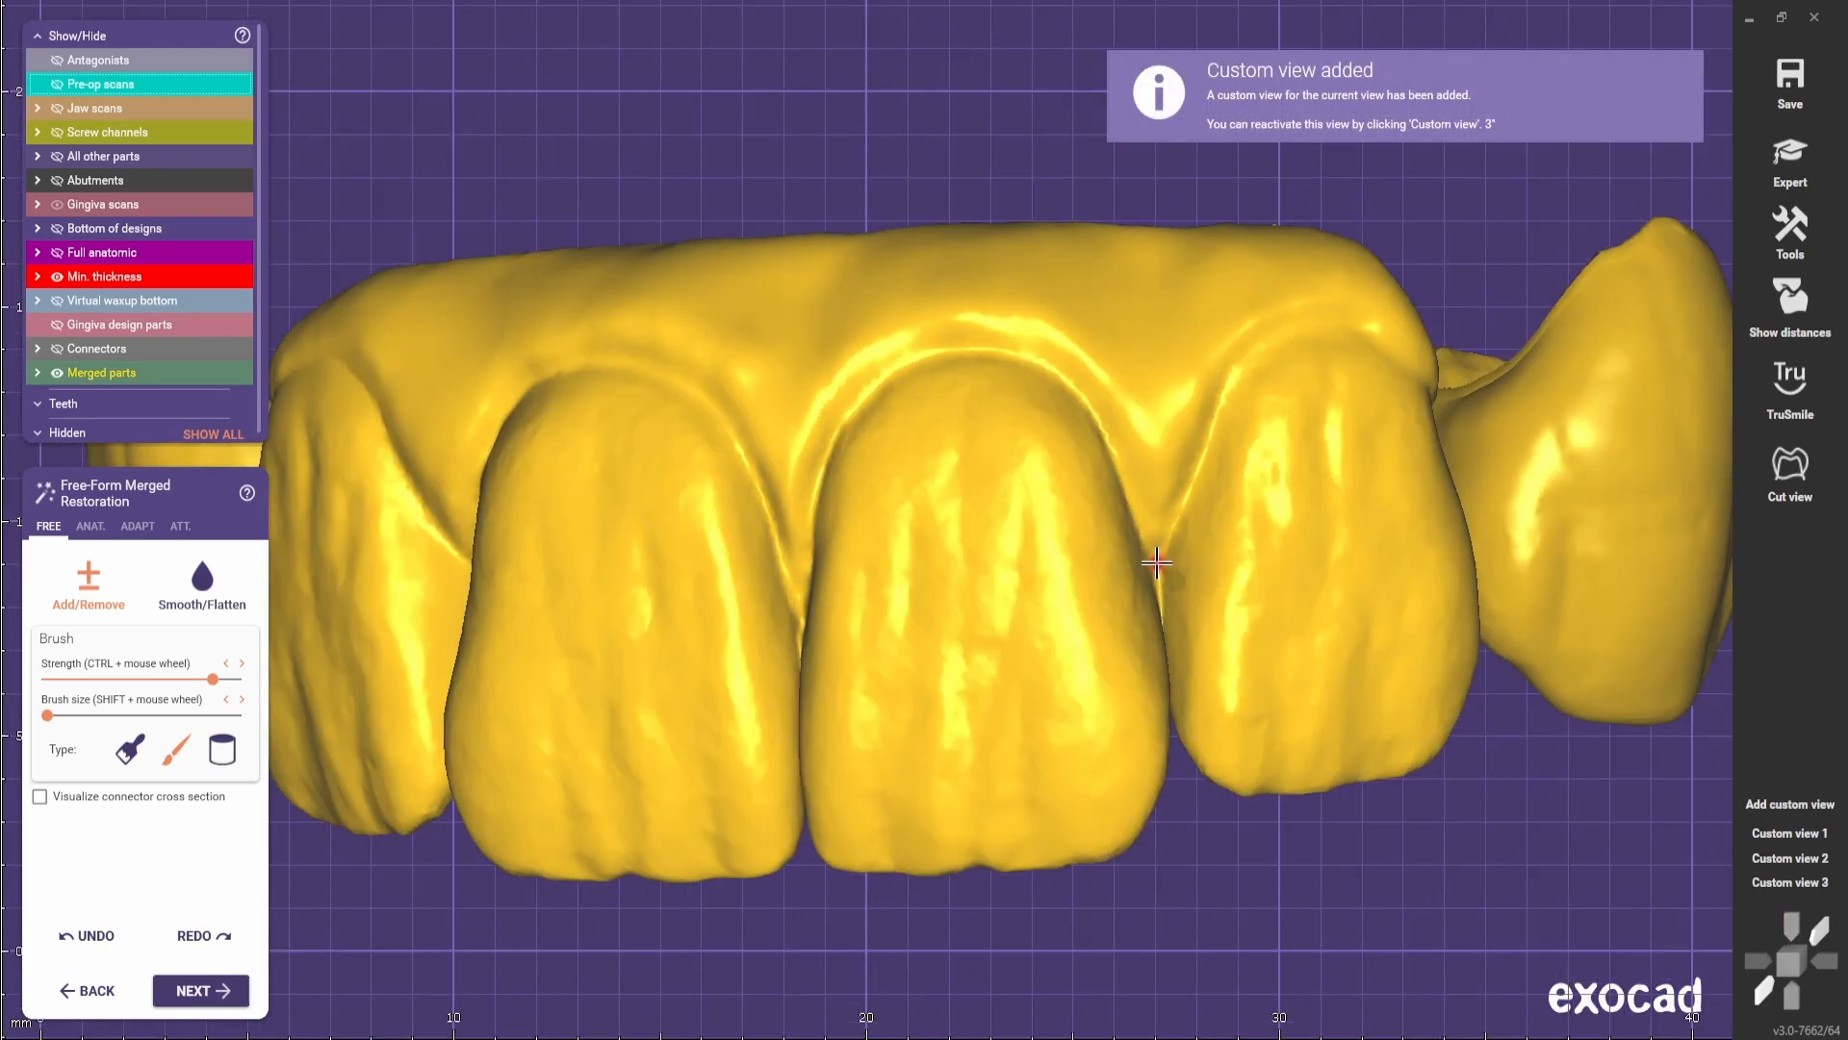
left_click(90, 525)
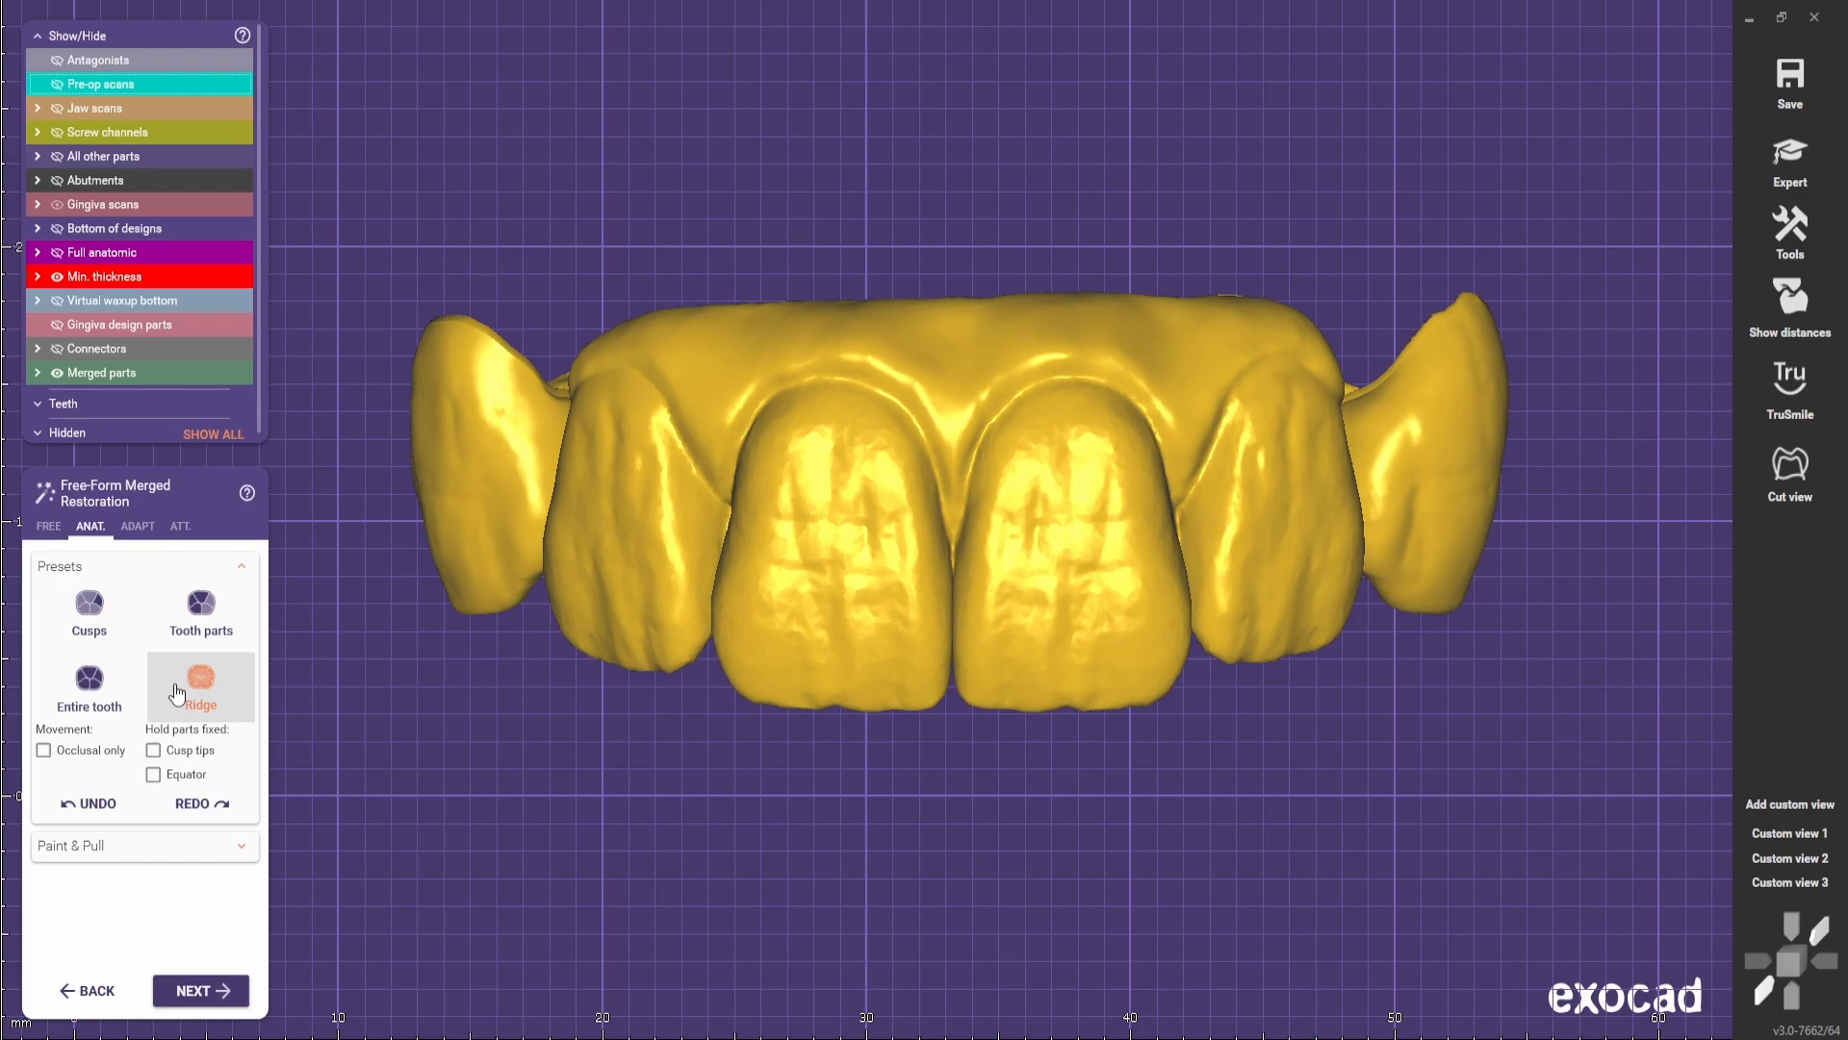
left_click(89, 687)
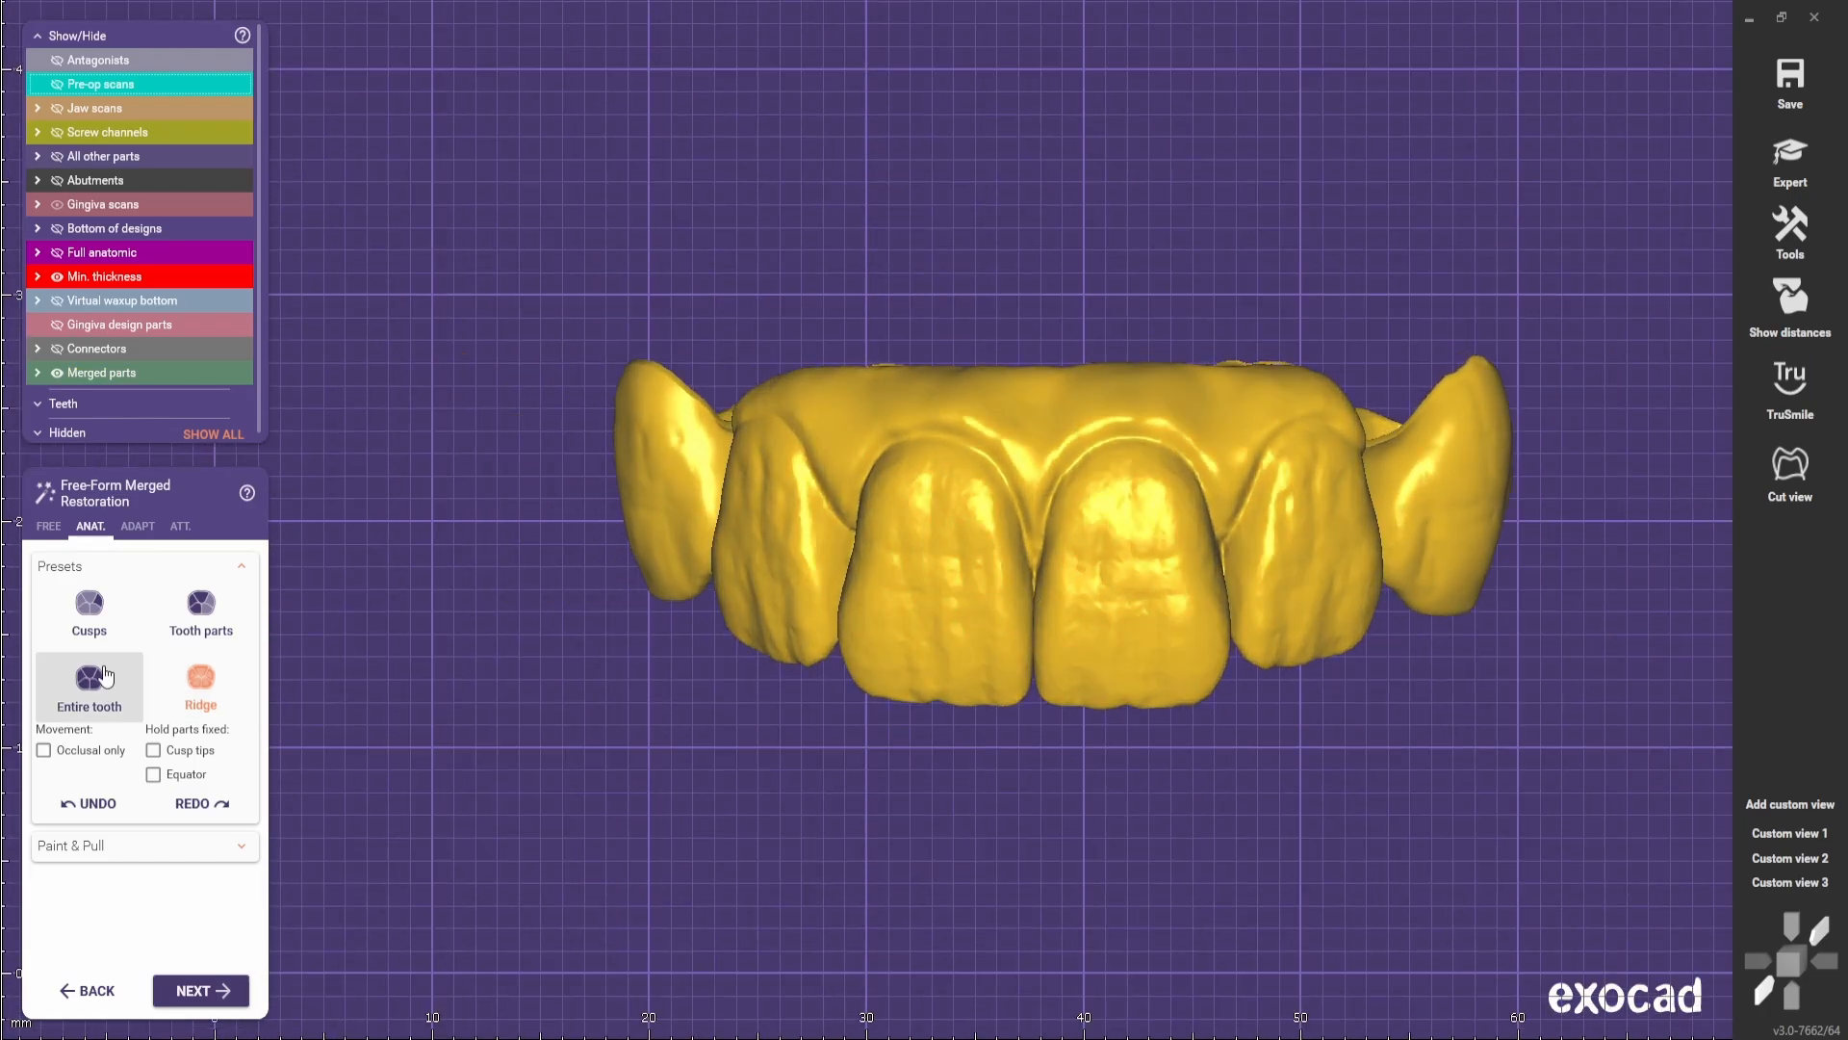
left_click(48, 526)
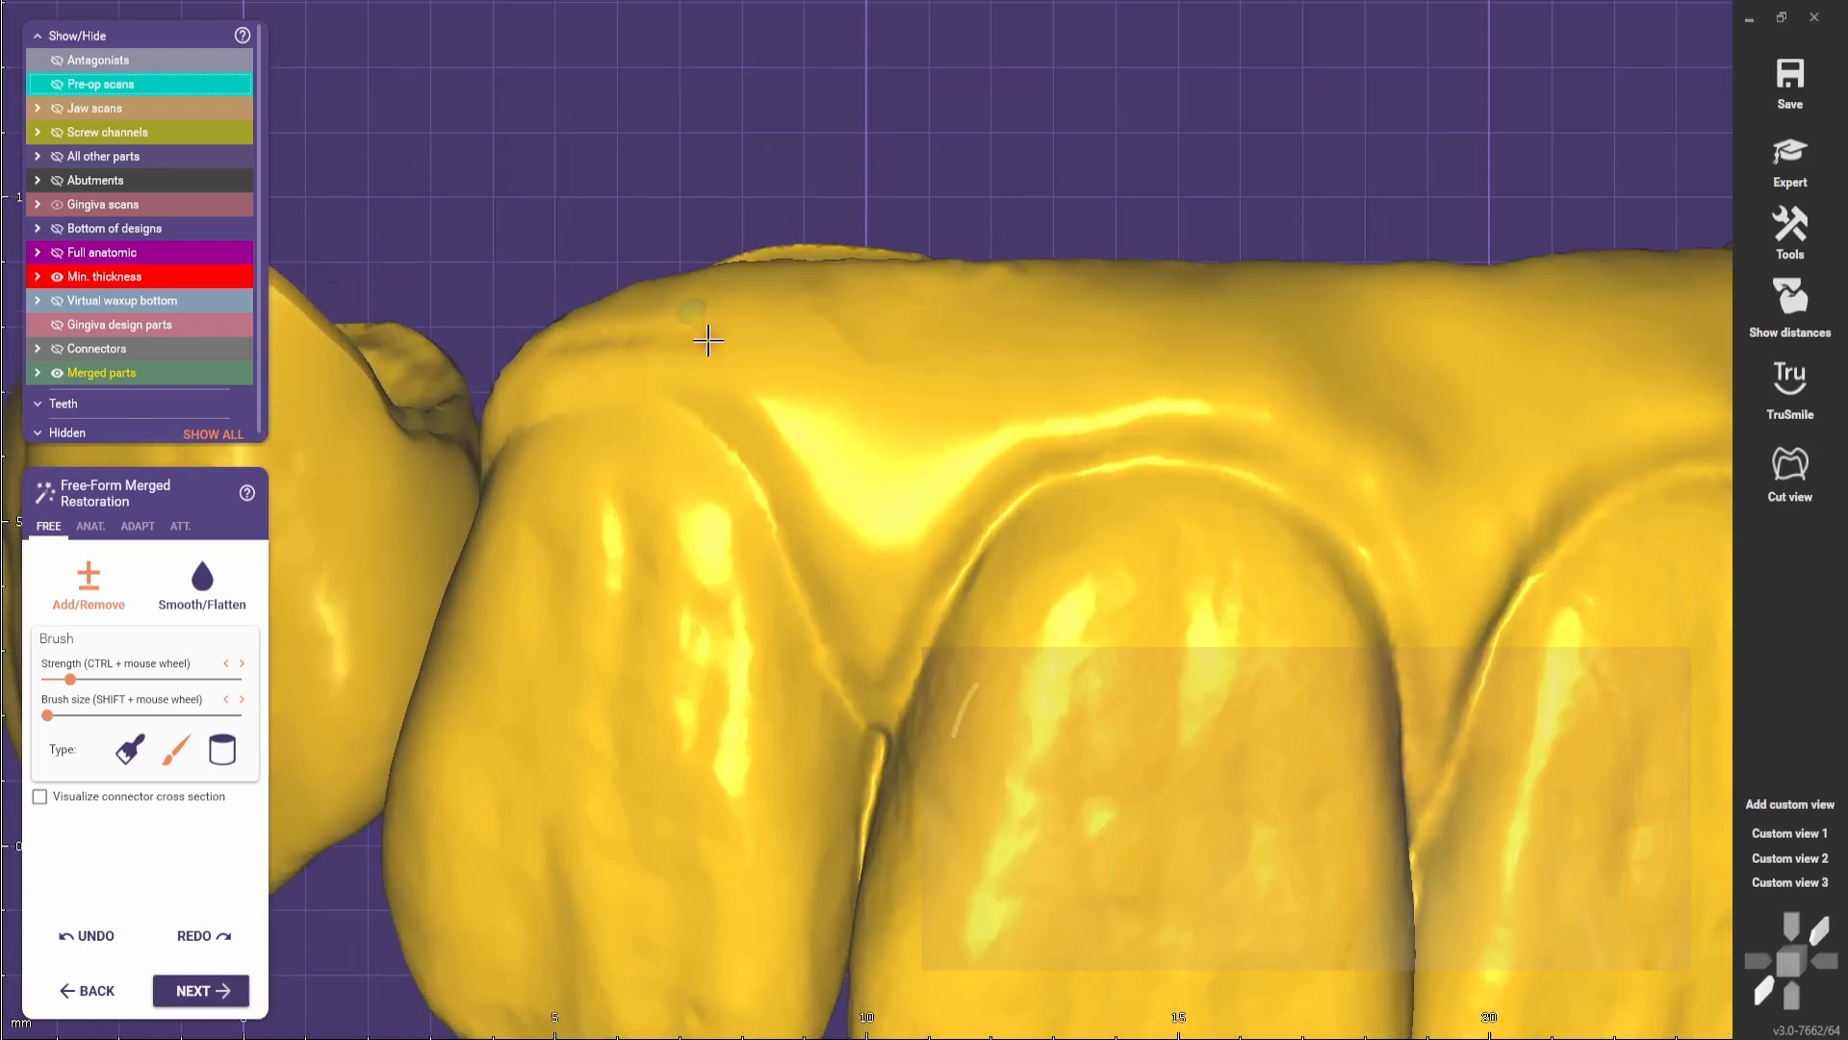
- Bulk the papillae near the lateral incisors, then smooth the gum above the left central incisor
left_click(1789, 387)
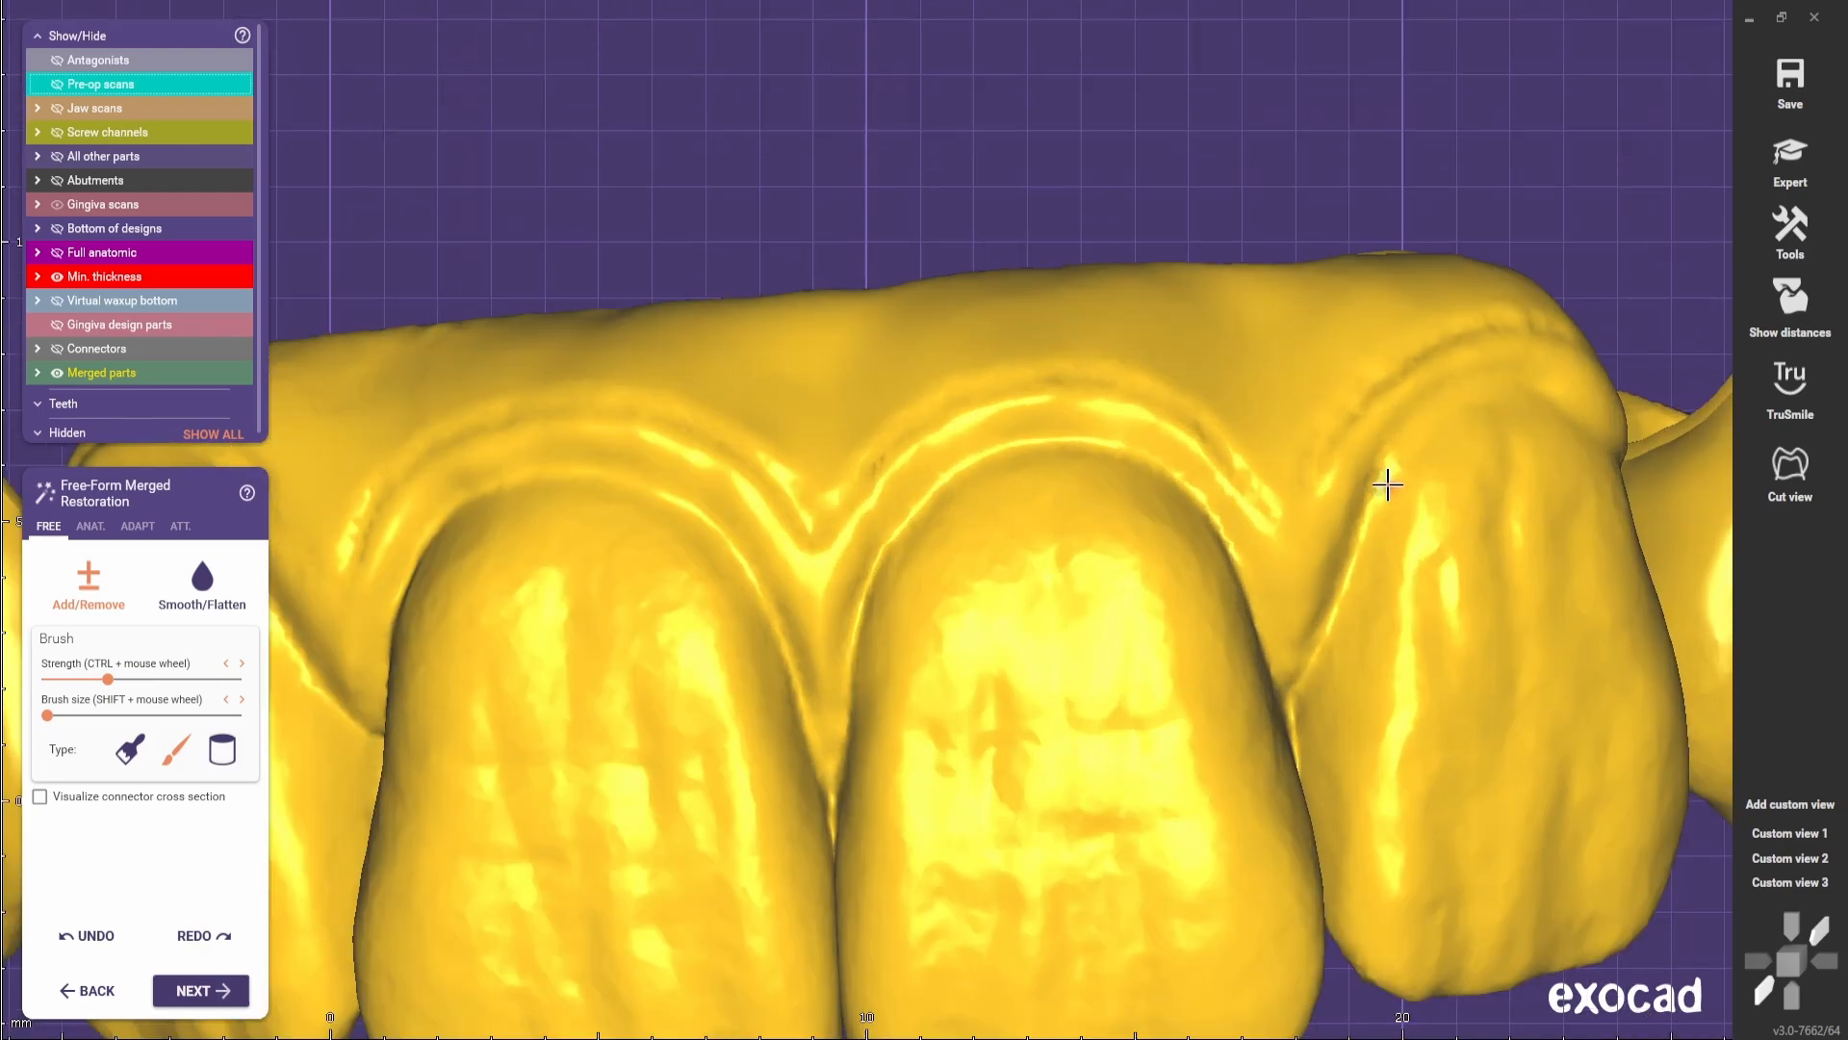
mouse_move(1570, 406)
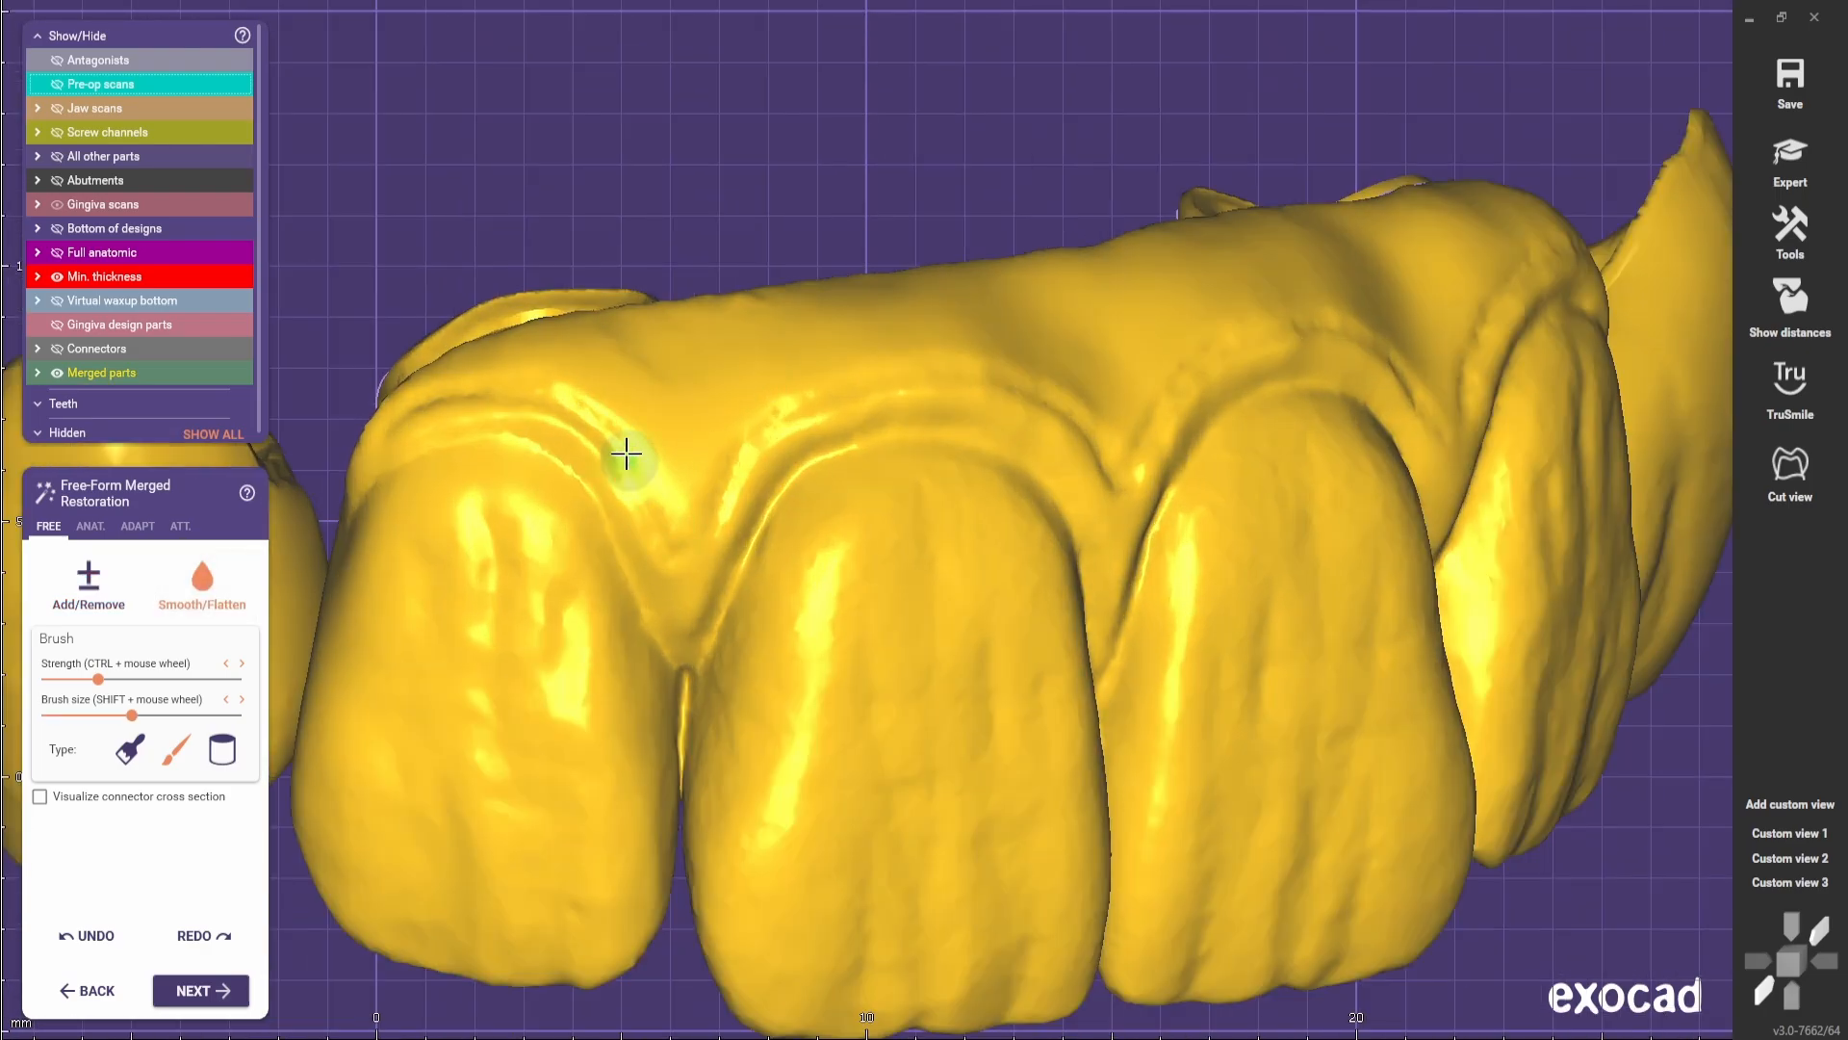
mouse_move(1146, 353)
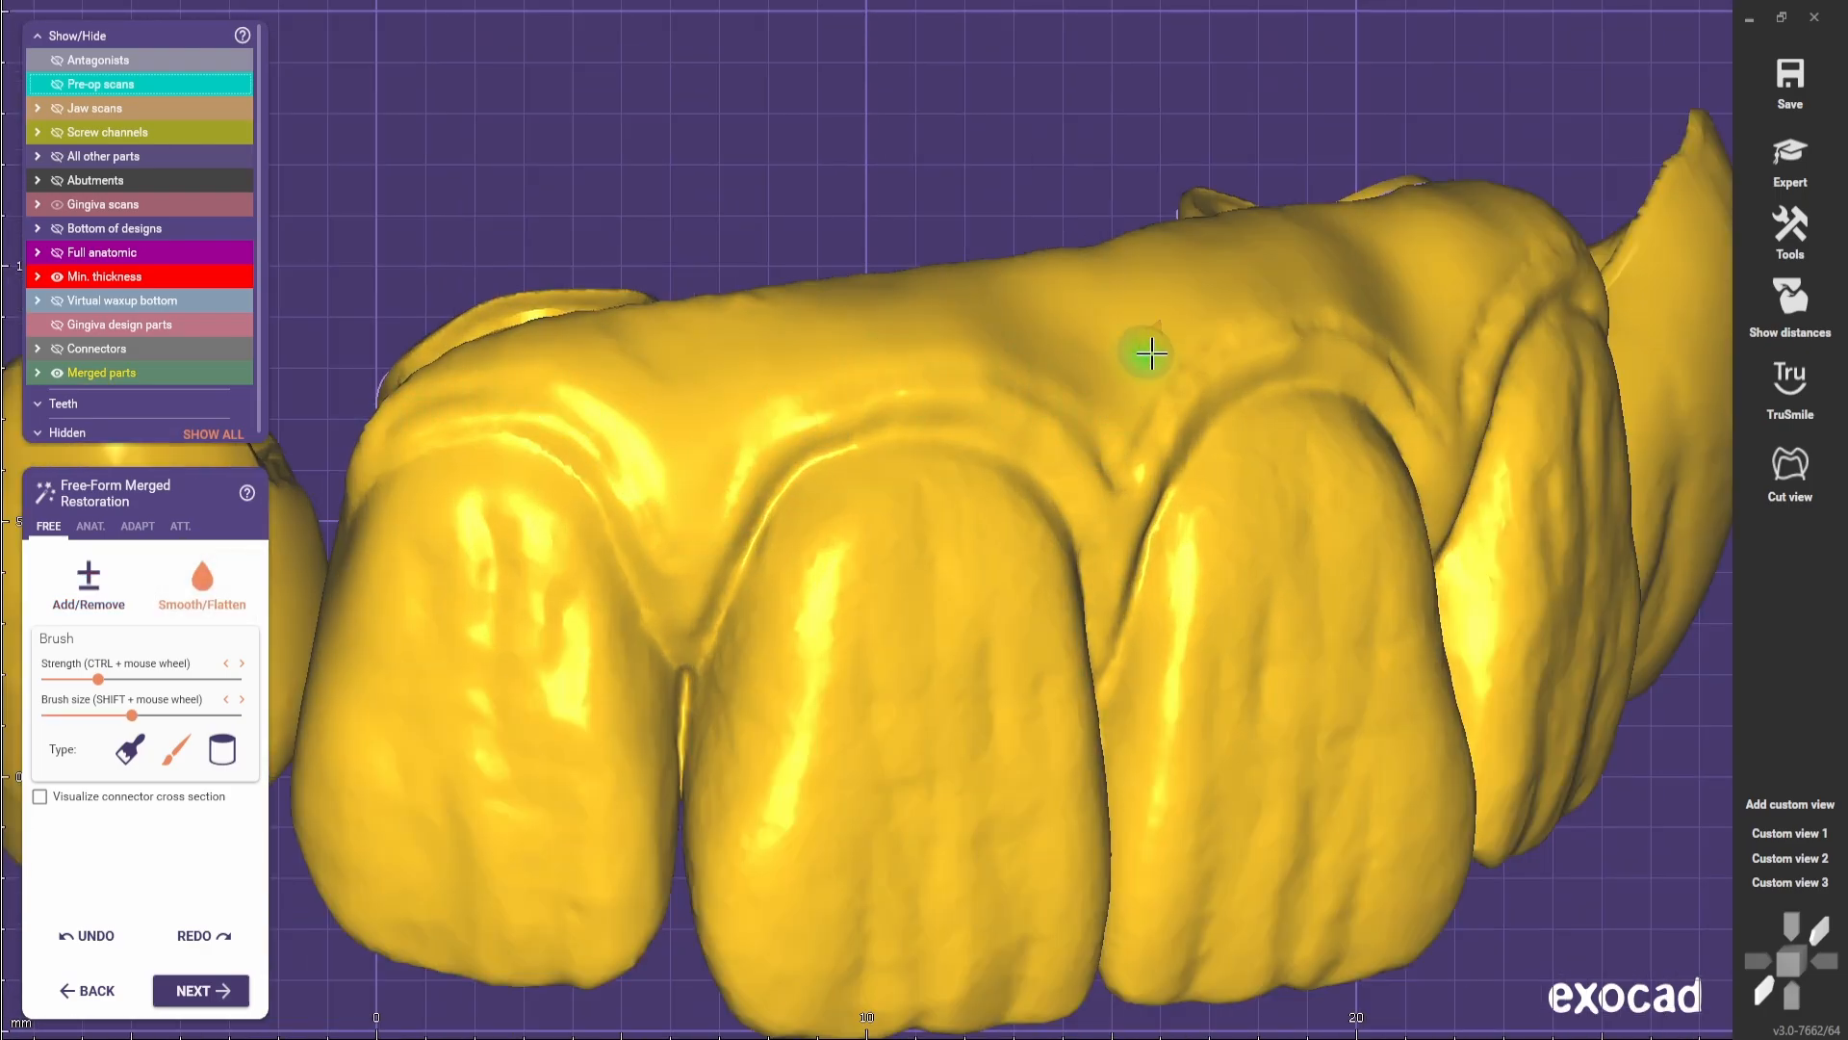
right_click(1149, 353)
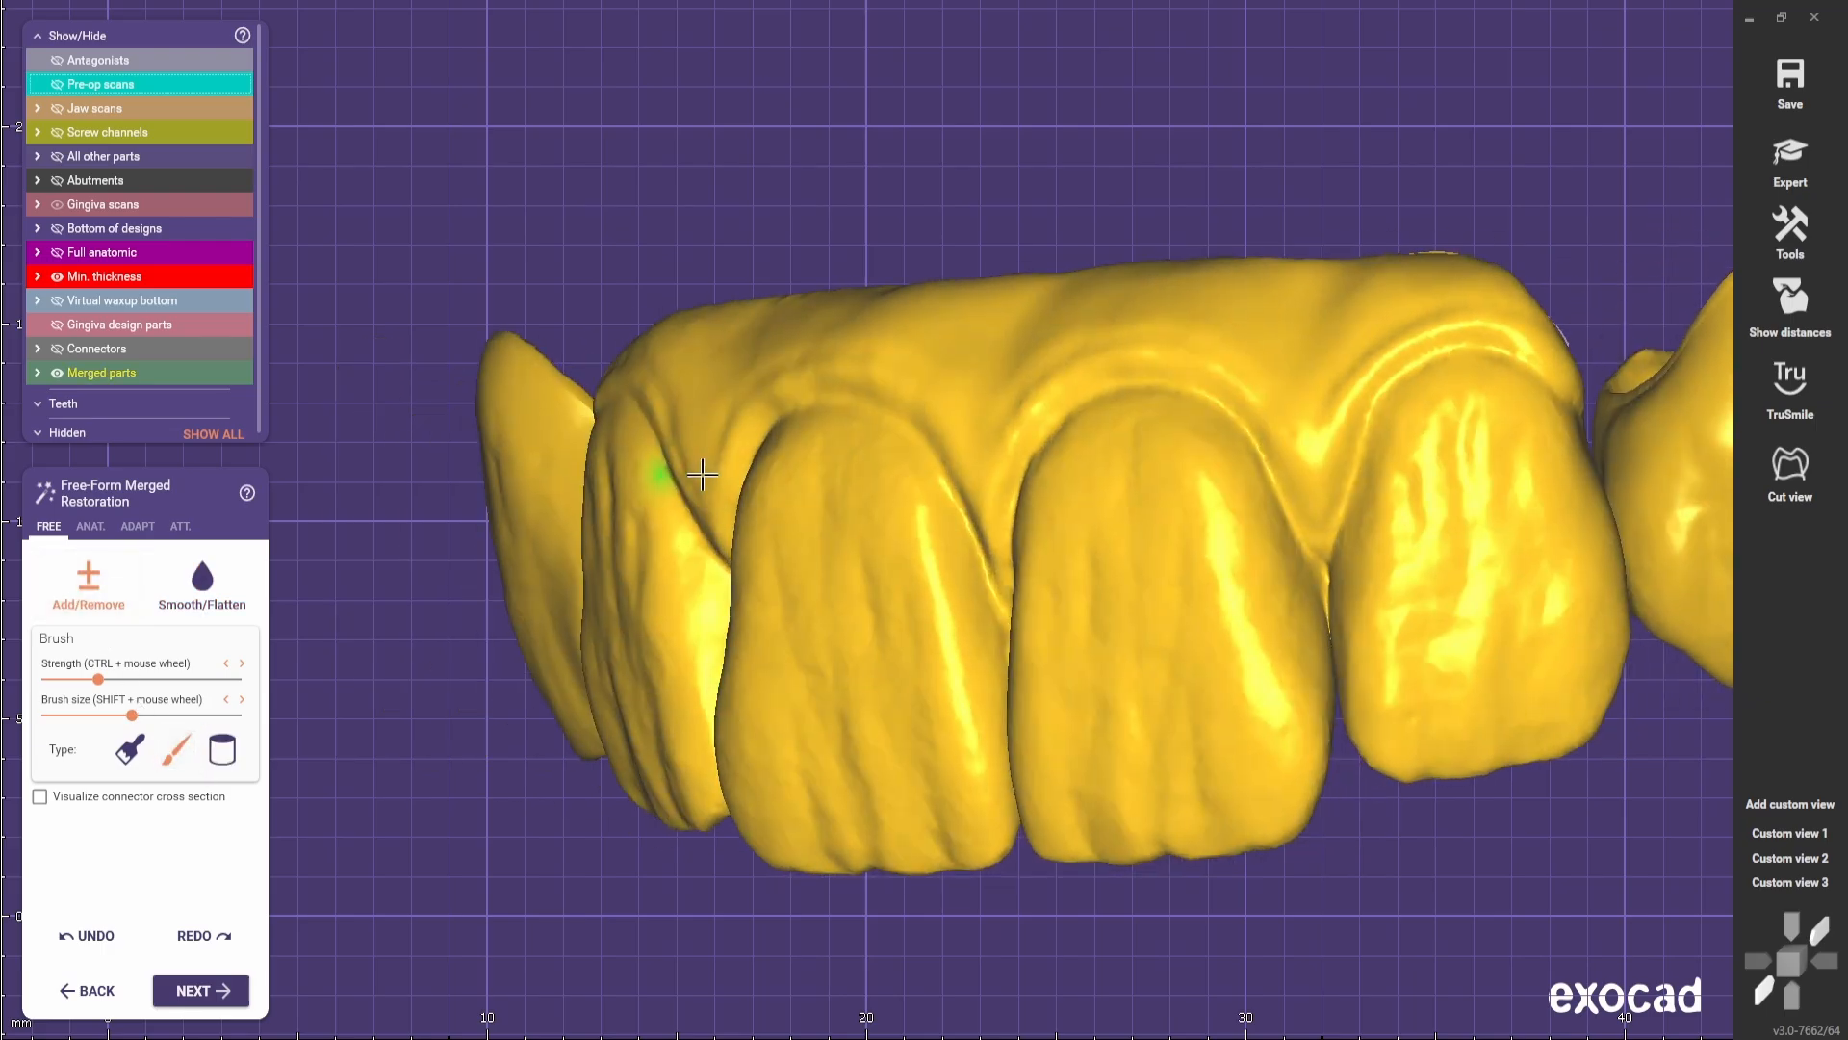
left_click(90, 525)
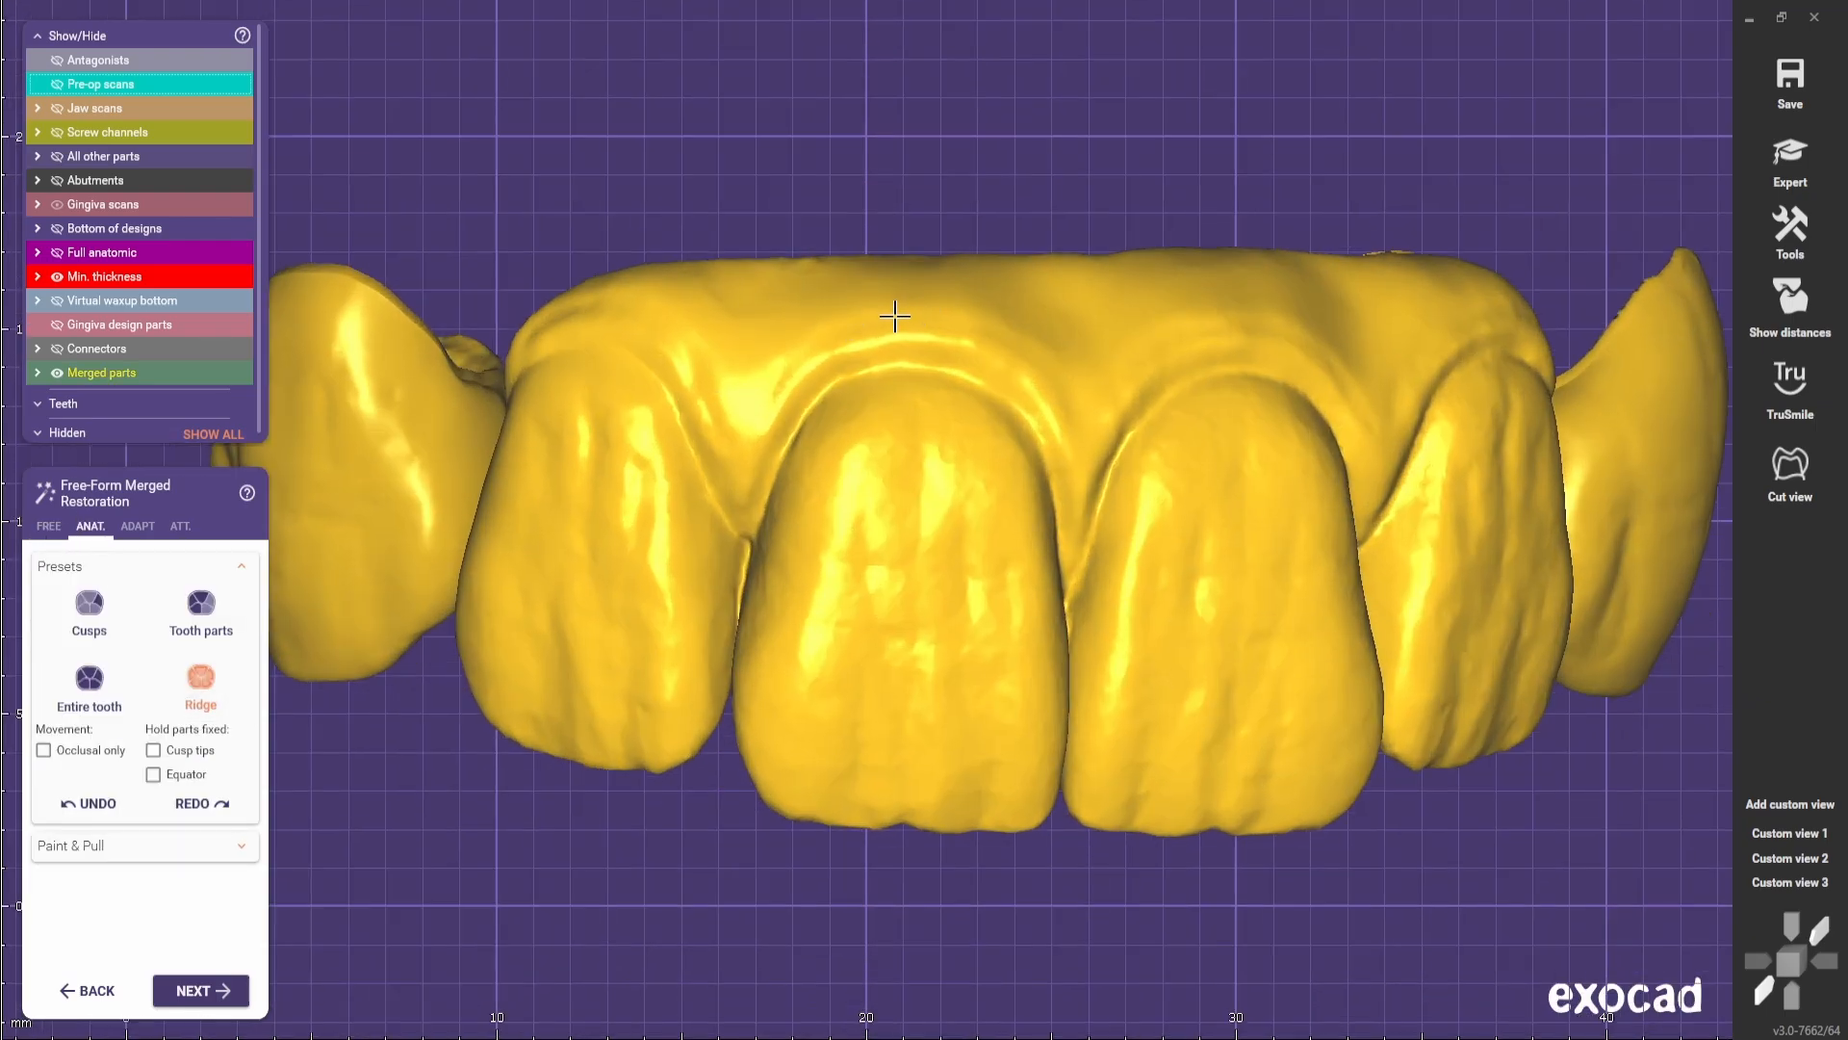
left_click(48, 526)
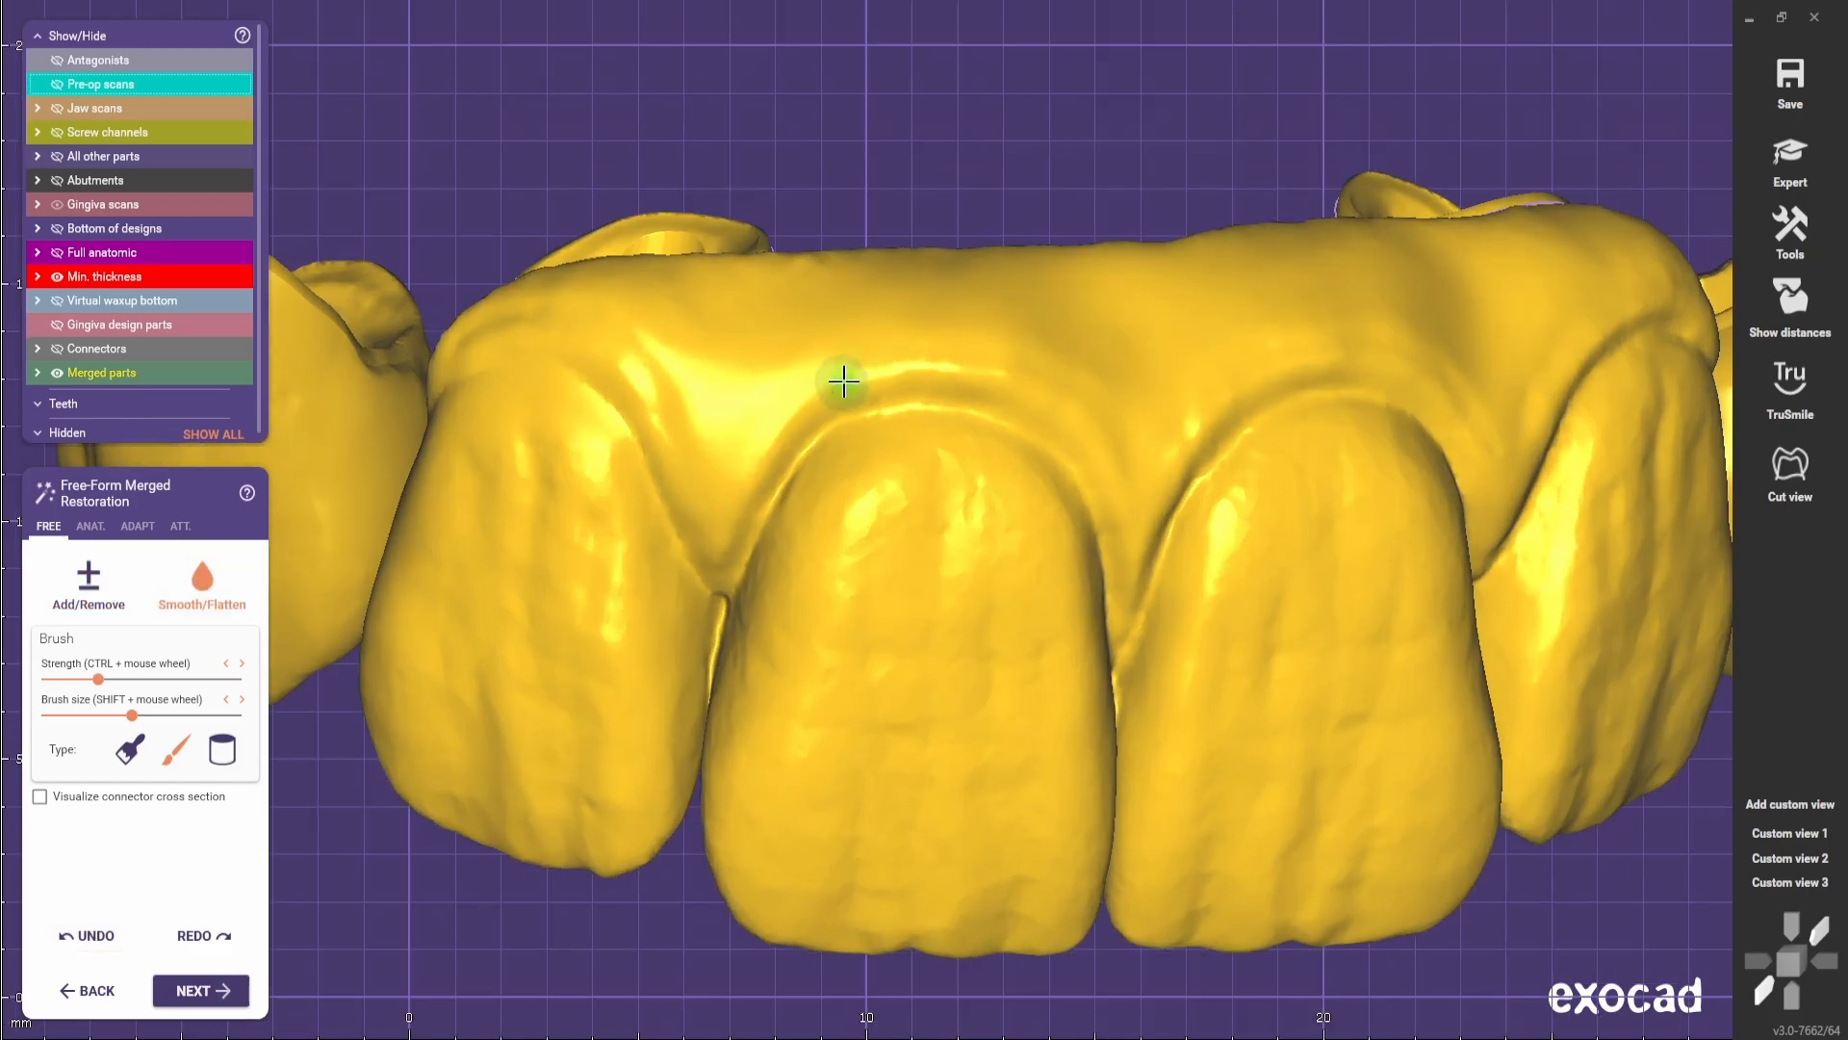
left_click(87, 589)
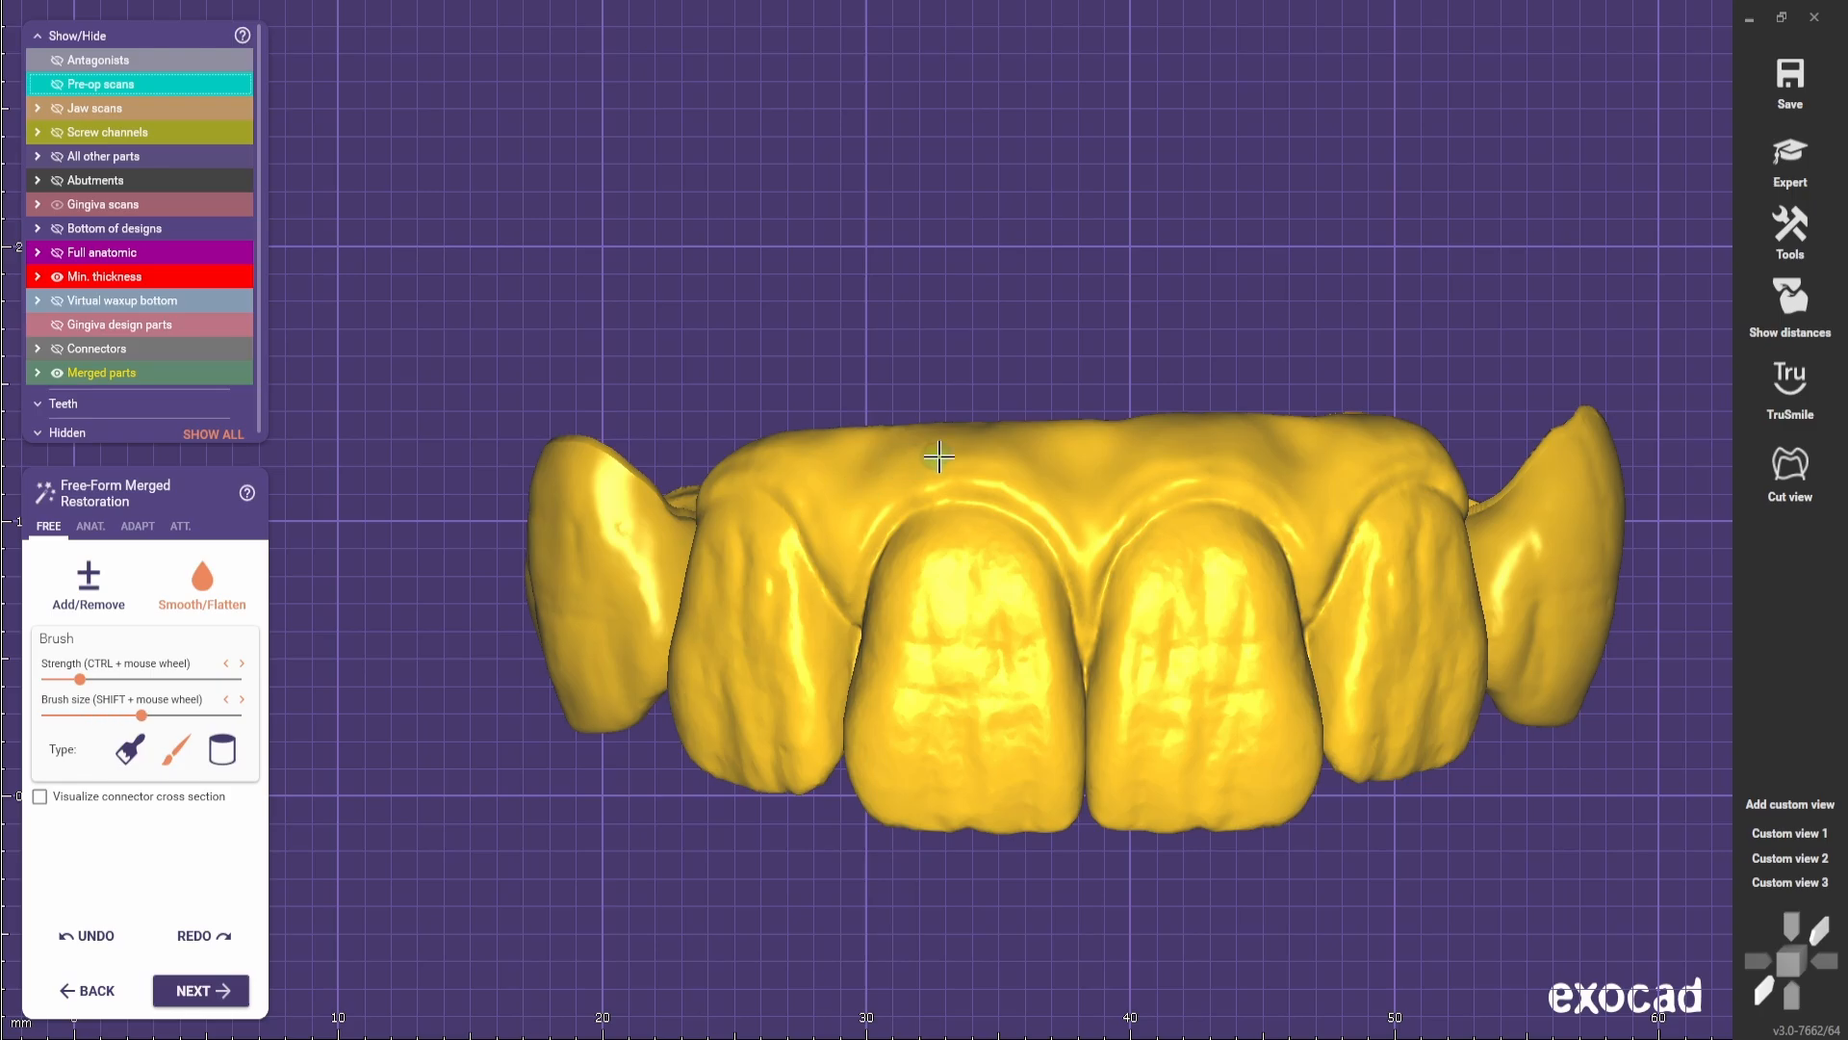
mouse_move(1306, 482)
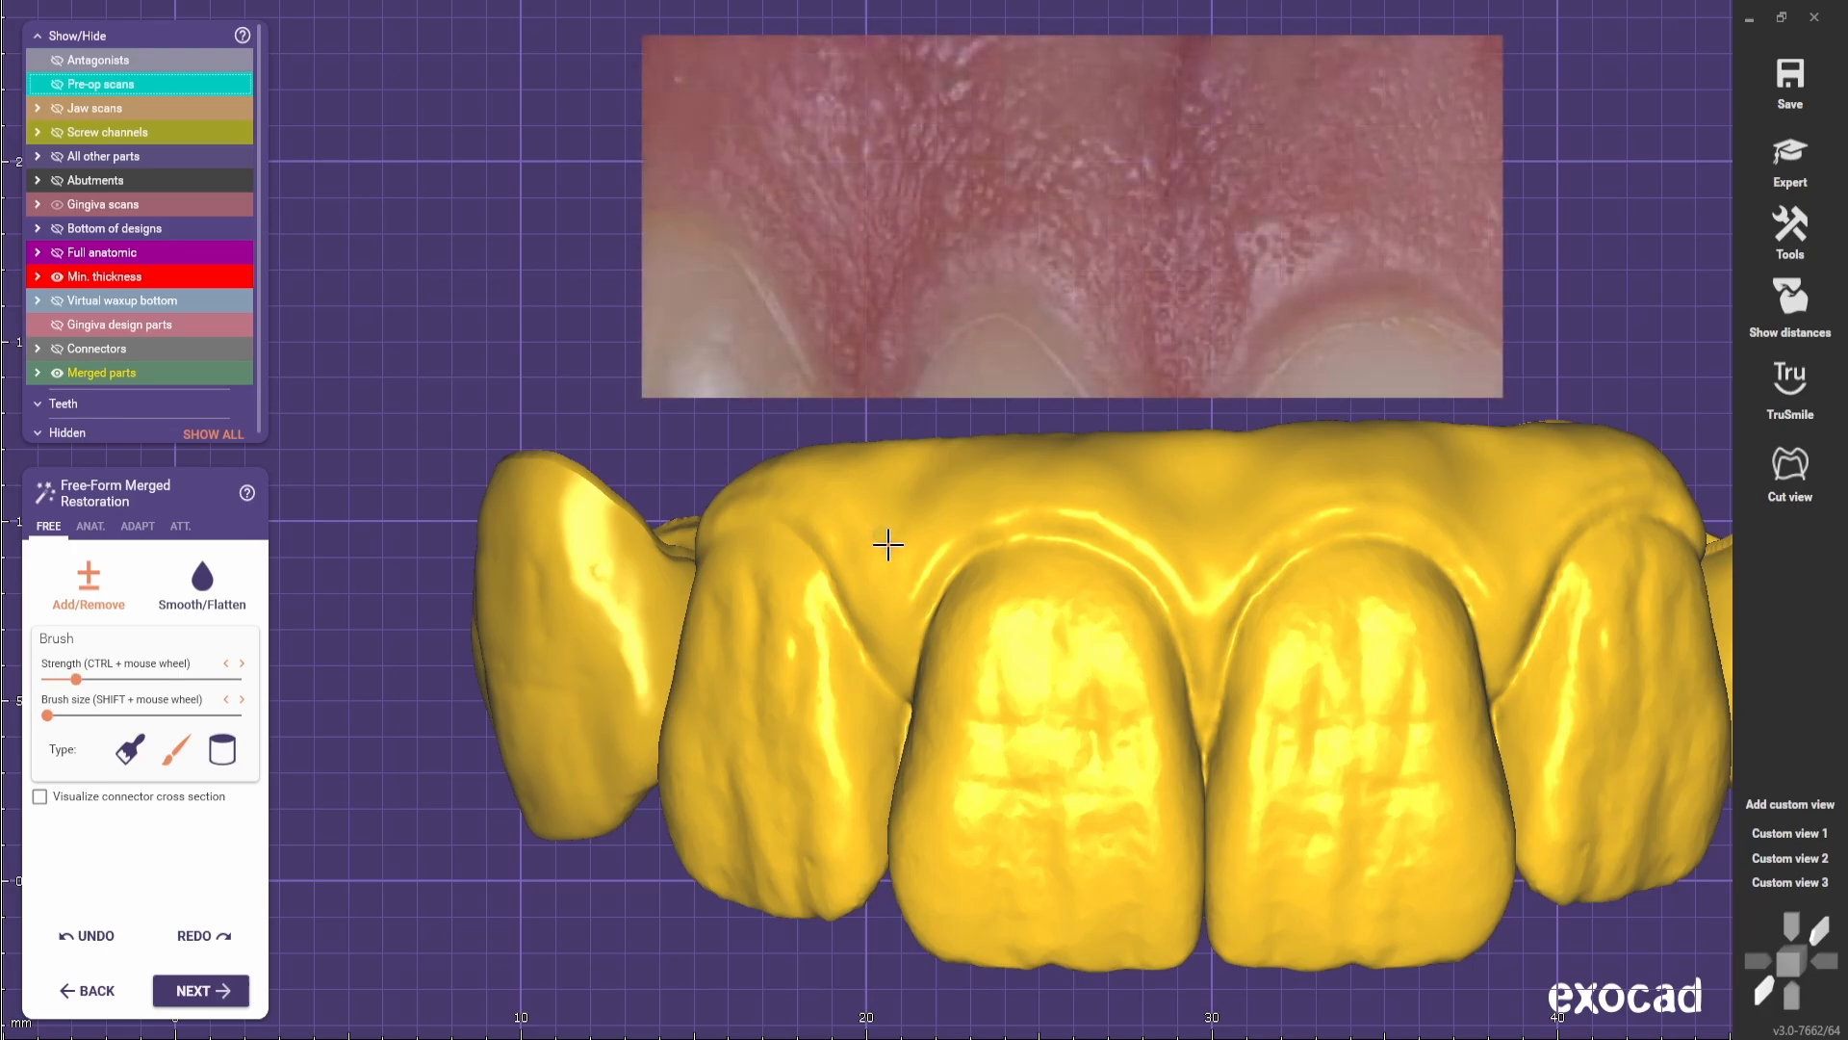
mouse_move(876, 494)
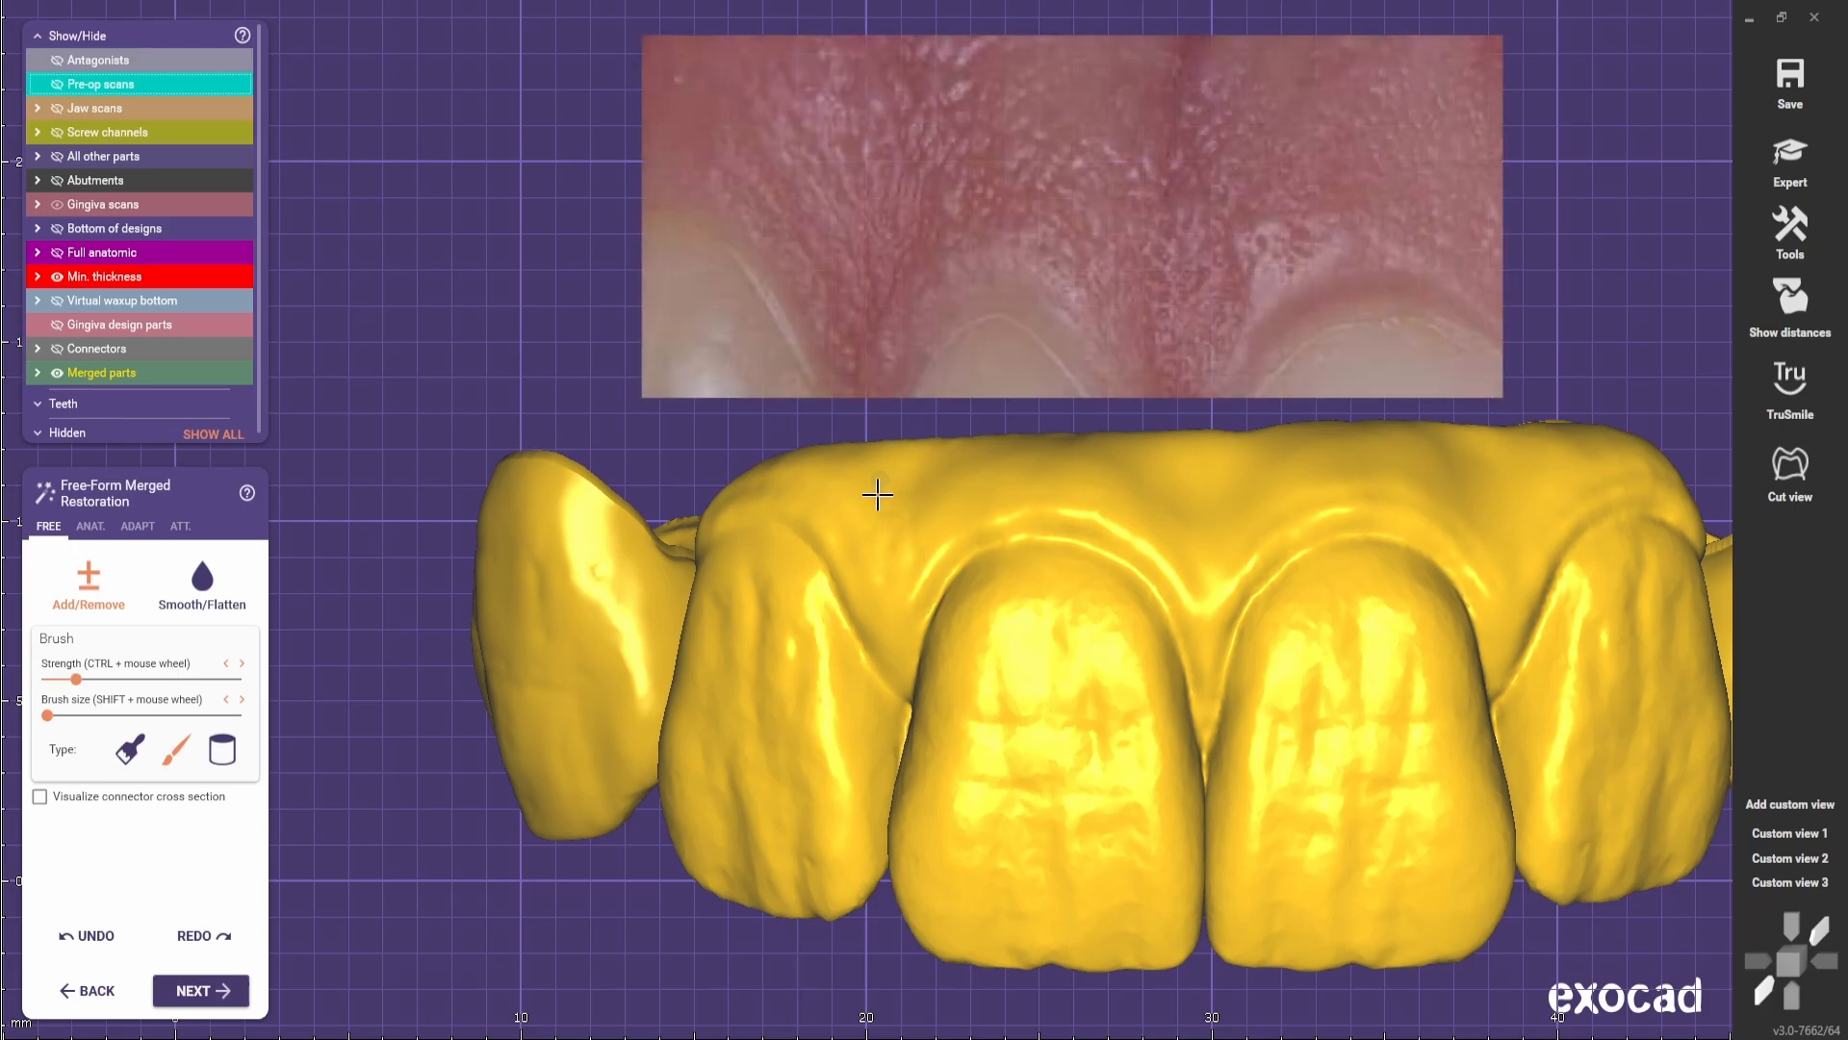
mouse_move(872, 563)
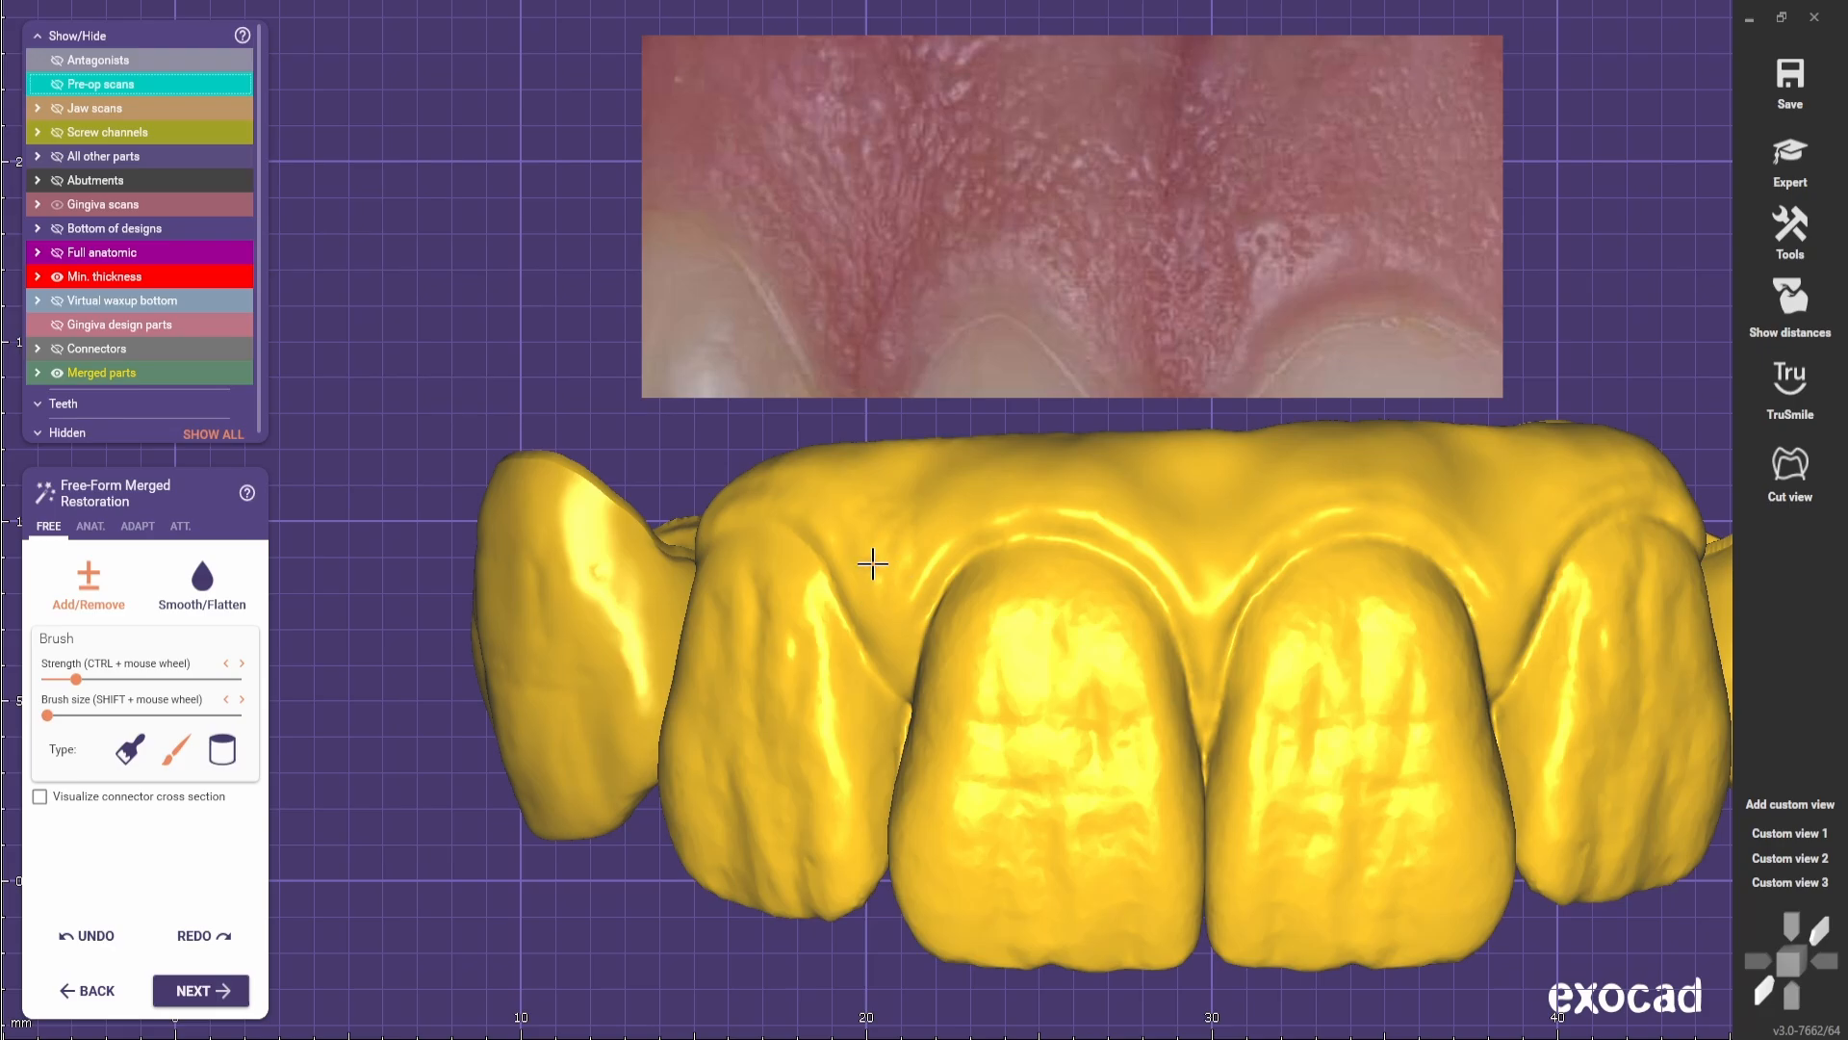
mouse_move(831, 488)
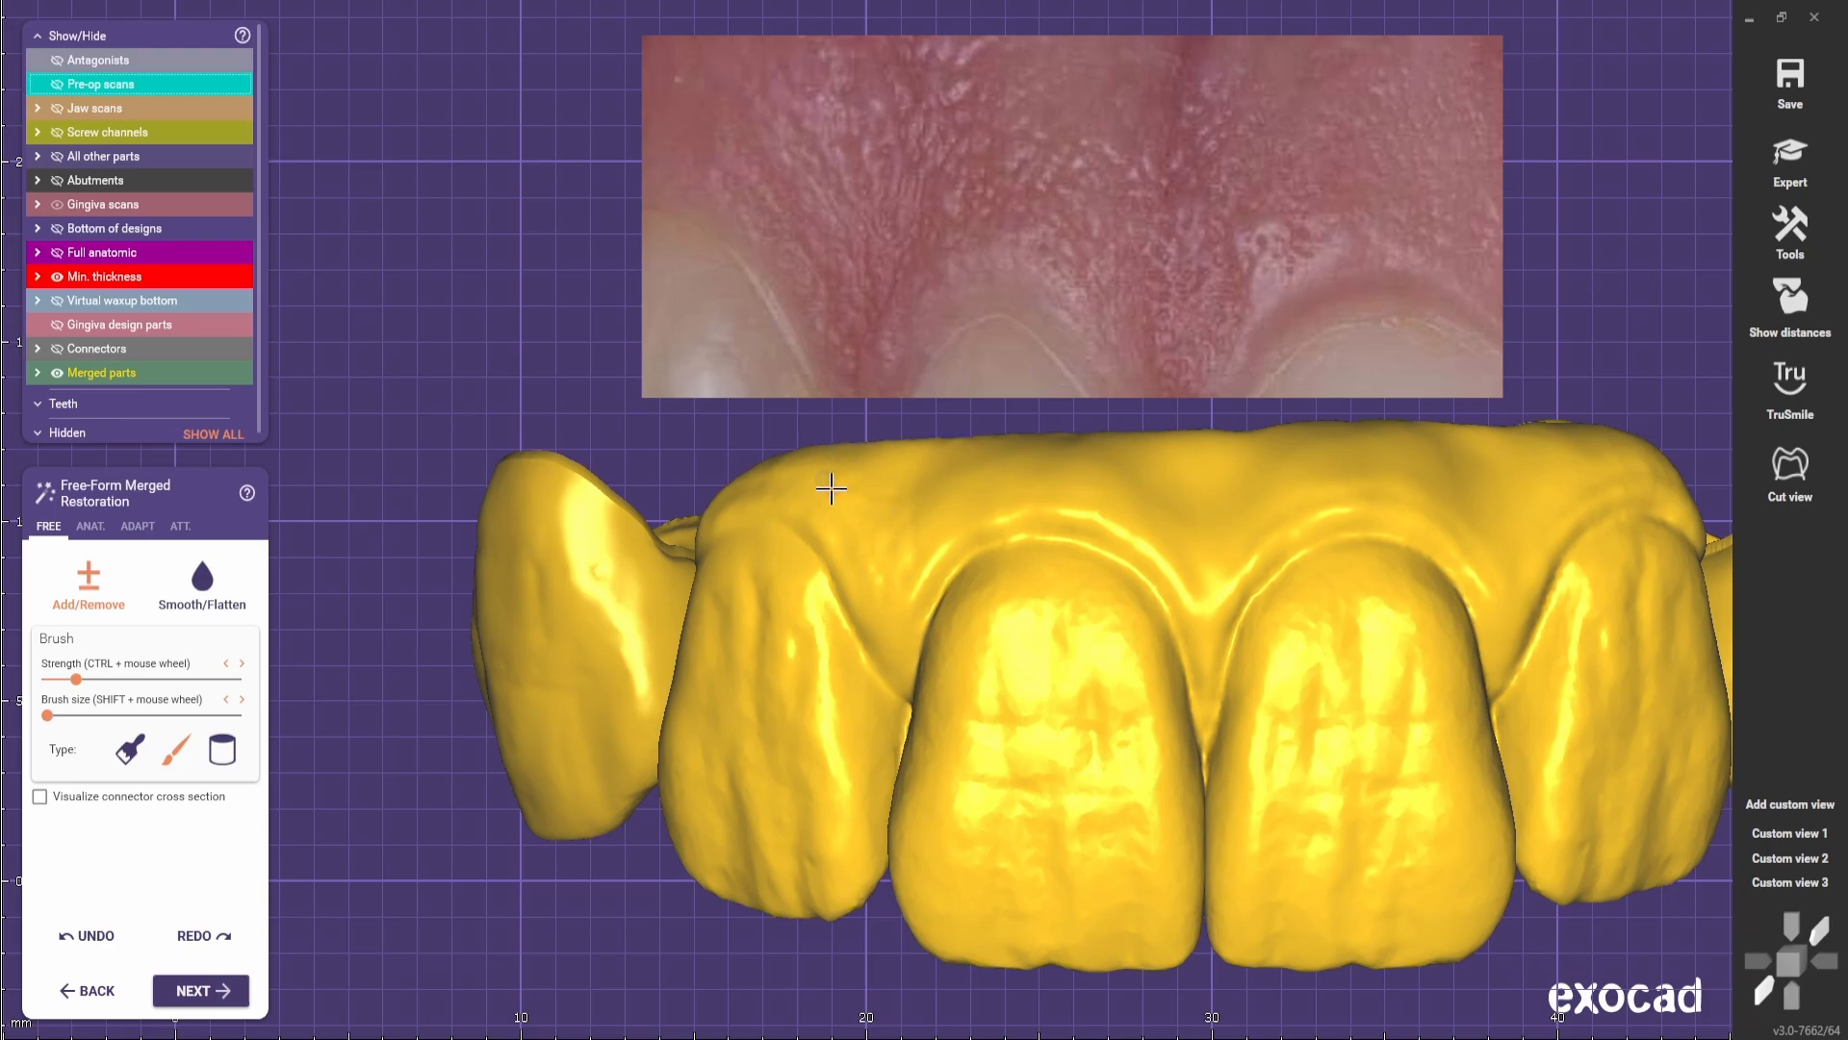
mouse_move(918, 485)
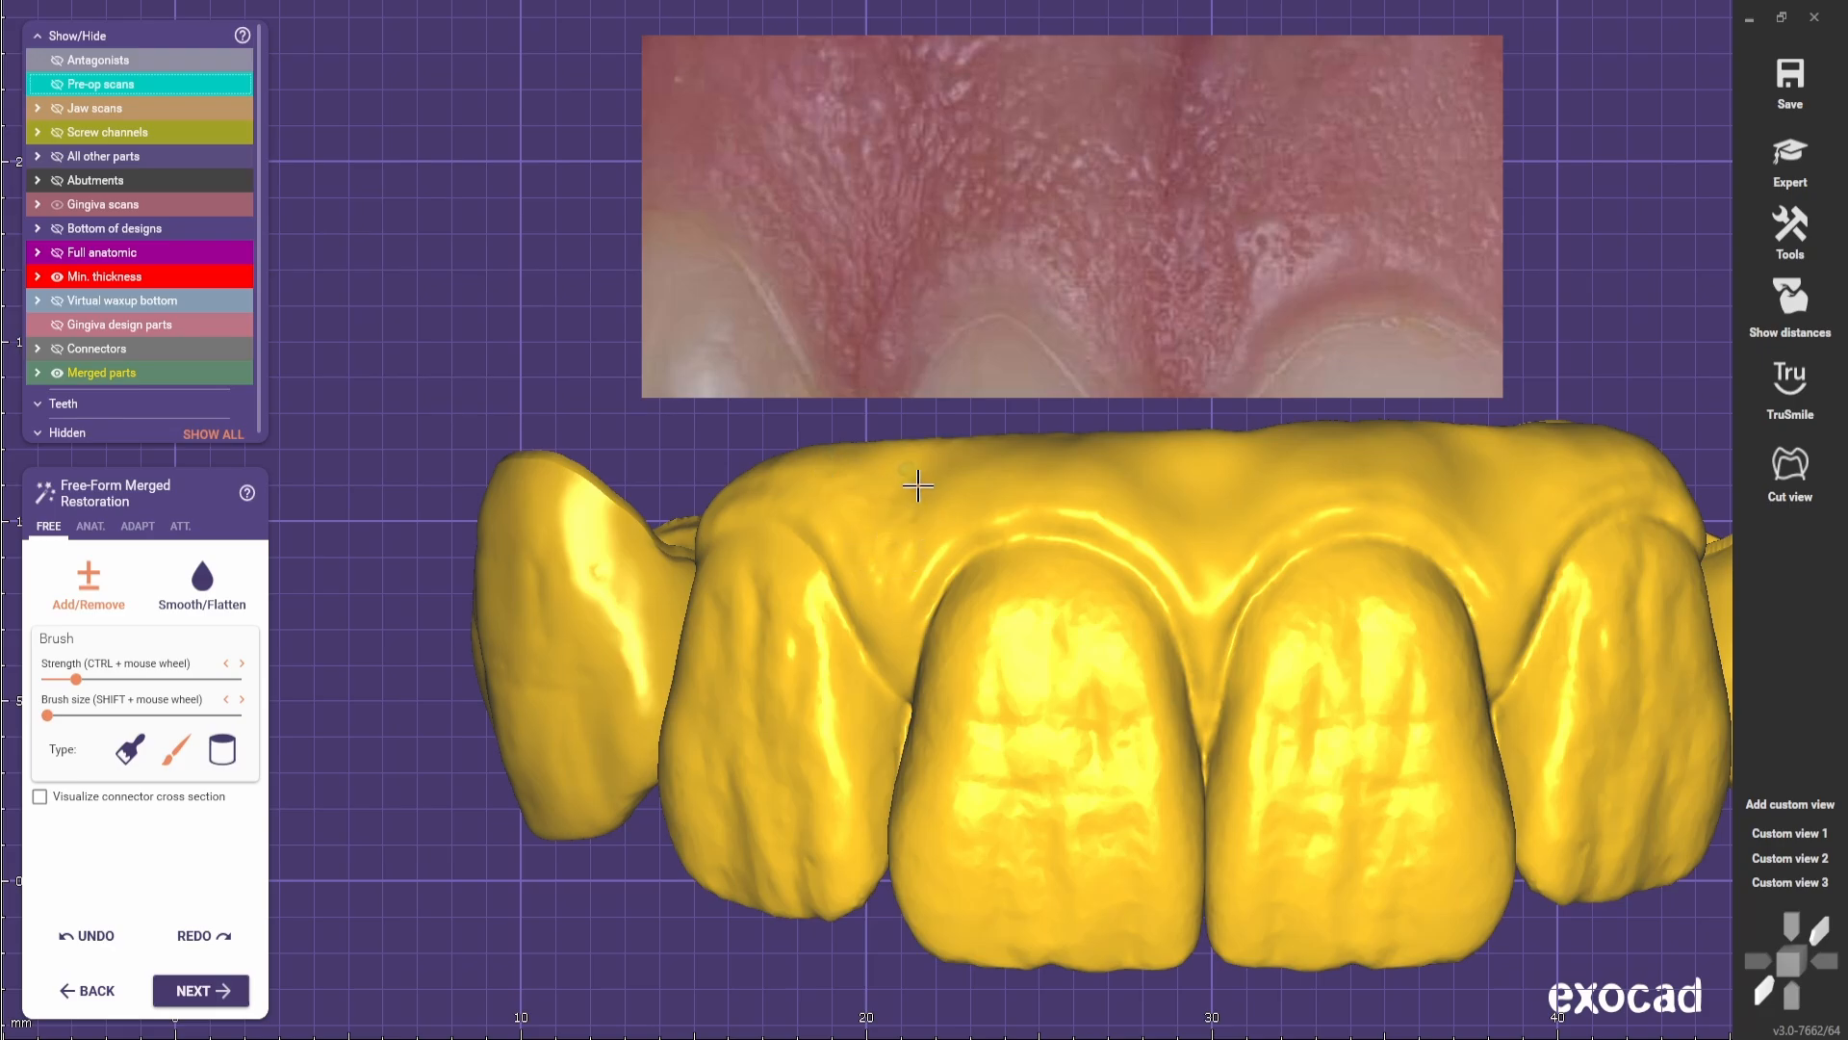
mouse_move(811, 479)
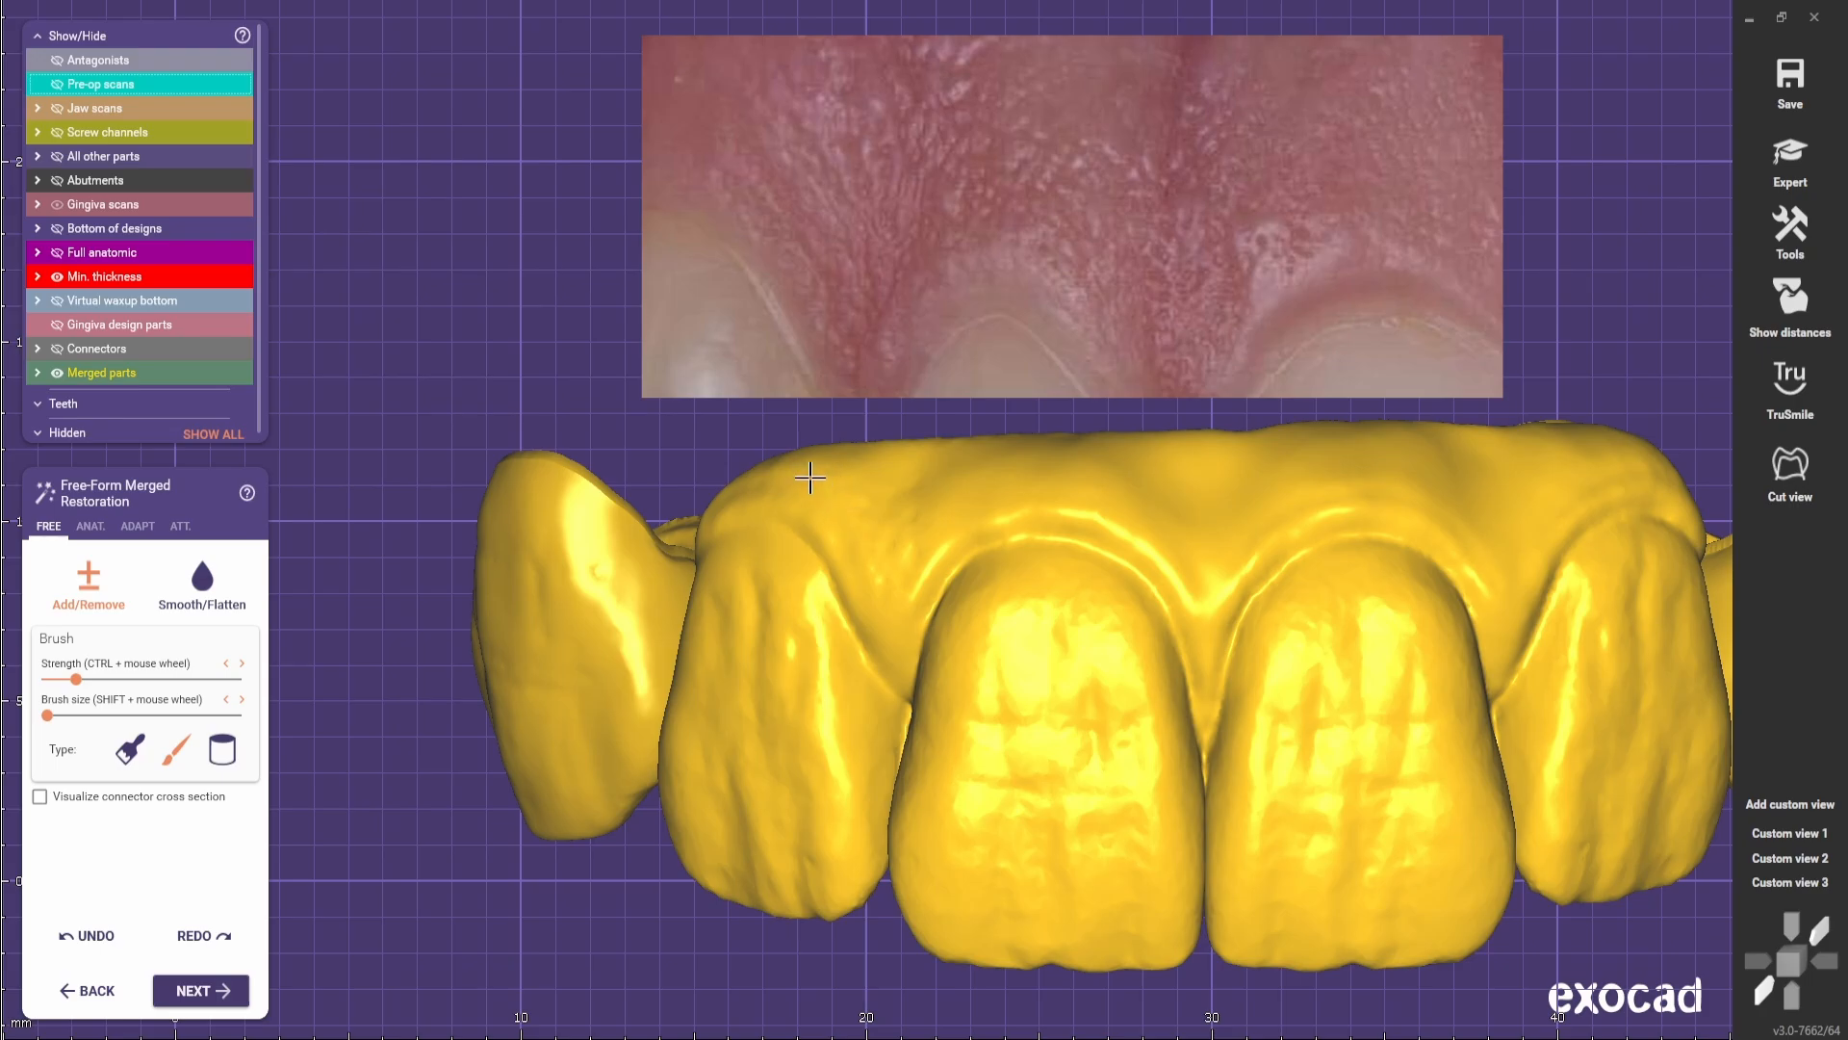
mouse_move(878, 589)
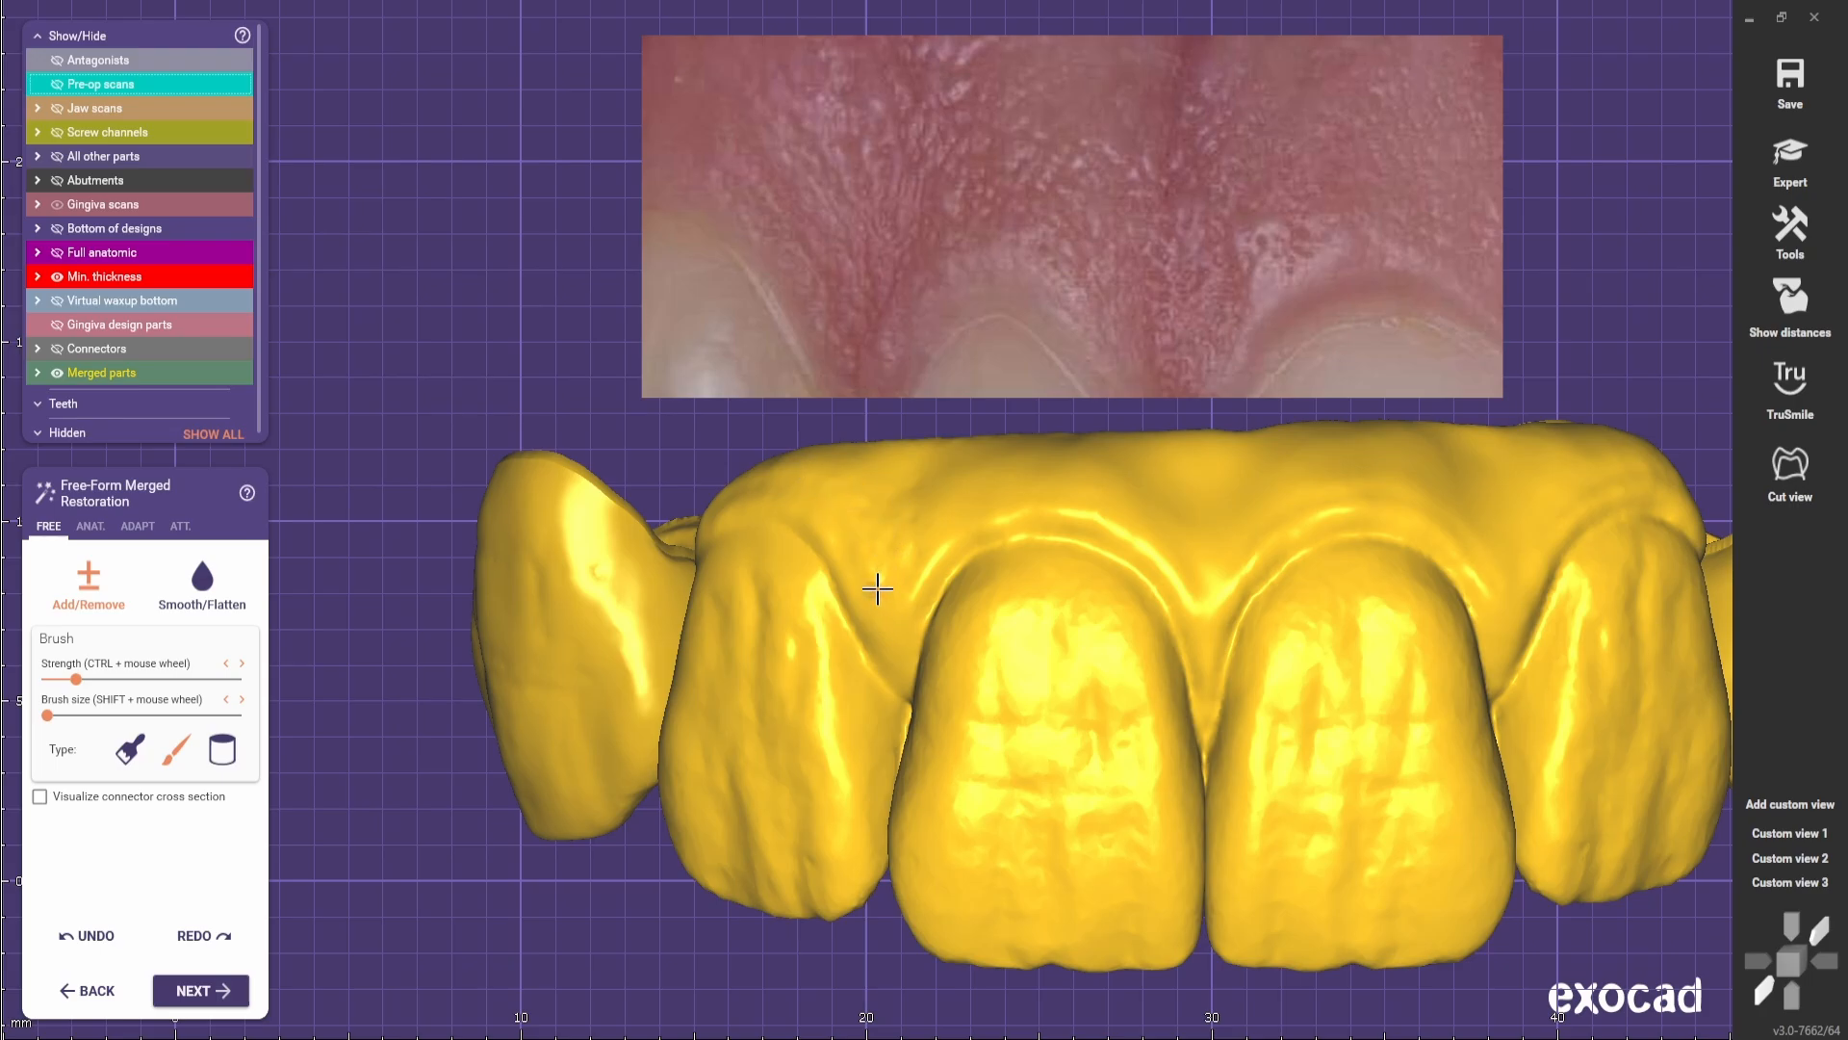
mouse_move(809, 467)
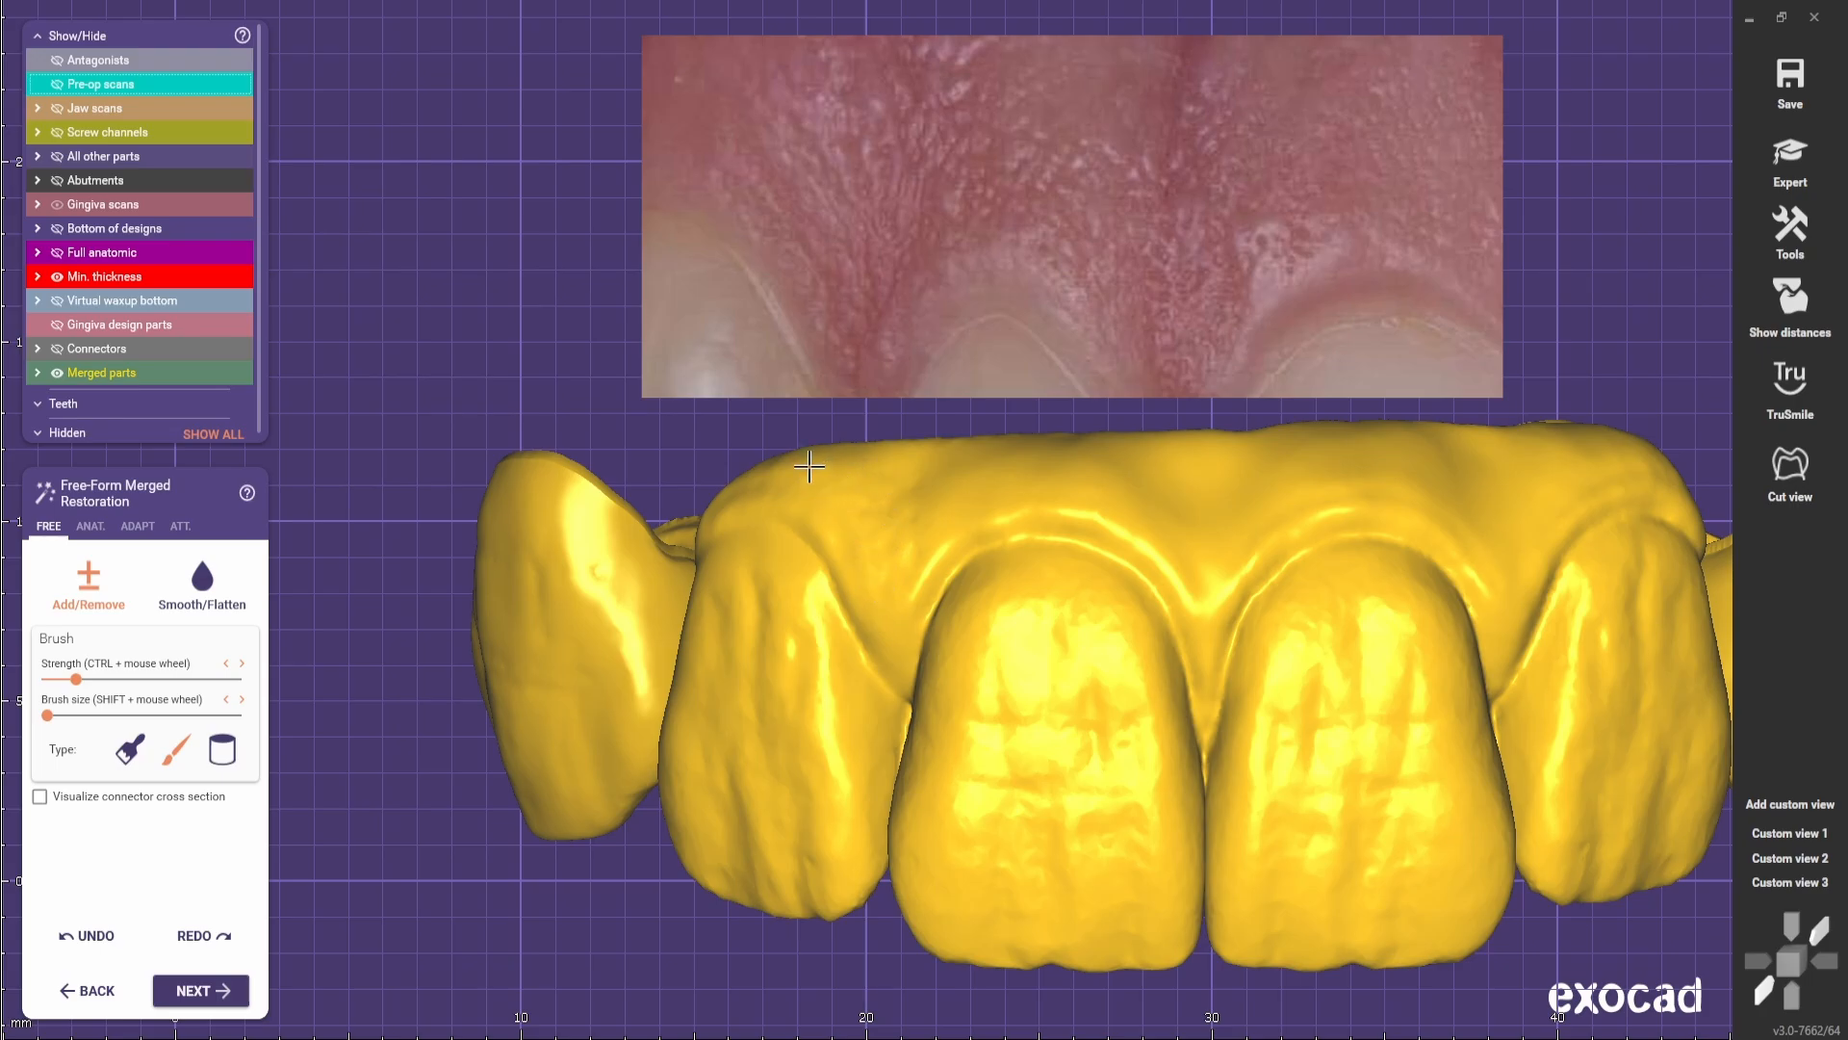
mouse_move(923, 534)
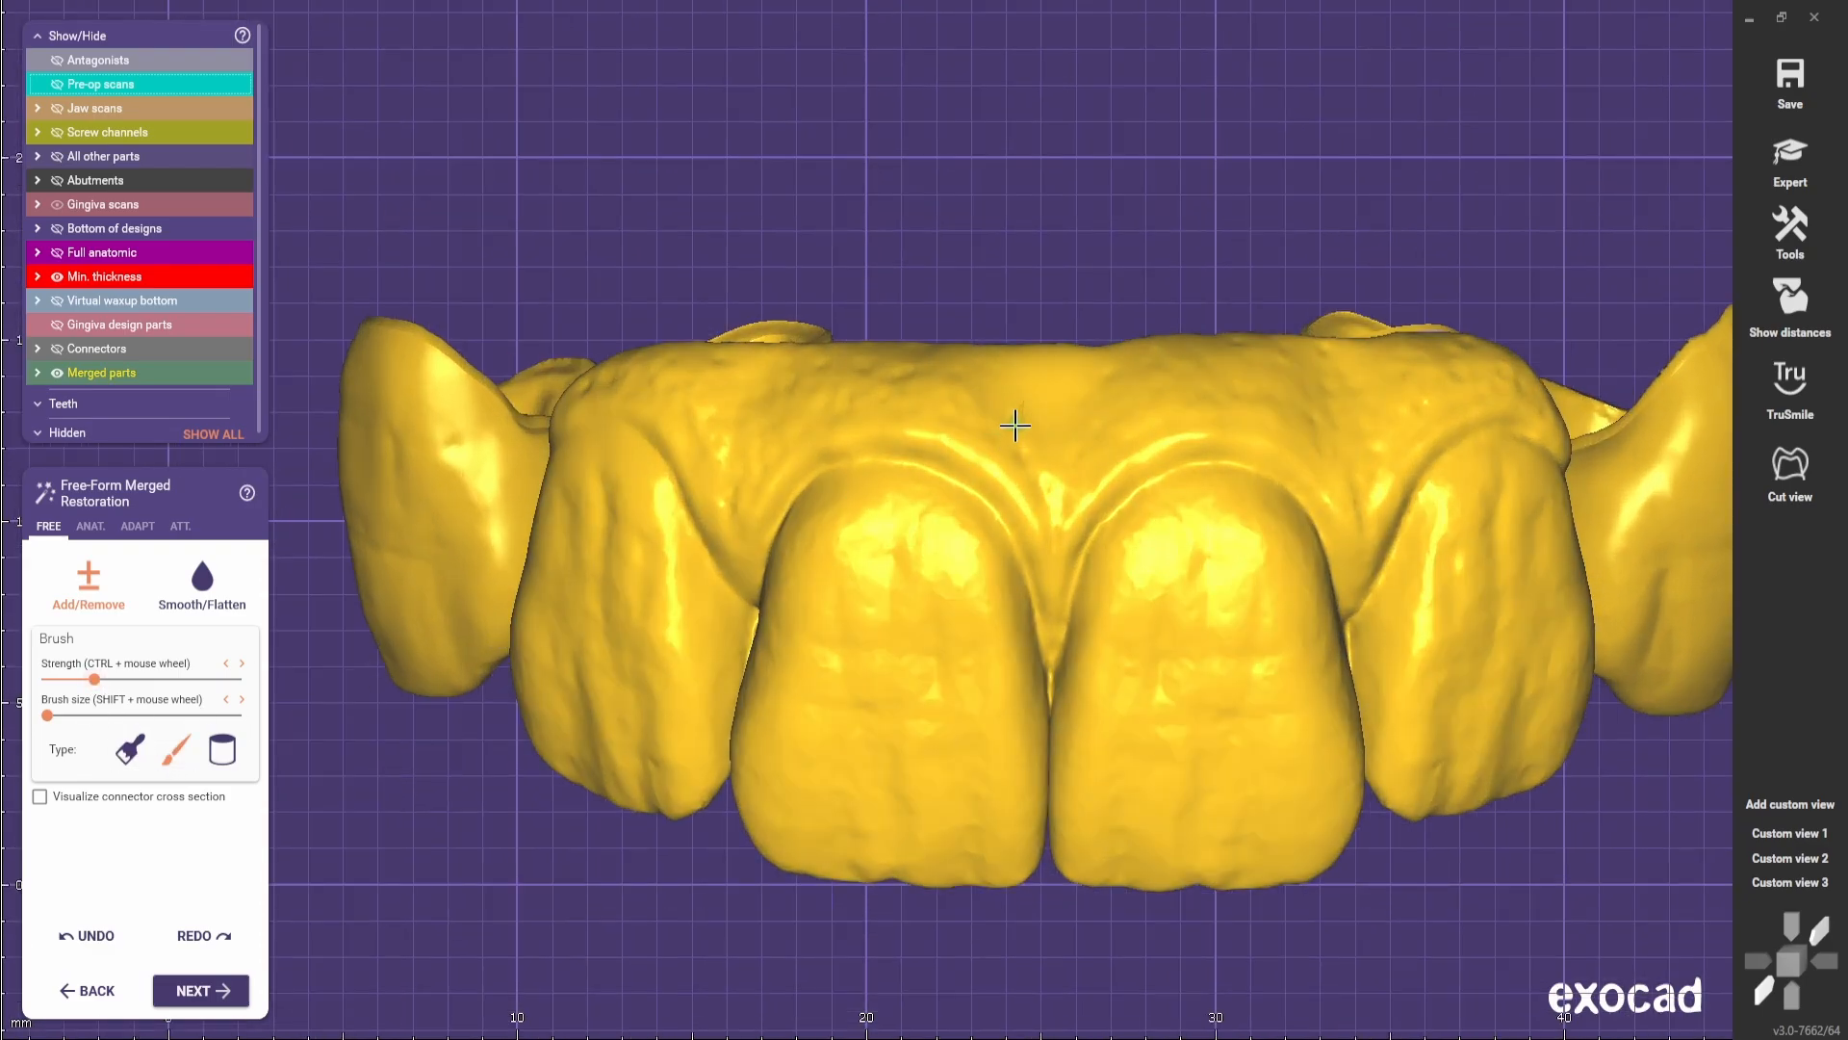
mouse_move(1011, 346)
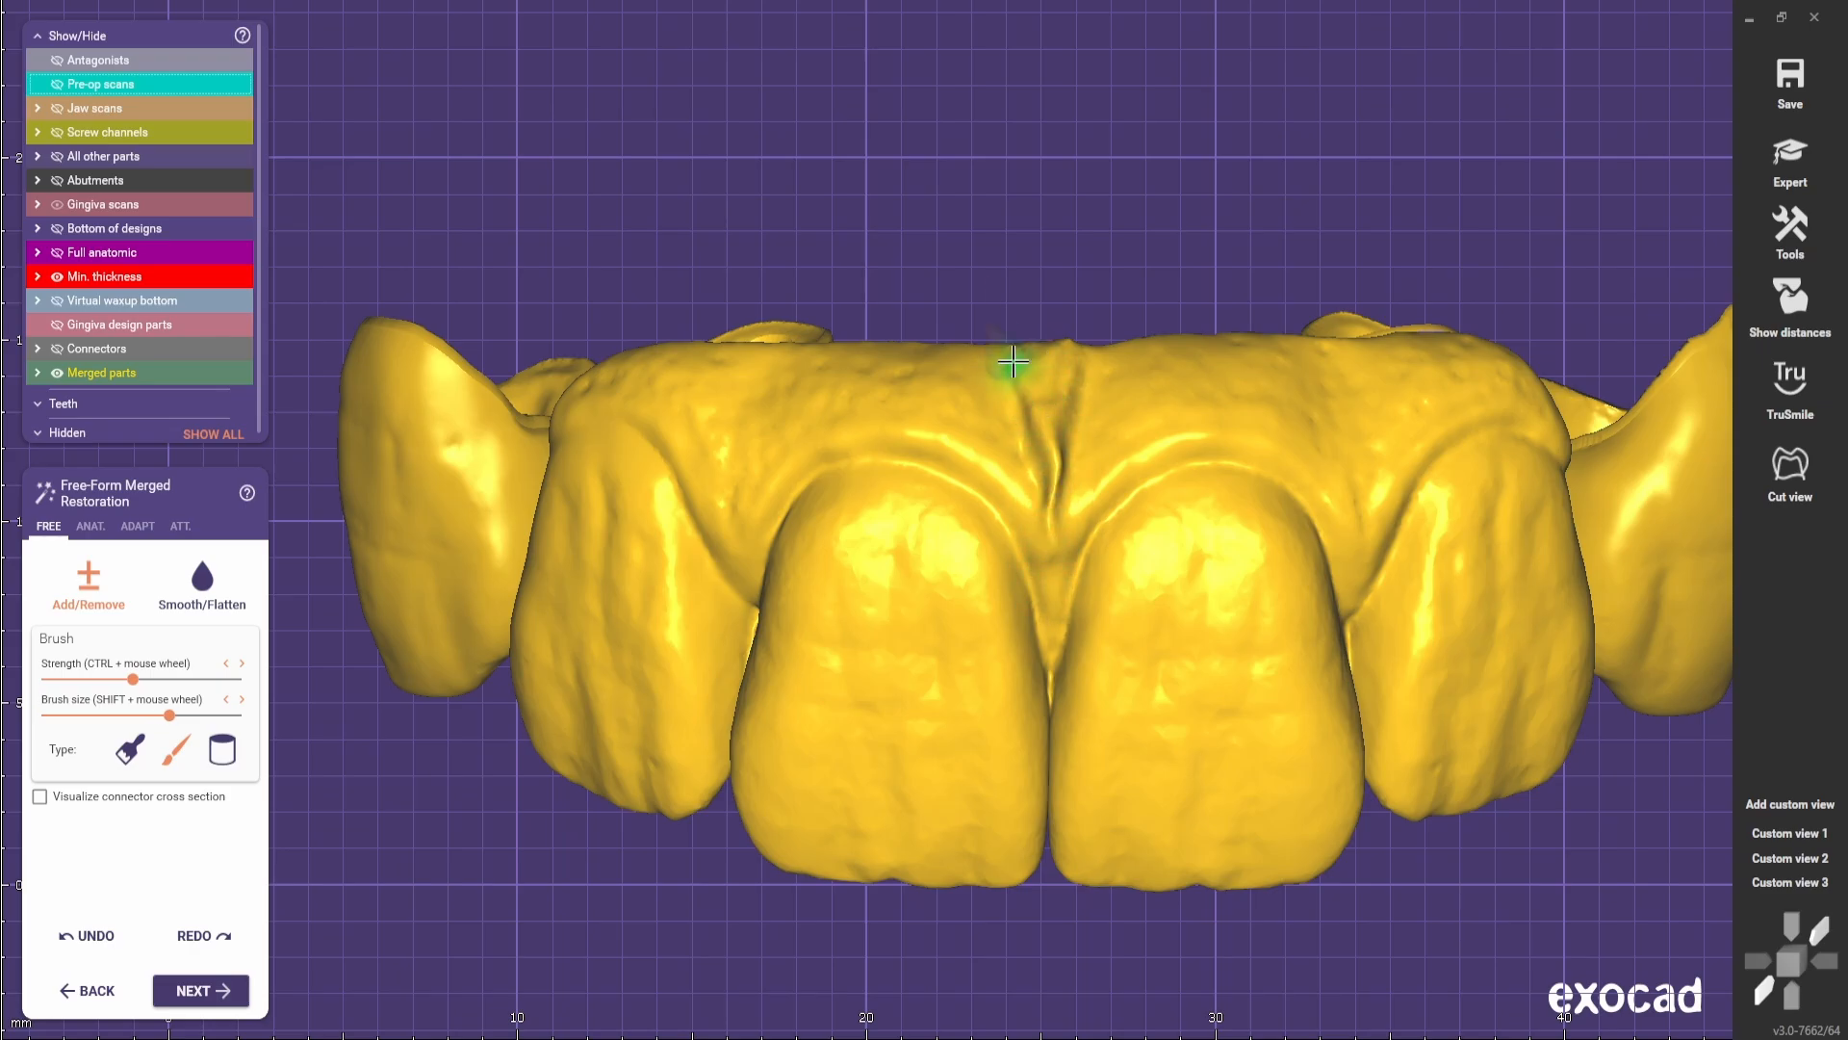
- Soften the new midline frenum fold with the Smooth/Flatten brush
left_click(202, 577)
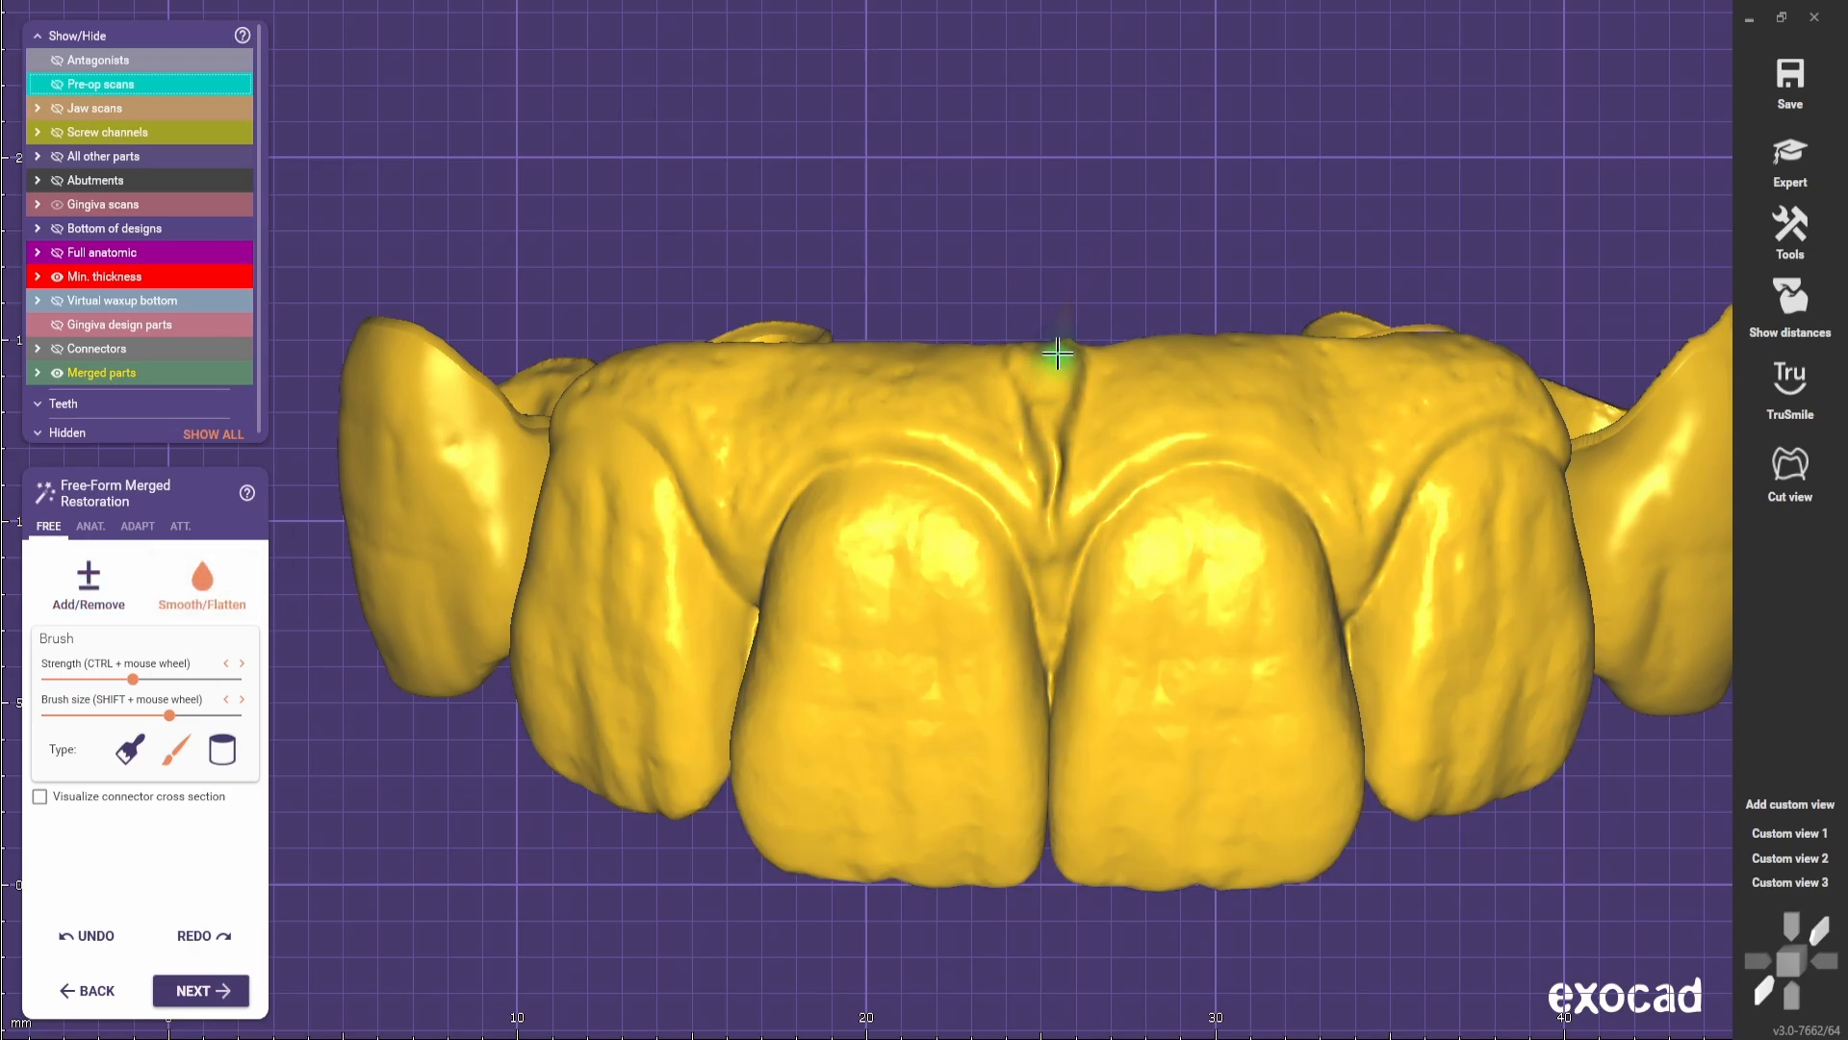